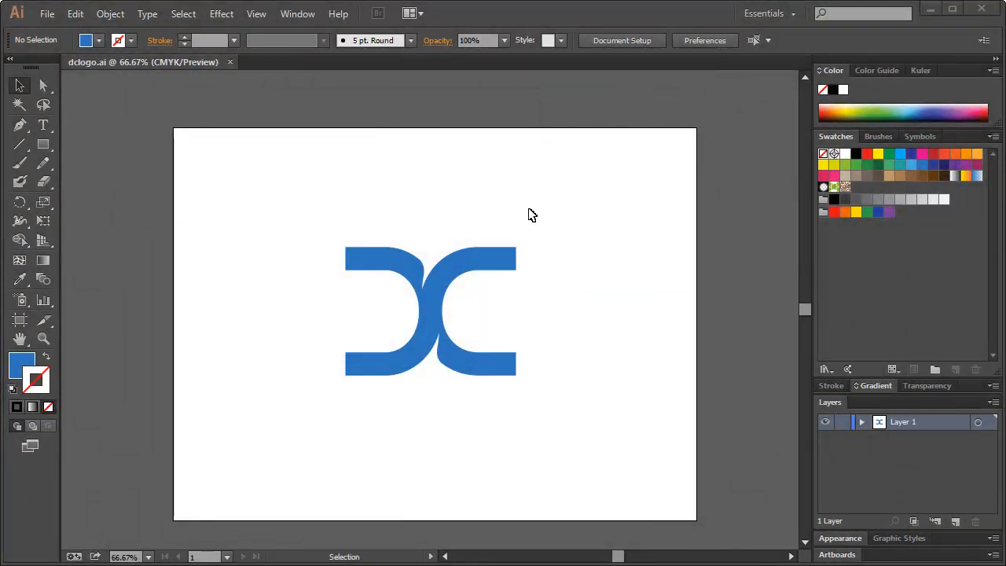
{"action": "mouse_move", "coordinate": [531, 211]}
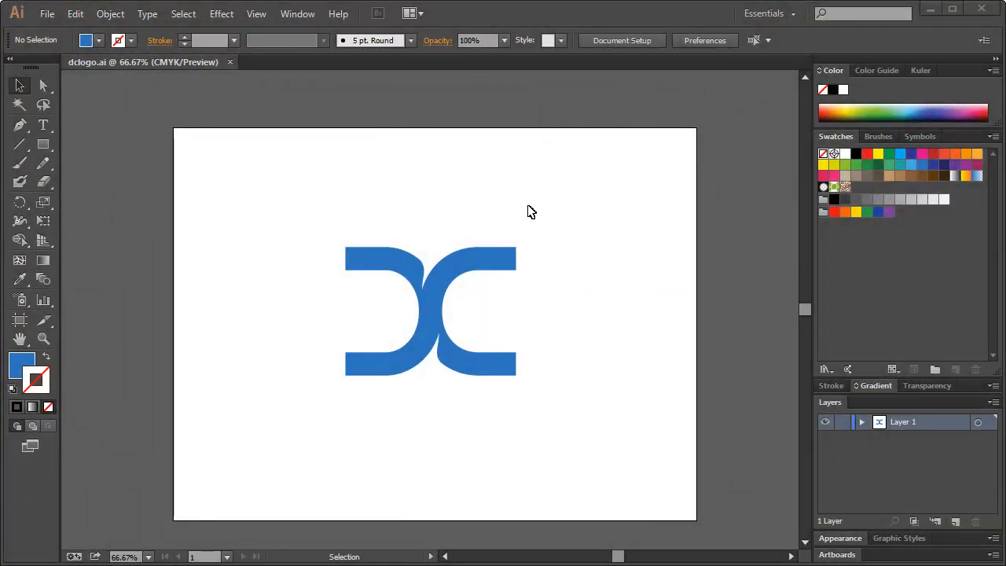
{"action": "mouse_move", "coordinate": [347, 223]}
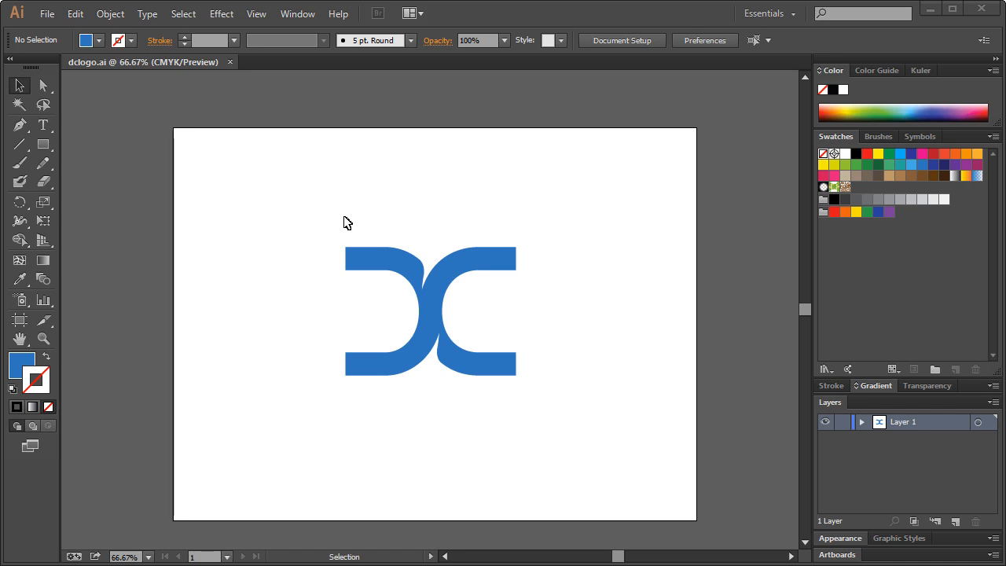
{"action": "mouse_move", "coordinate": [297, 213]}
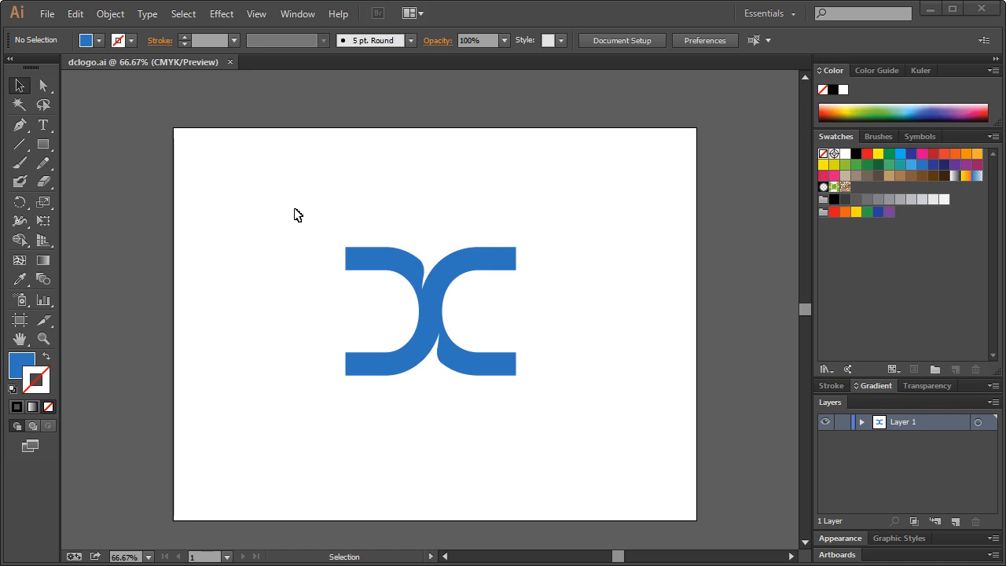
{"action": "mouse_move", "coordinate": [299, 209]}
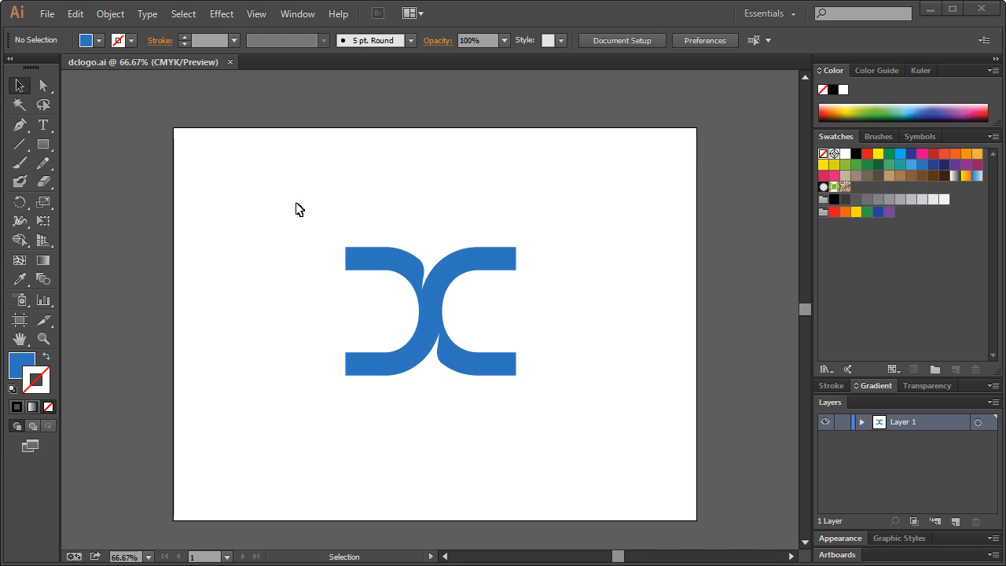
{"action": "mouse_move", "coordinate": [291, 224]}
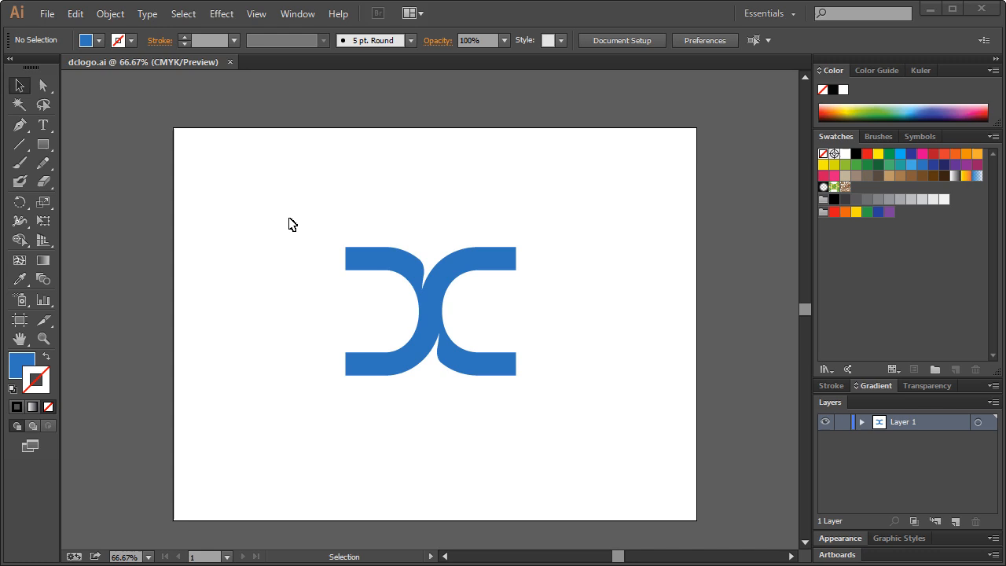
{"action": "mouse_move", "coordinate": [338, 246]}
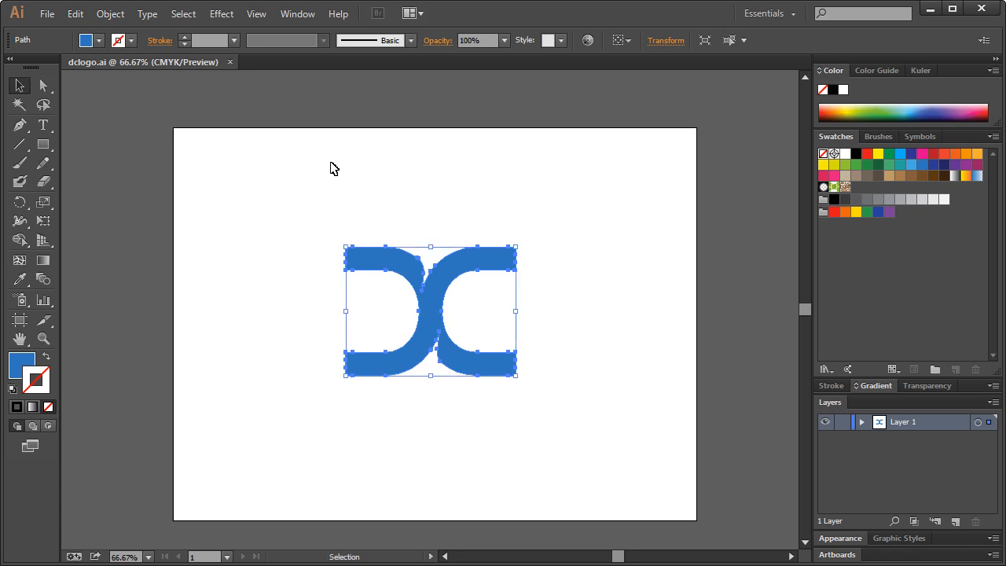
{"action": "mouse_move", "coordinate": [286, 209]}
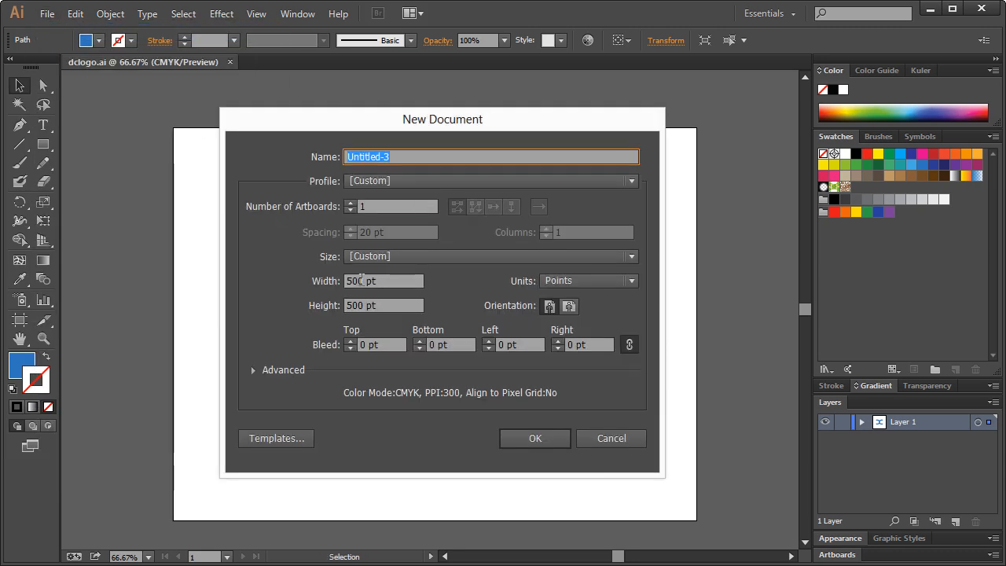
Paste the DC lettermark into a new 500 × 500 pt document, scaled down to fit
{"action": "left_click", "coordinate": [588, 280]}
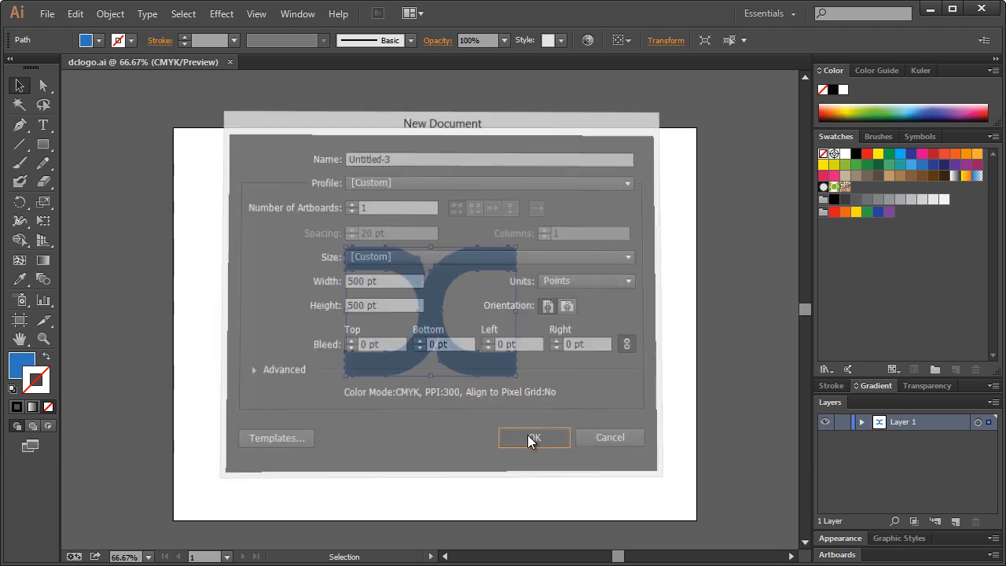
{"action": "left_click", "coordinate": [534, 437]}
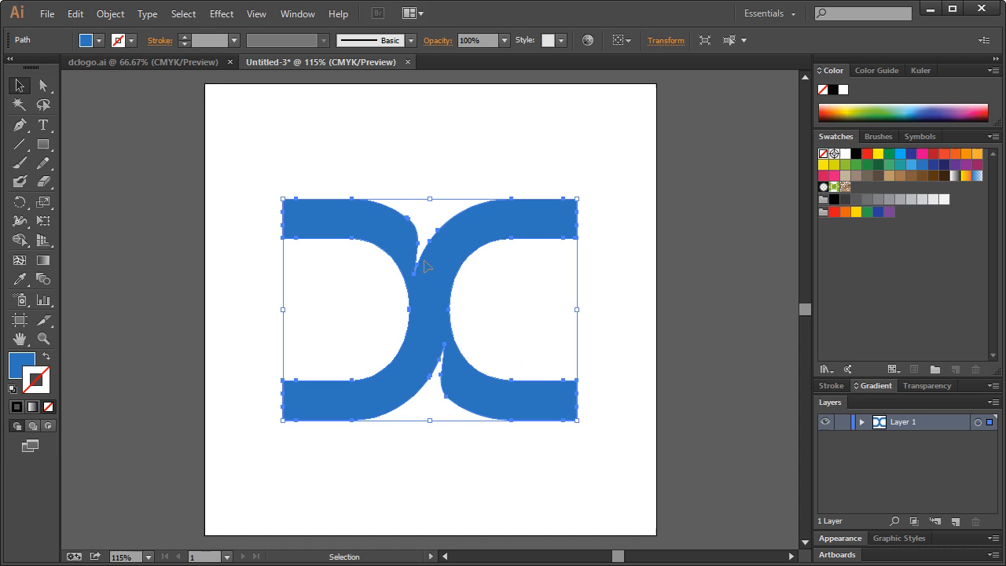
{"action": "mouse_move", "coordinate": [558, 216]}
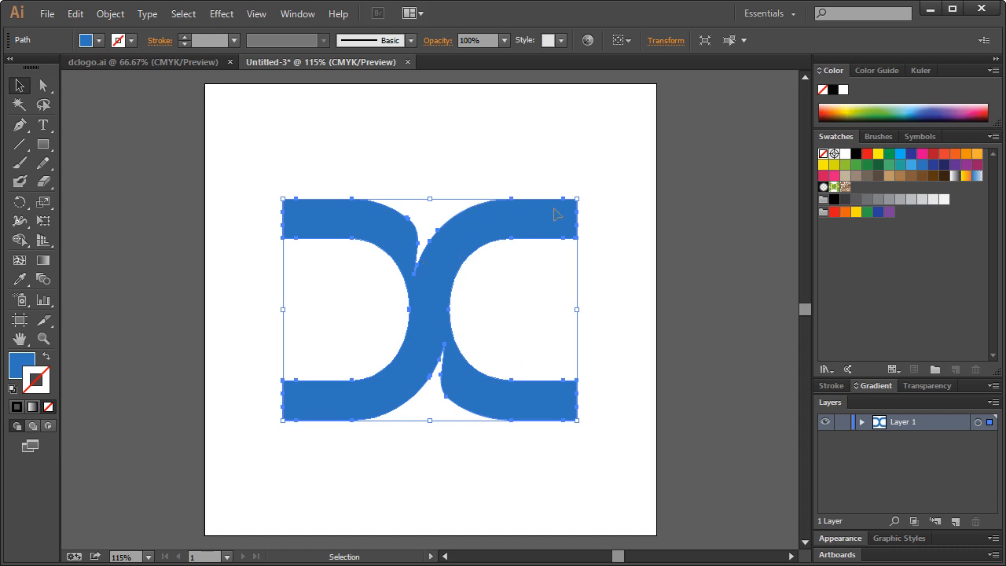
{"action": "mouse_move", "coordinate": [577, 198]}
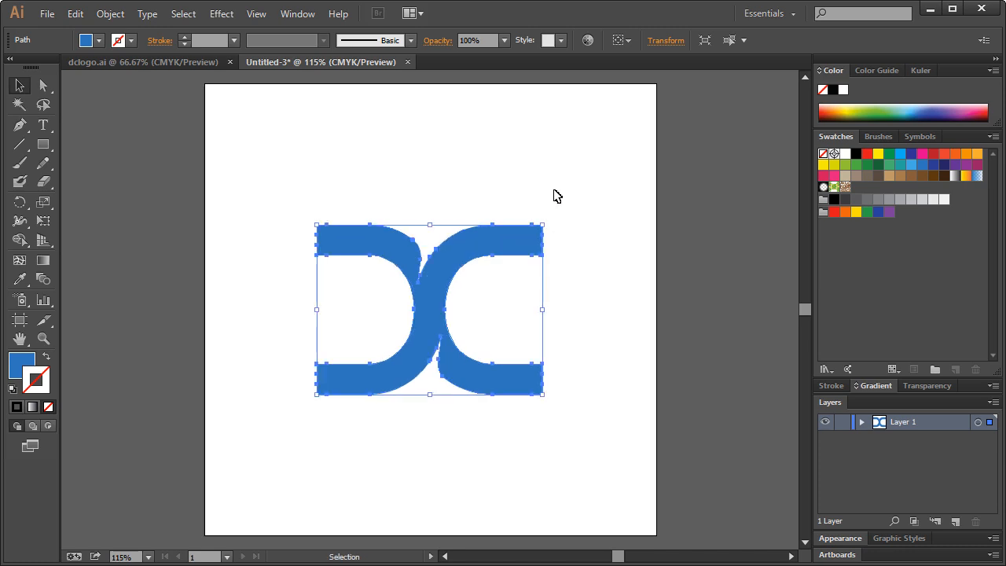
{"action": "left_click", "coordinate": [468, 257]}
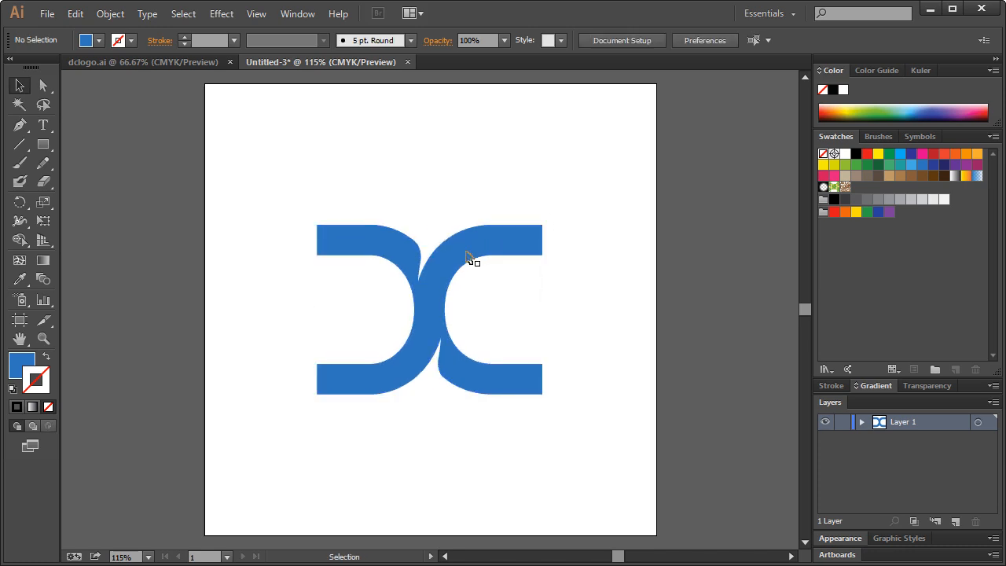
{"action": "mouse_move", "coordinate": [537, 245]}
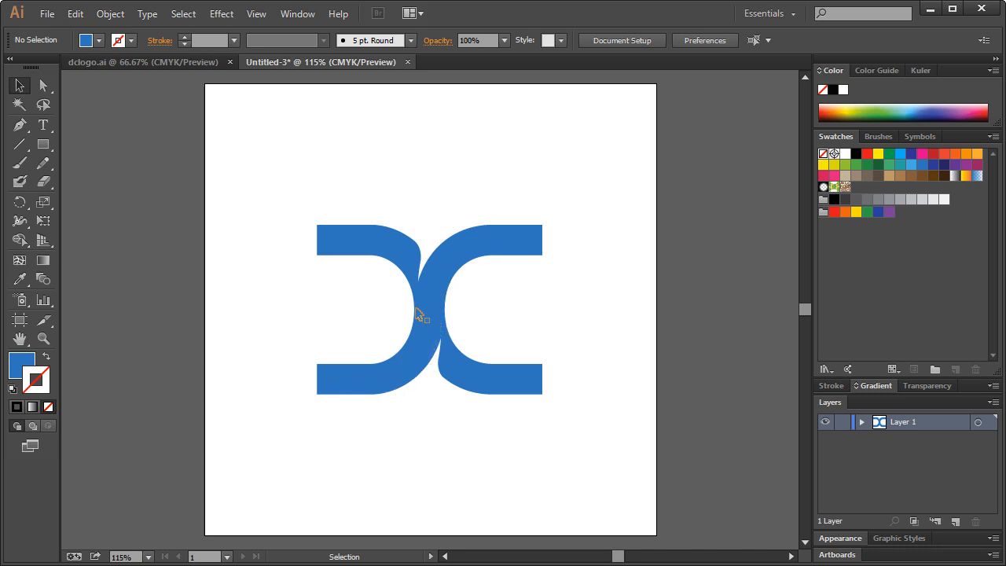
{"action": "left_click", "coordinate": [424, 319]}
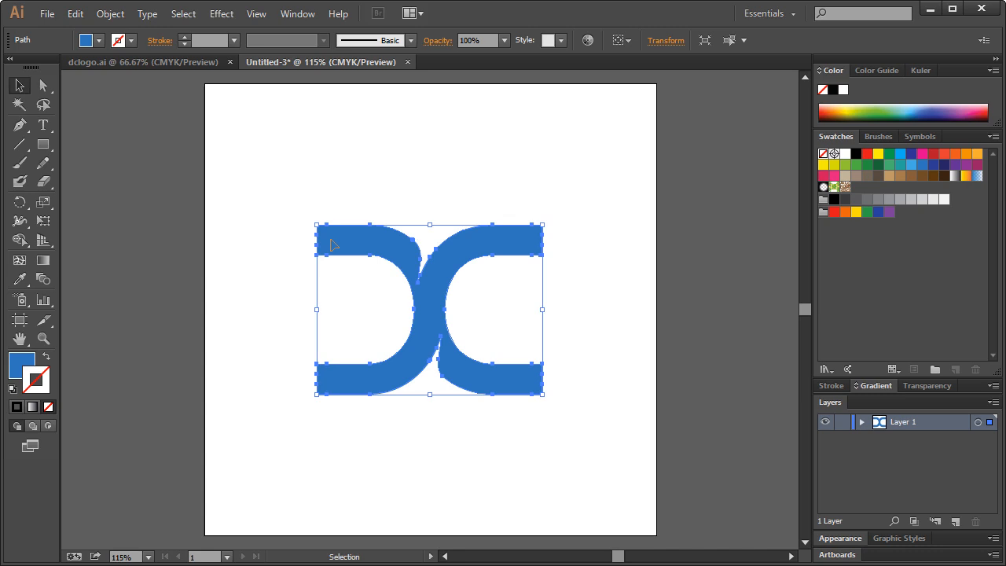
{"action": "mouse_move", "coordinate": [426, 346]}
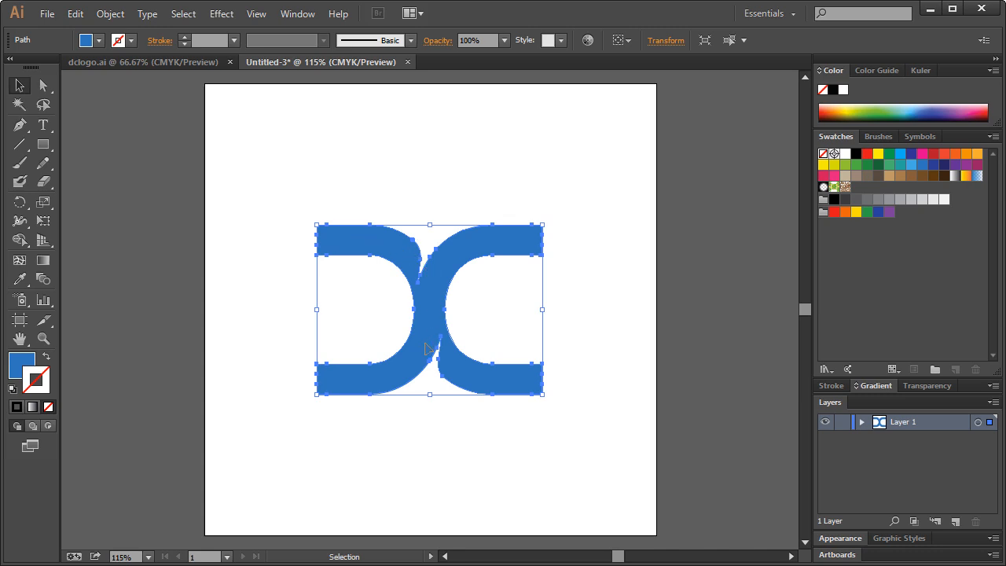
{"action": "mouse_move", "coordinate": [354, 245]}
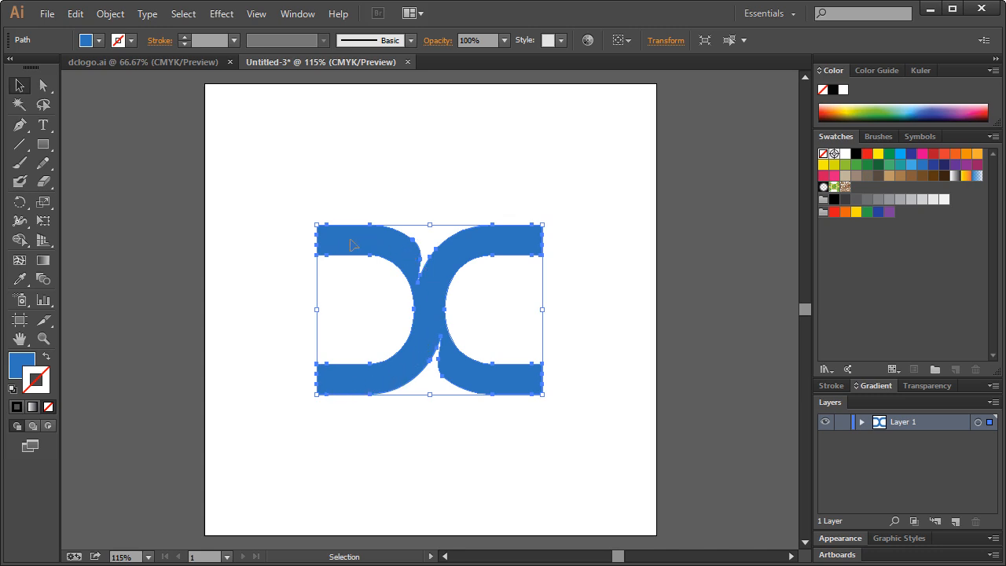
{"action": "mouse_move", "coordinate": [366, 393]}
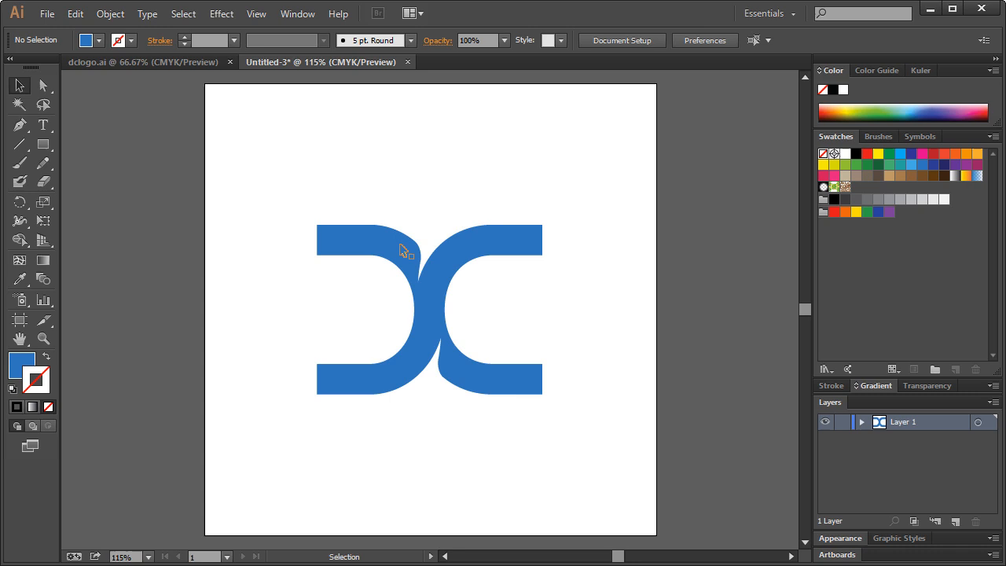
{"action": "mouse_move", "coordinate": [377, 194]}
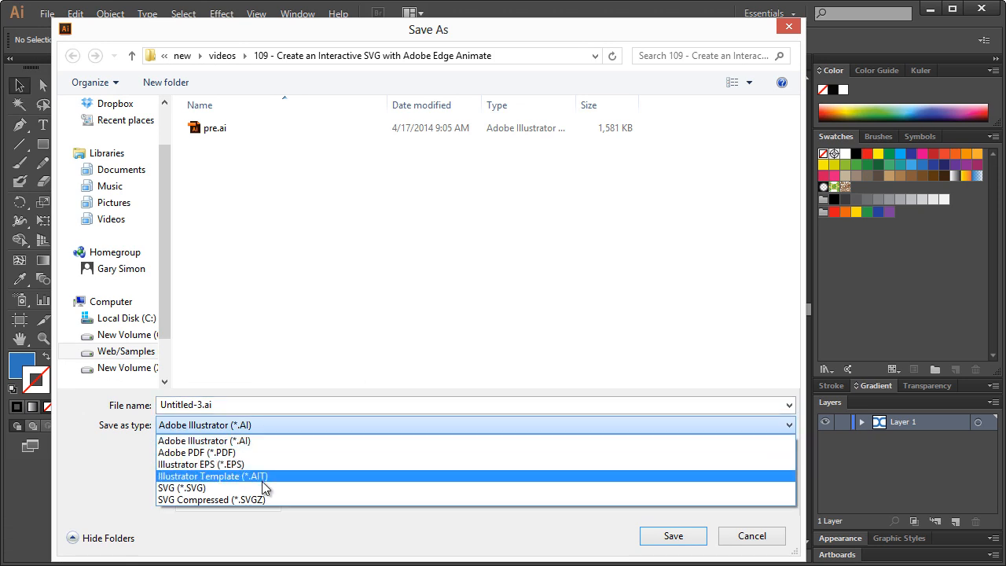
Save as SVG over the existing pre-full.svg, accepting the default SVG options
{"action": "left_click", "coordinate": [181, 488]}
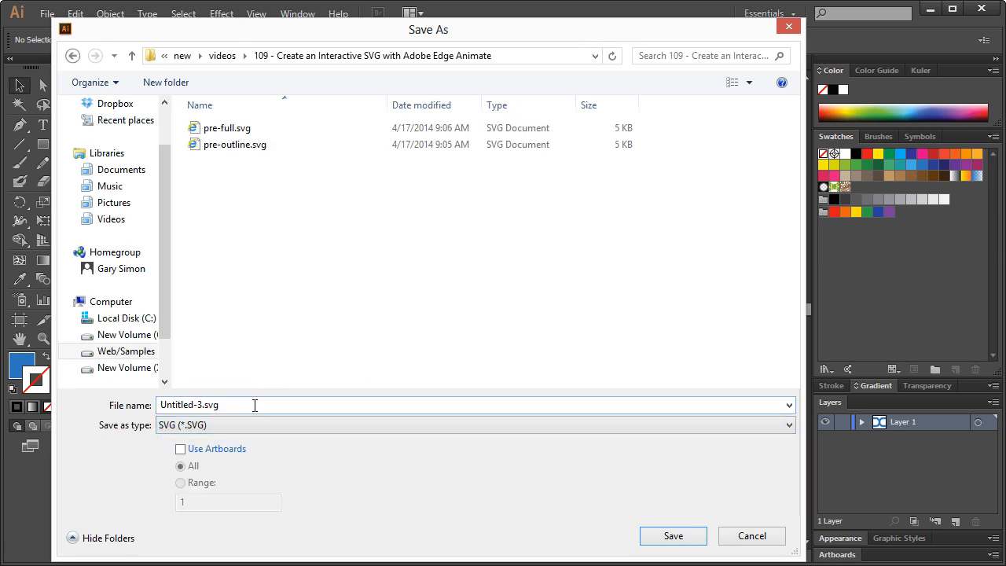
{"action": "left_click", "coordinate": [226, 128]}
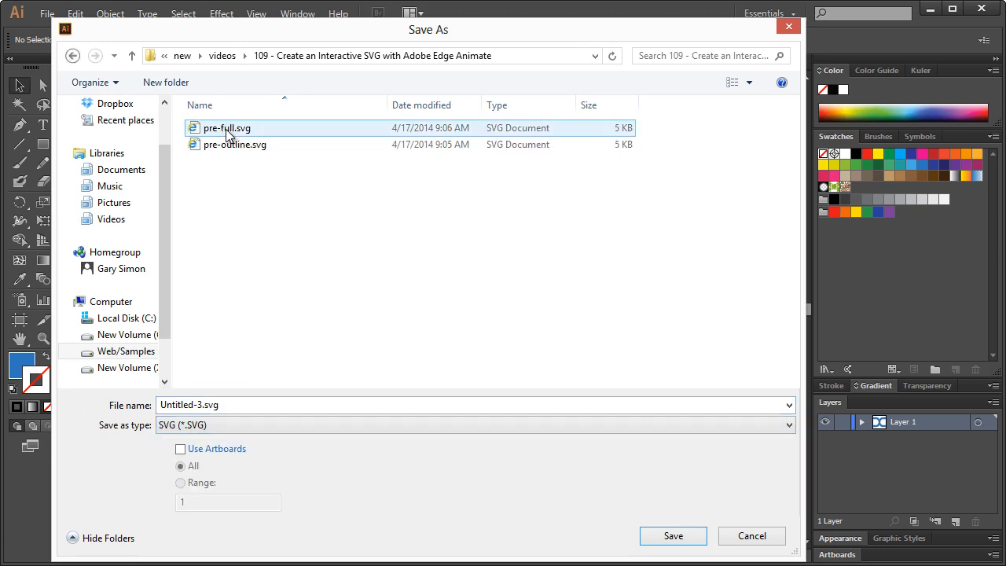
{"action": "left_click", "coordinate": [227, 128]}
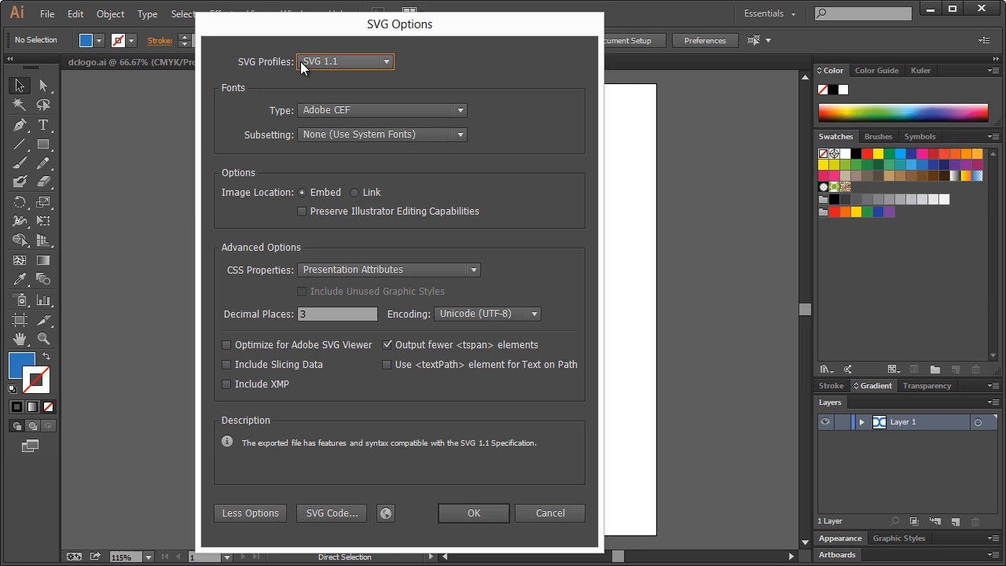
{"action": "mouse_move", "coordinate": [334, 71]}
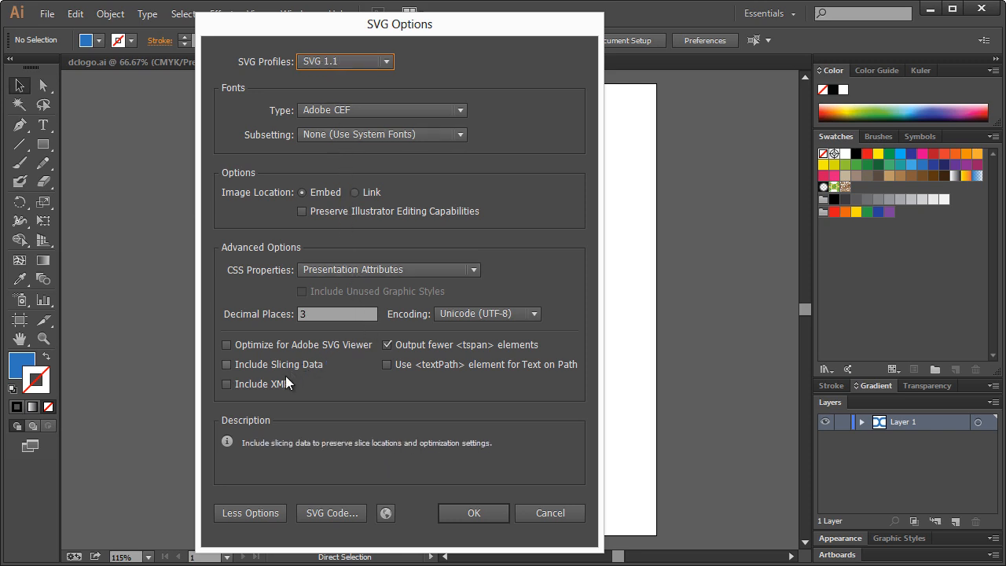
{"action": "left_click", "coordinate": [473, 513]}
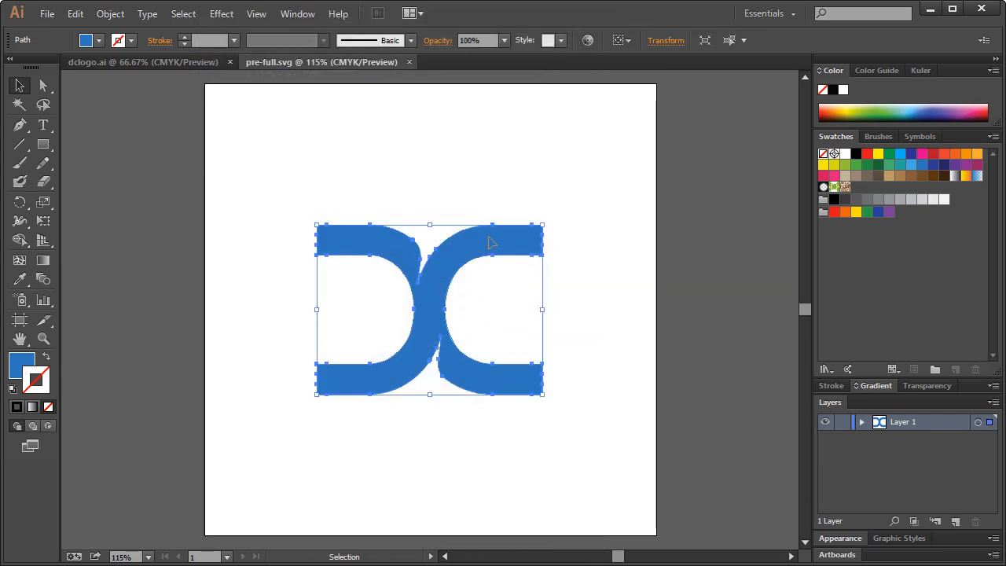
{"action": "mouse_move", "coordinate": [560, 236]}
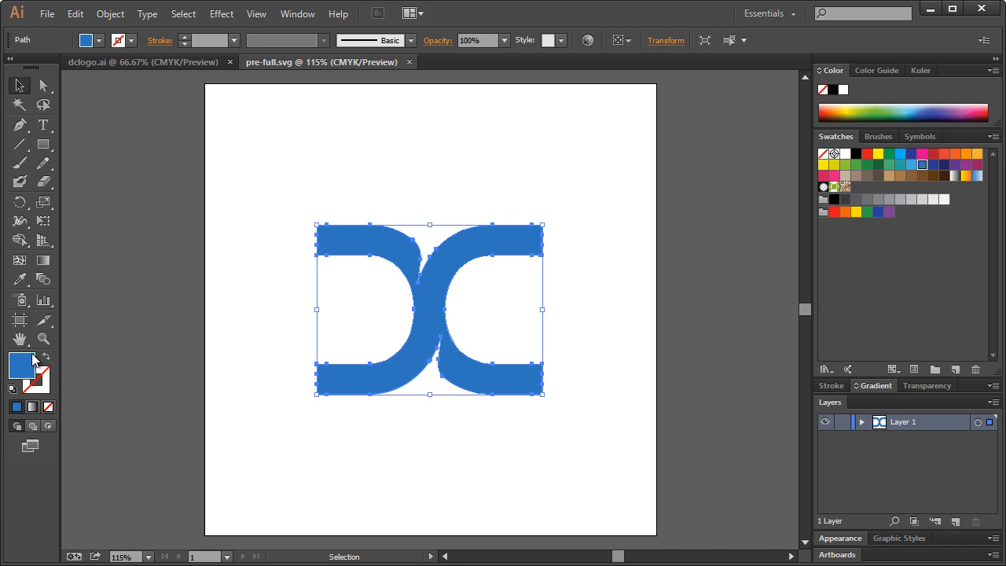
{"action": "mouse_move", "coordinate": [25, 366]}
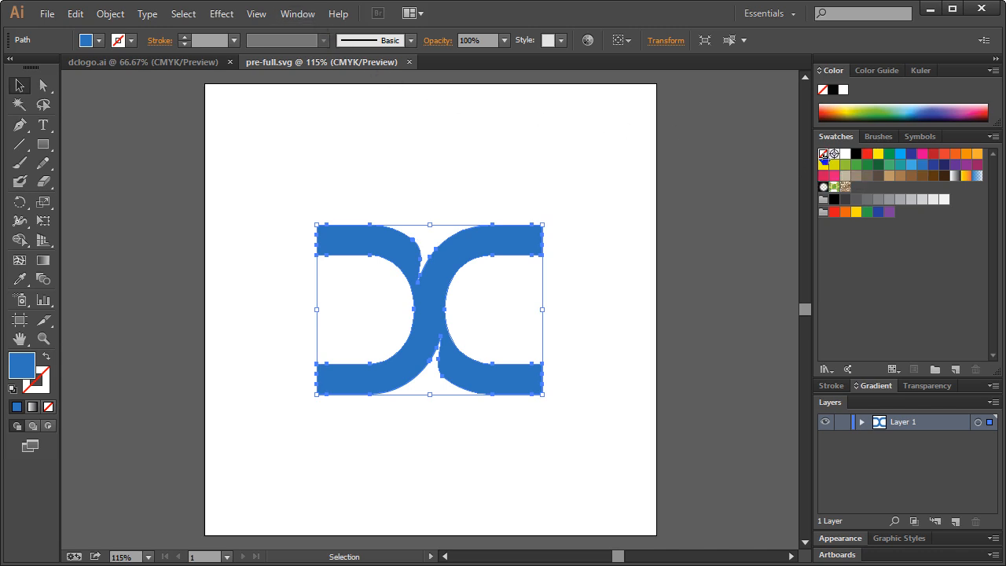
Give the lettermark no fill and a 2 pt blue stroke aligned to center
{"action": "left_click", "coordinate": [824, 154]}
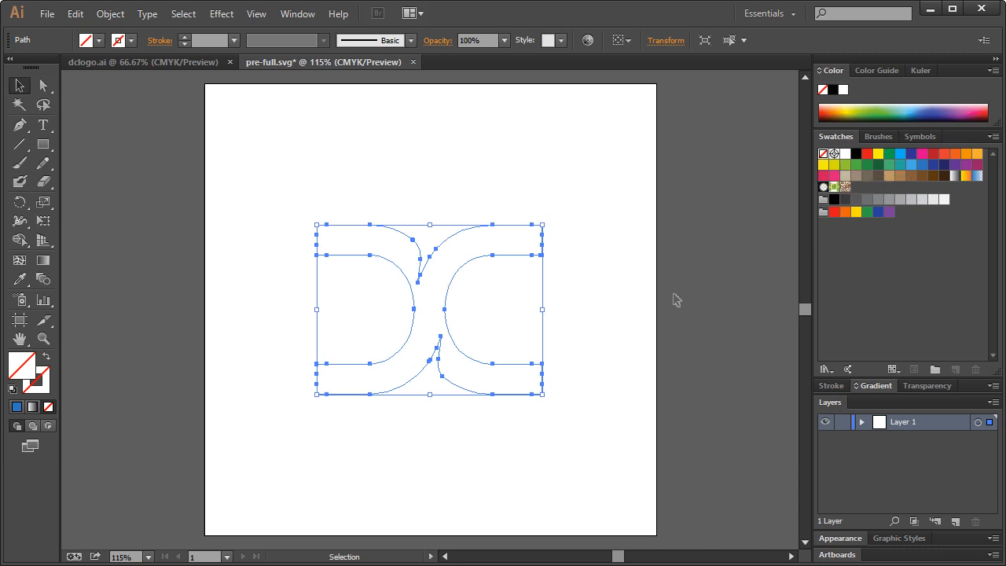
{"action": "mouse_move", "coordinate": [303, 357]}
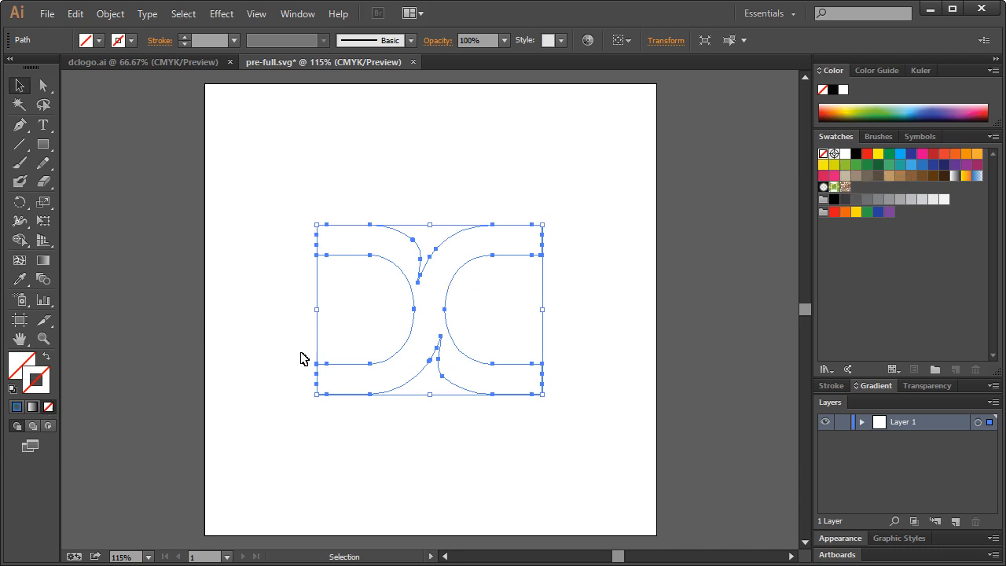
{"action": "left_click", "coordinate": [924, 165]}
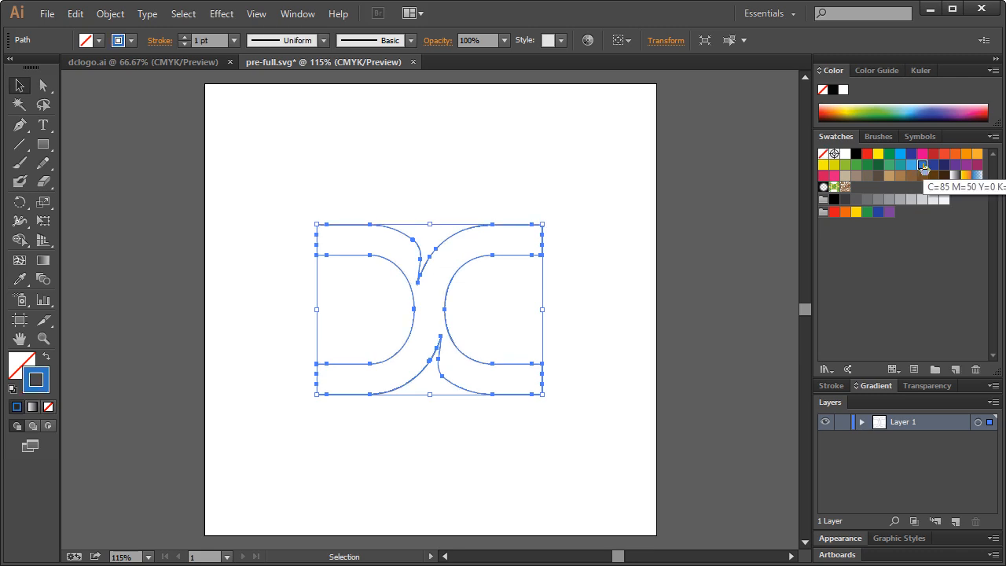
{"action": "mouse_move", "coordinate": [122, 117]}
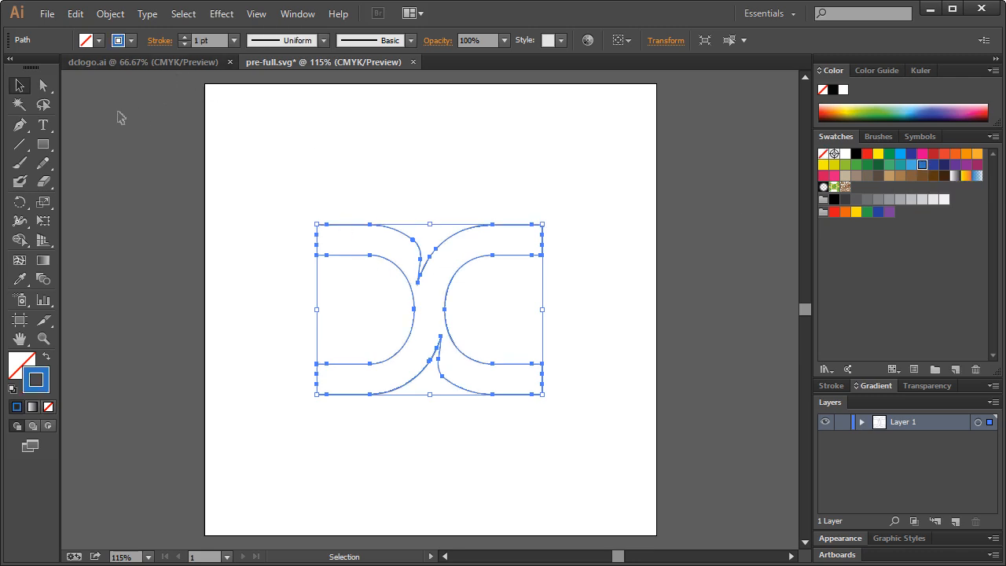
{"action": "left_click", "coordinate": [225, 40]}
{"action": "type", "text": "2"}
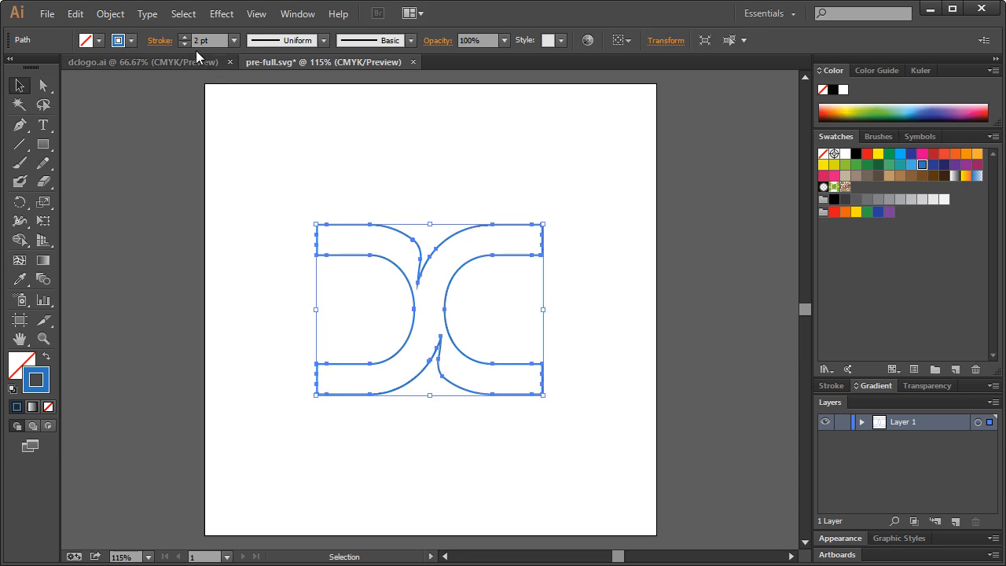
{"action": "left_click", "coordinate": [159, 40]}
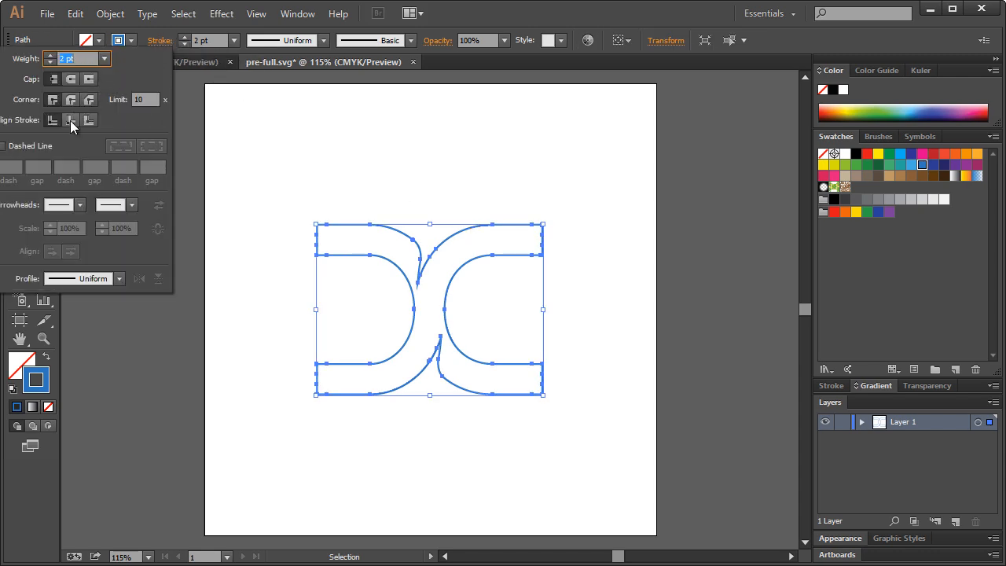
{"action": "mouse_move", "coordinate": [72, 119]}
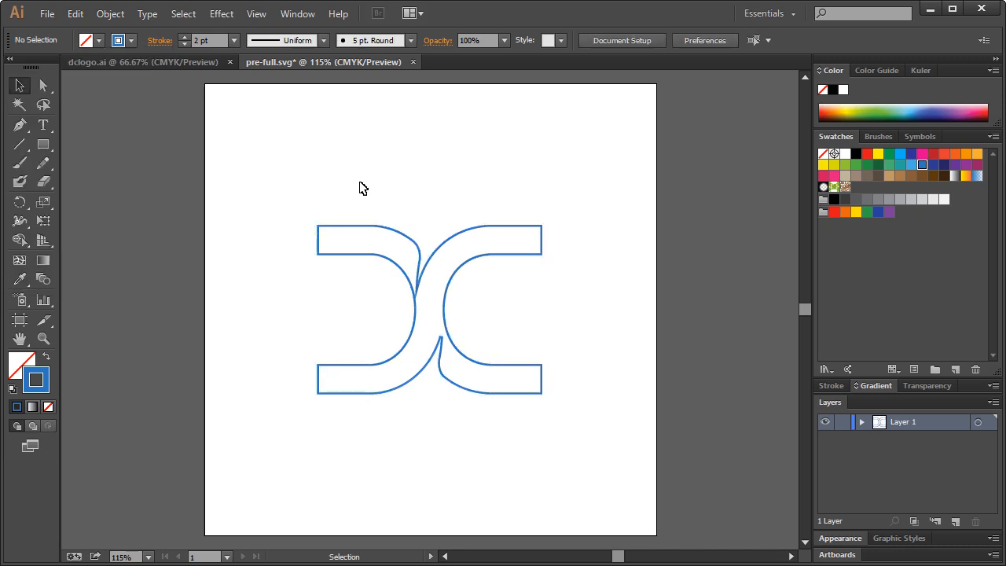
{"action": "mouse_move", "coordinate": [381, 174]}
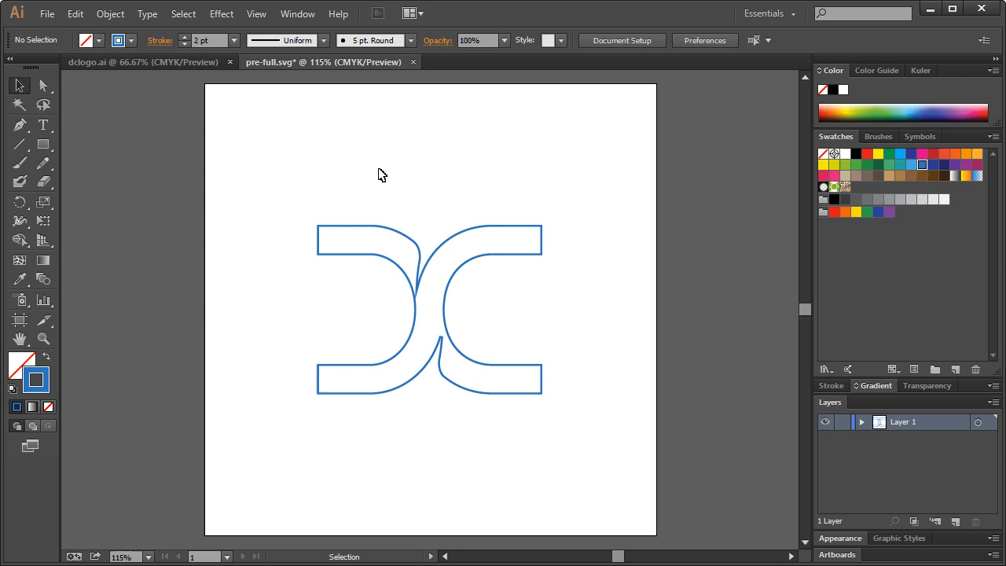
Save the outlined lettermark over the existing pre-outline.svg file
{"action": "left_click", "coordinate": [74, 7]}
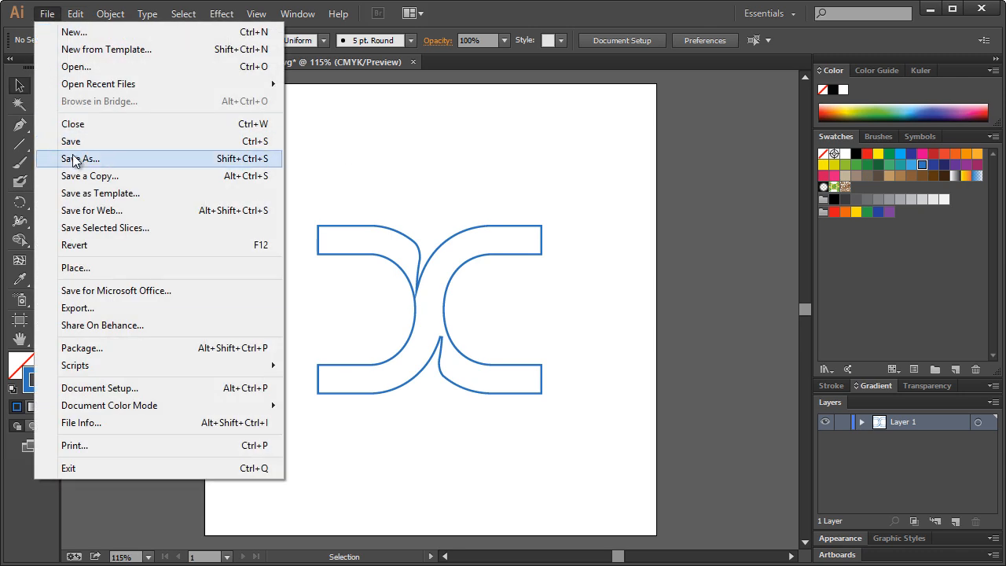
{"action": "left_click", "coordinate": [80, 159]}
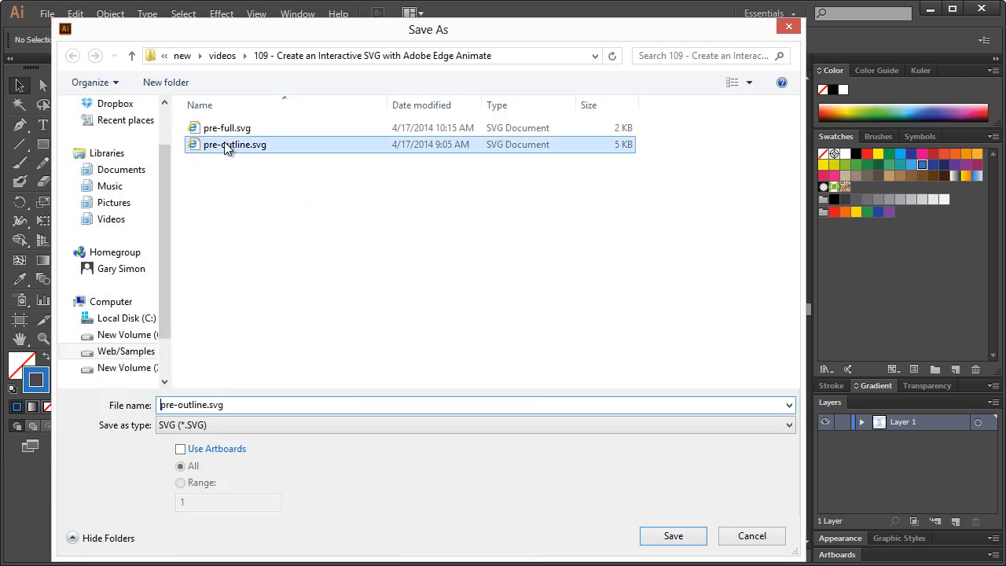
{"action": "left_click", "coordinate": [678, 536]}
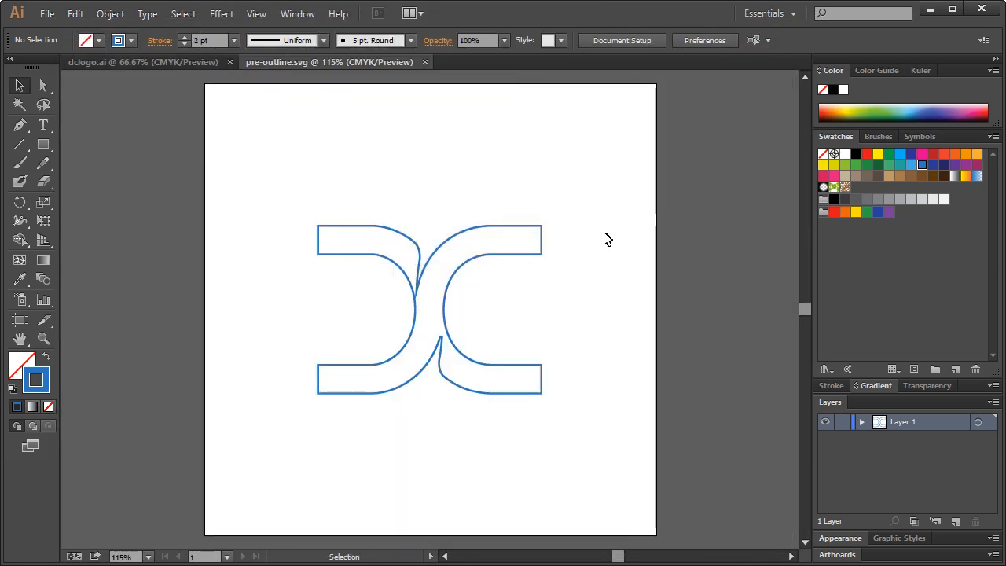
{"action": "mouse_move", "coordinate": [587, 253]}
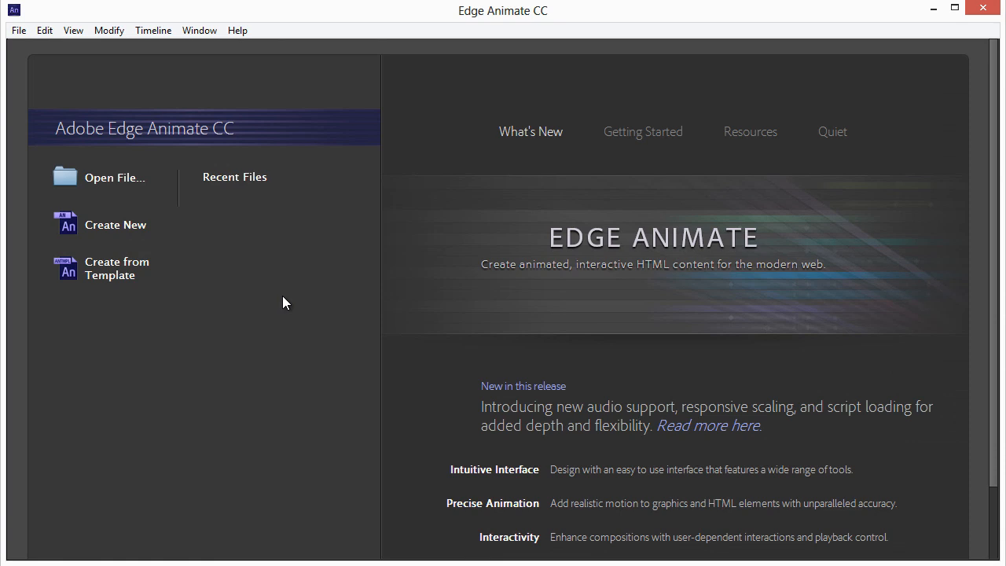
{"action": "mouse_move", "coordinate": [116, 275]}
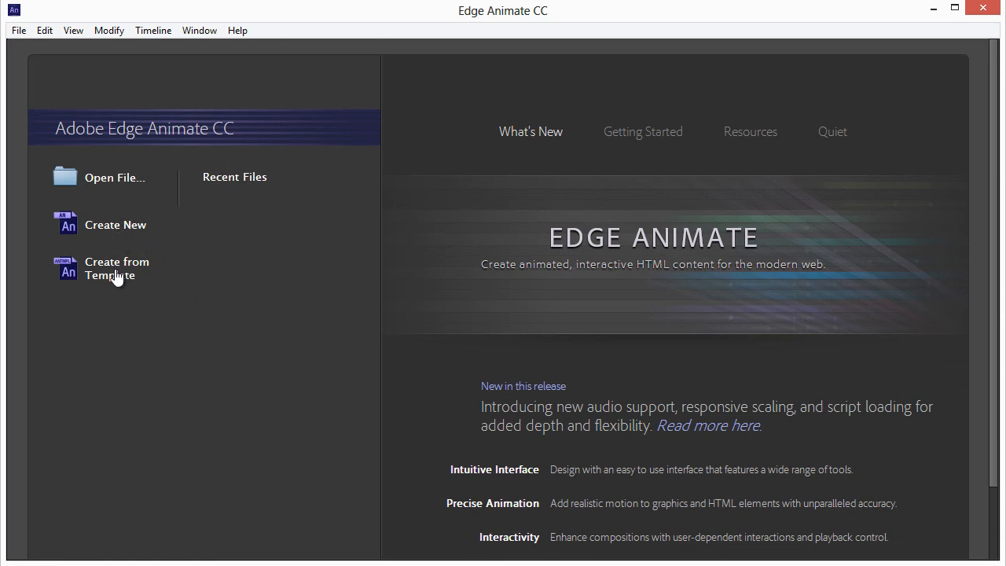
{"action": "mouse_move", "coordinate": [155, 250]}
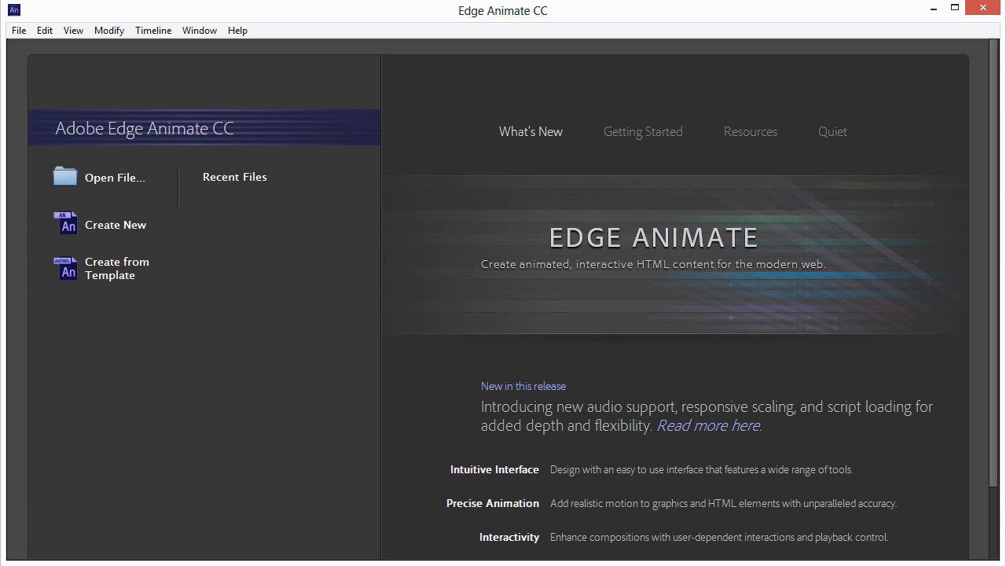
{"action": "mouse_move", "coordinate": [41, 81]}
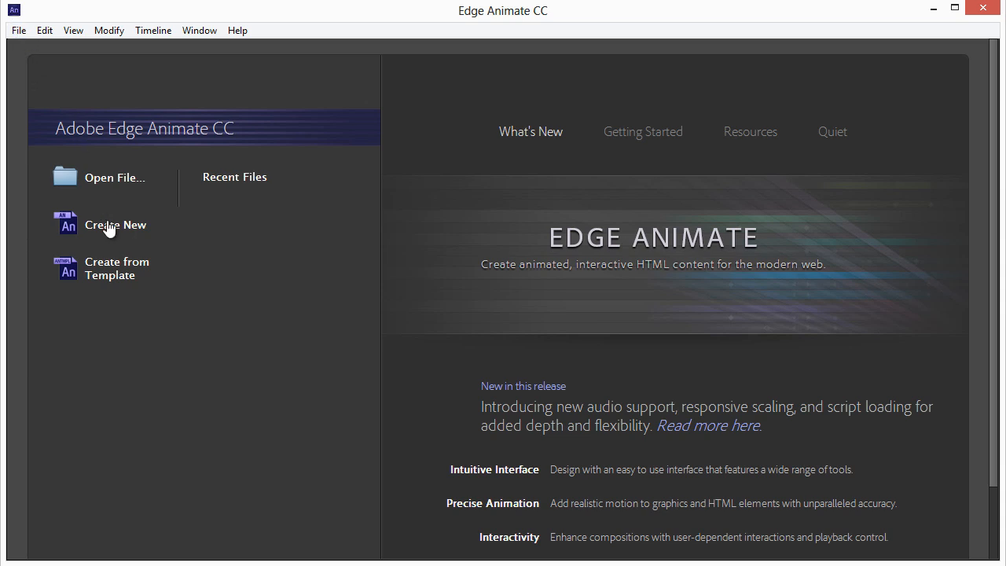
Choose Create New on the Edge Animate welcome screen
{"action": "left_click", "coordinate": [115, 225]}
{"action": "type", "text": "50"}
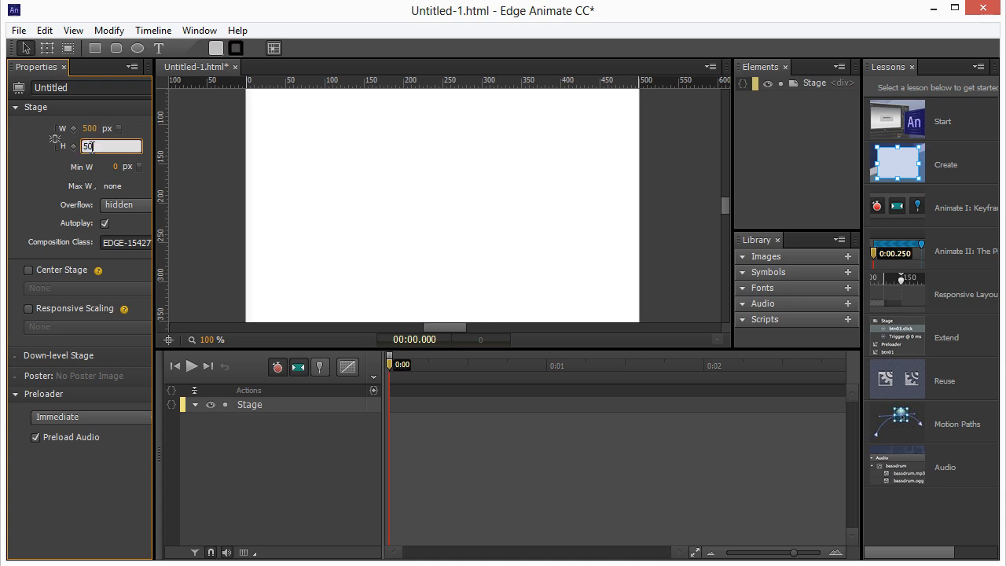
Set the stage height to 500 px for a 500 × 500 px stage
{"action": "key", "text": "Enter"}
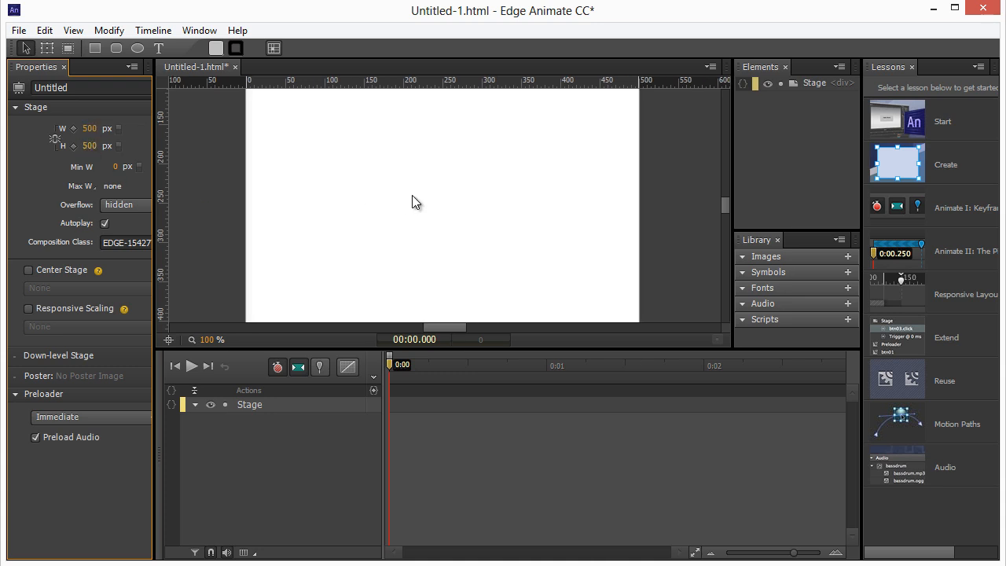
{"action": "mouse_move", "coordinate": [432, 199]}
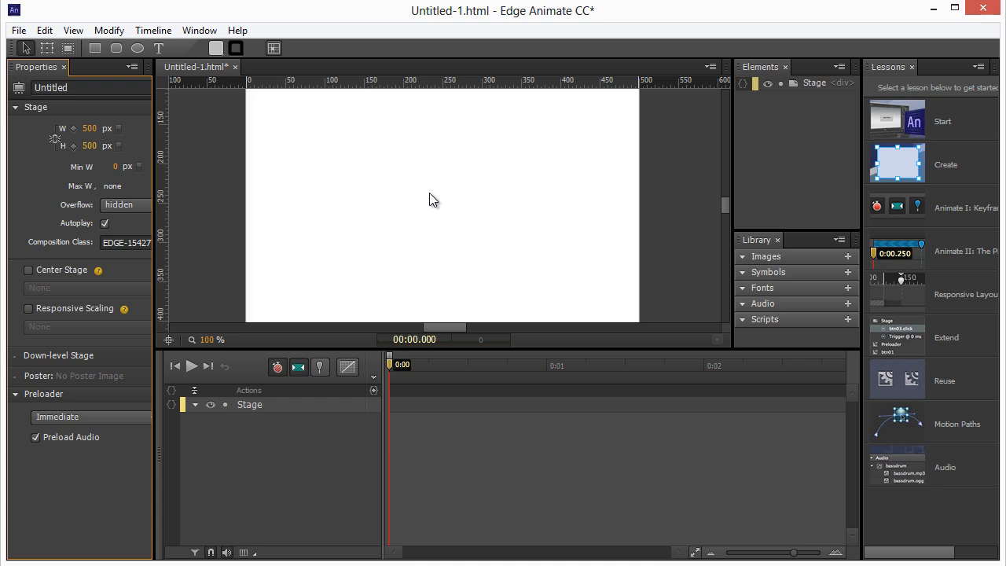
{"action": "scroll", "scroll_direction": "down", "scroll_amount": 3}
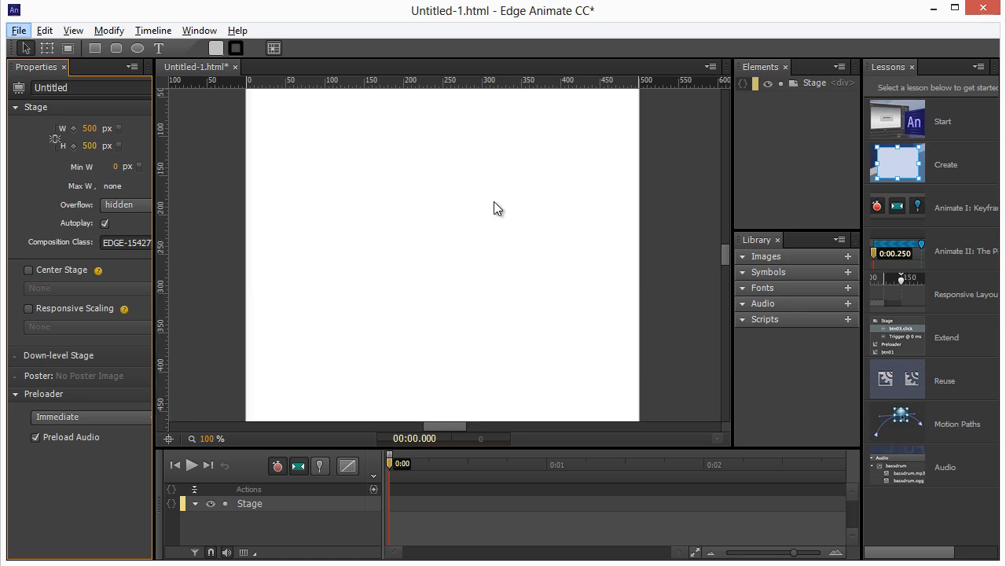
Import pre-full.svg and pre-outline.svg together through File > Import
{"action": "left_click", "coordinate": [17, 30]}
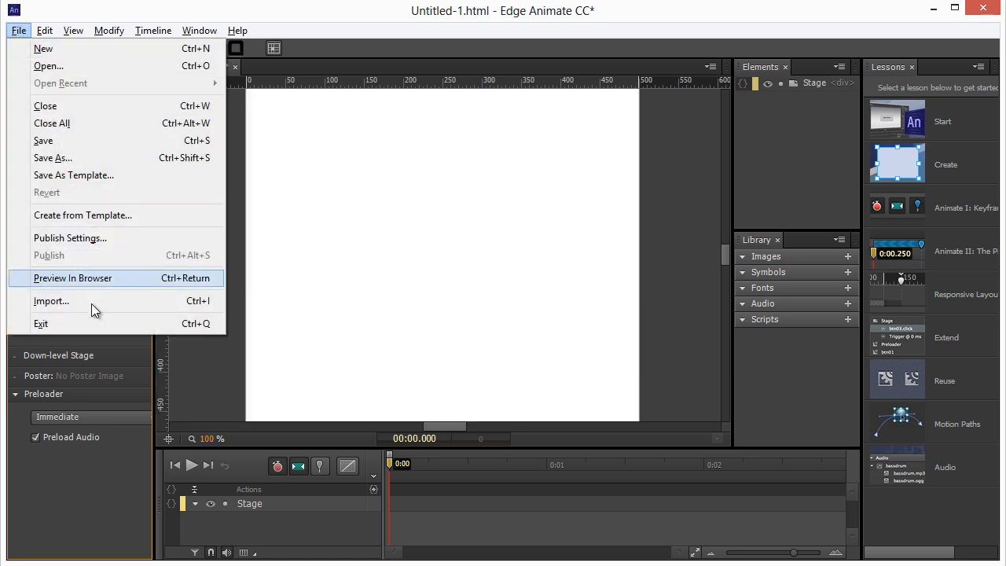
{"action": "left_click", "coordinate": [51, 301]}
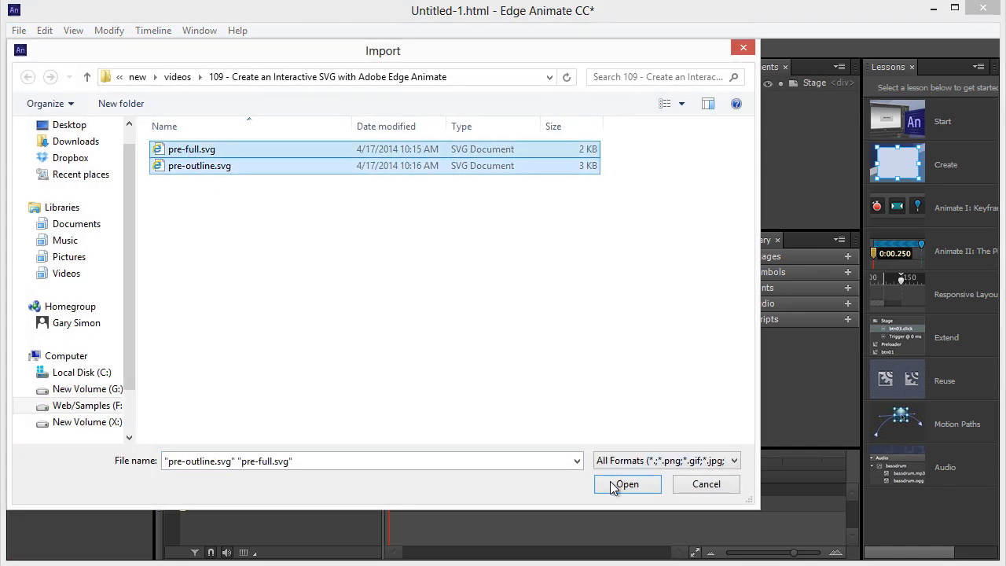
{"action": "left_click", "coordinate": [627, 484]}
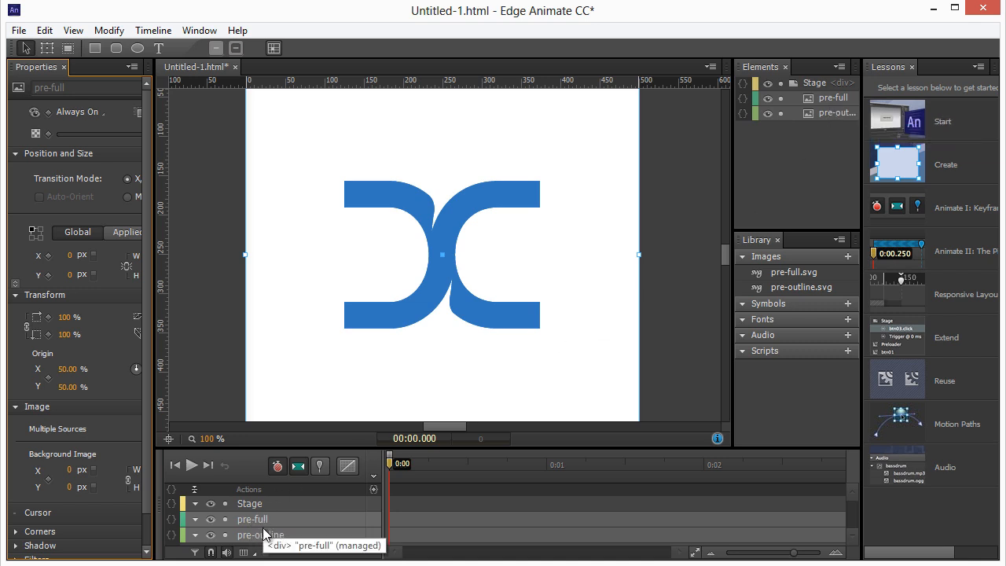
{"action": "mouse_move", "coordinate": [260, 481]}
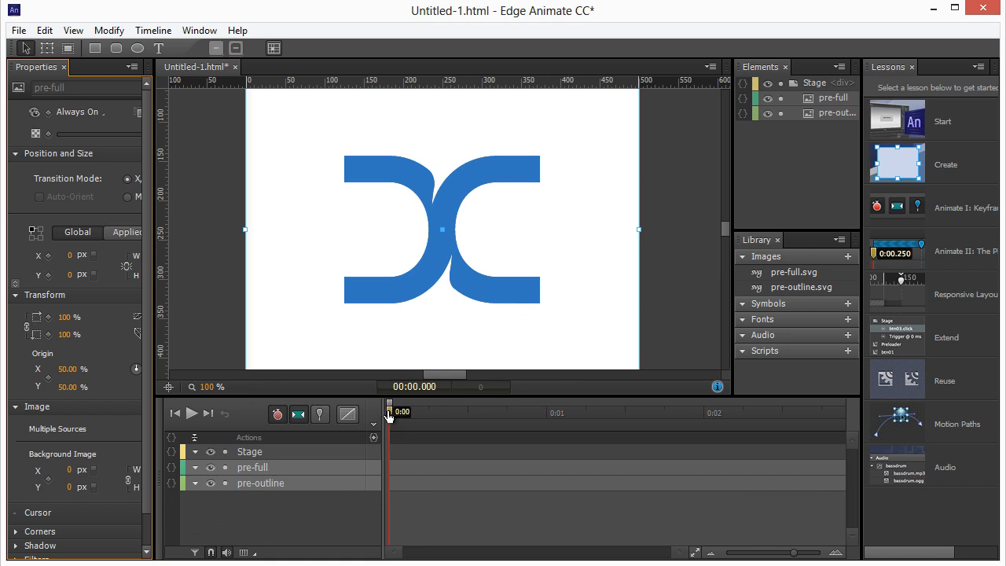
{"action": "mouse_move", "coordinate": [289, 190]}
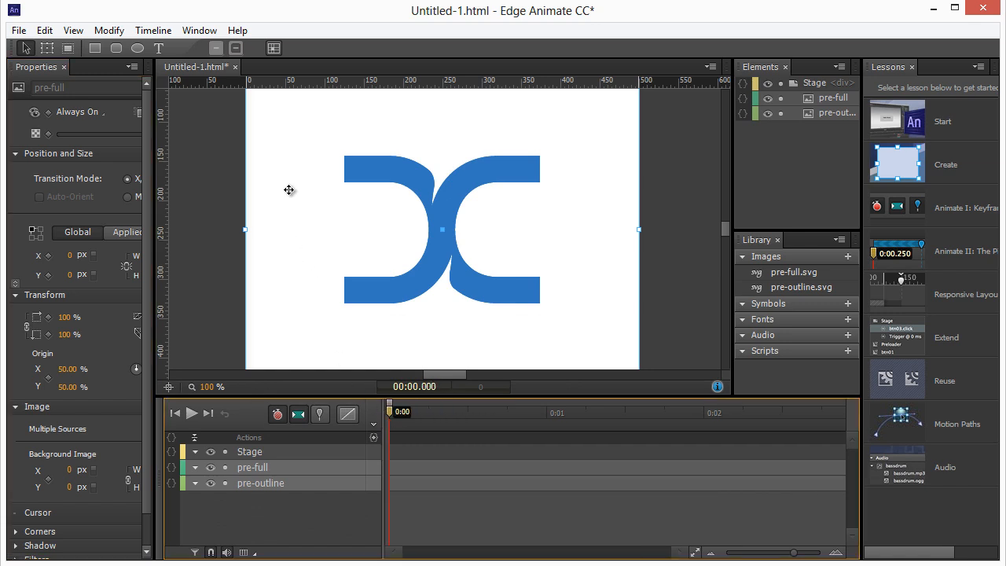
{"action": "mouse_move", "coordinate": [423, 209]}
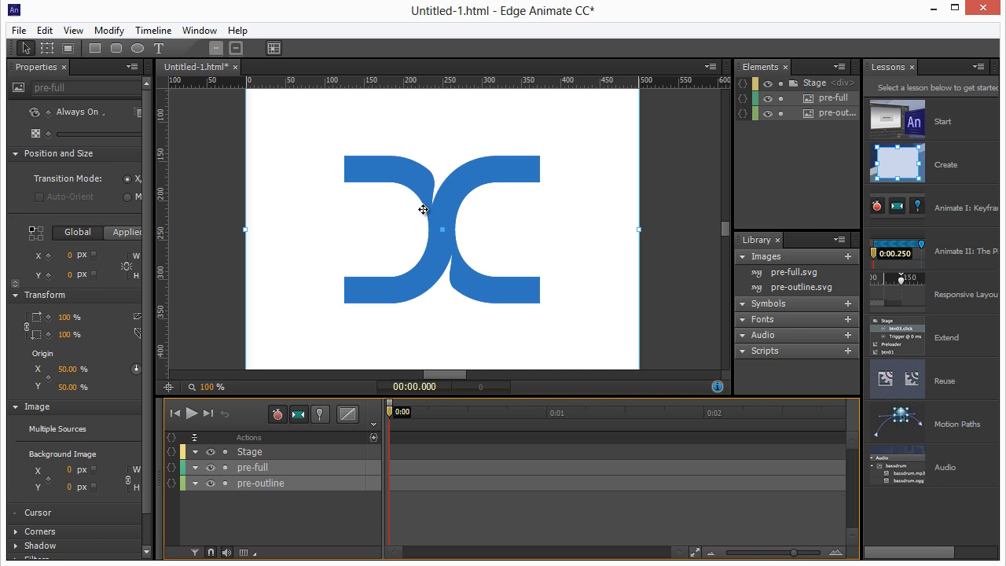
{"action": "mouse_move", "coordinate": [451, 138]}
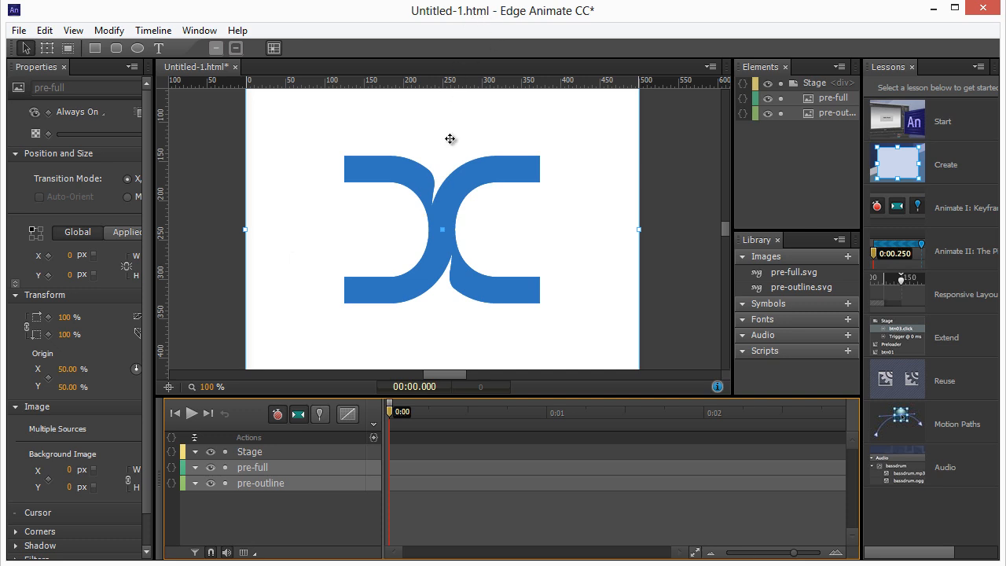
{"action": "mouse_move", "coordinate": [424, 184]}
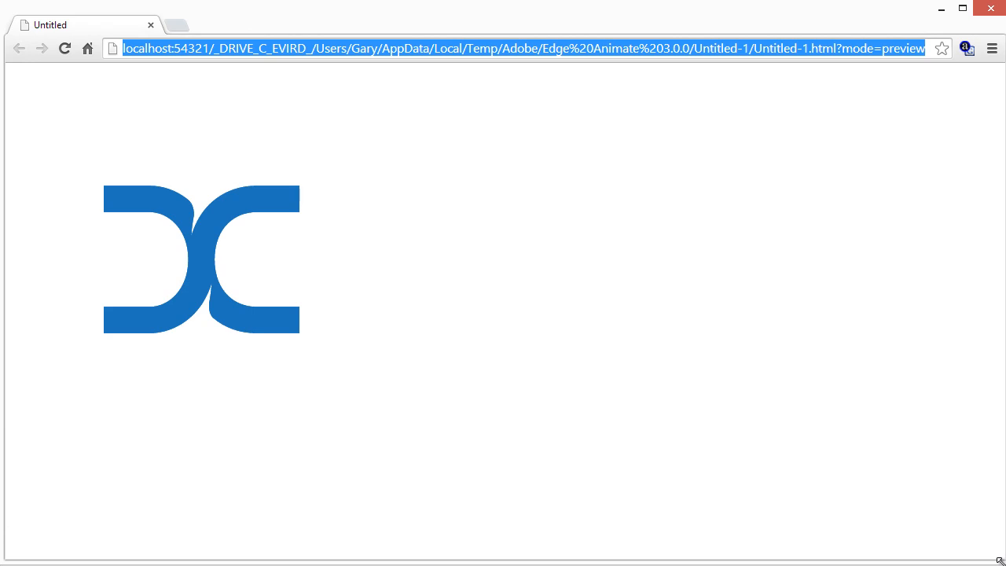
{"action": "mouse_move", "coordinate": [608, 357]}
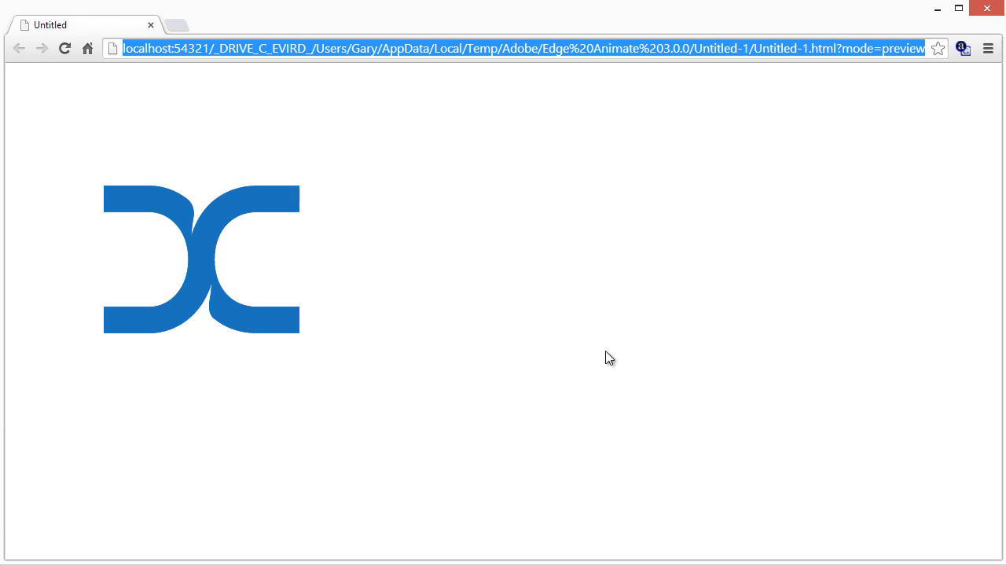
{"action": "mouse_move", "coordinate": [193, 163]}
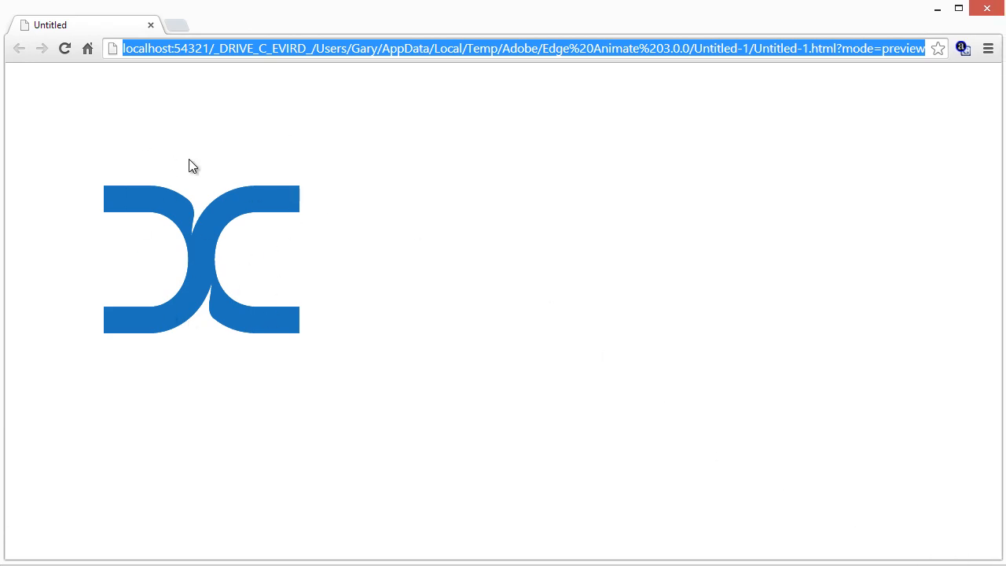
{"action": "mouse_move", "coordinate": [217, 256]}
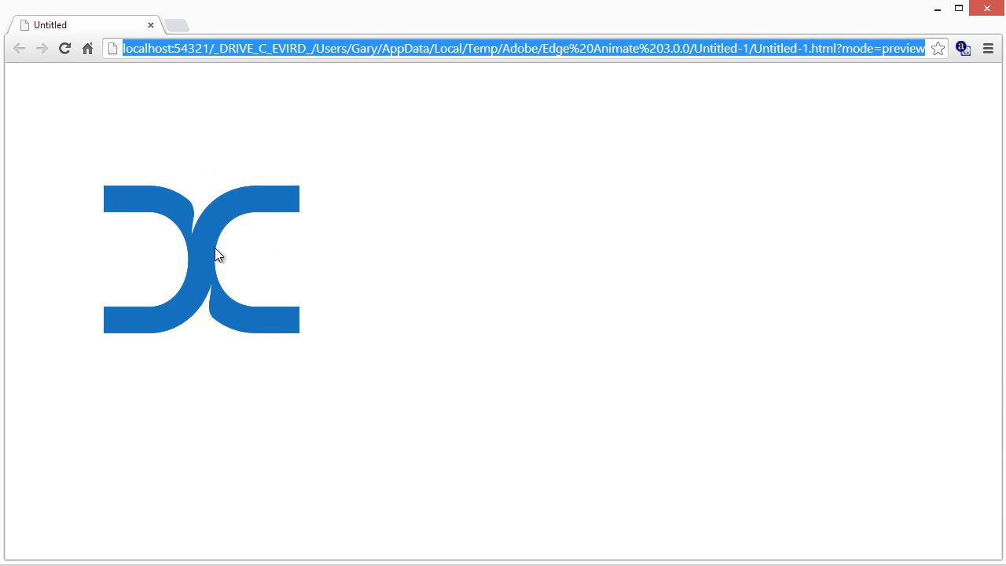
{"action": "mouse_move", "coordinate": [427, 323]}
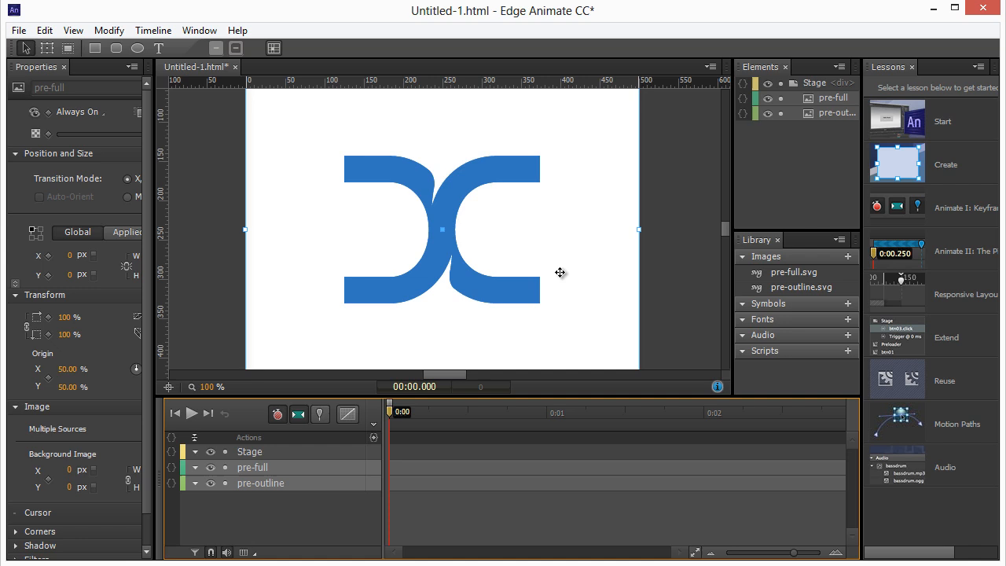
{"action": "mouse_move", "coordinate": [210, 319]}
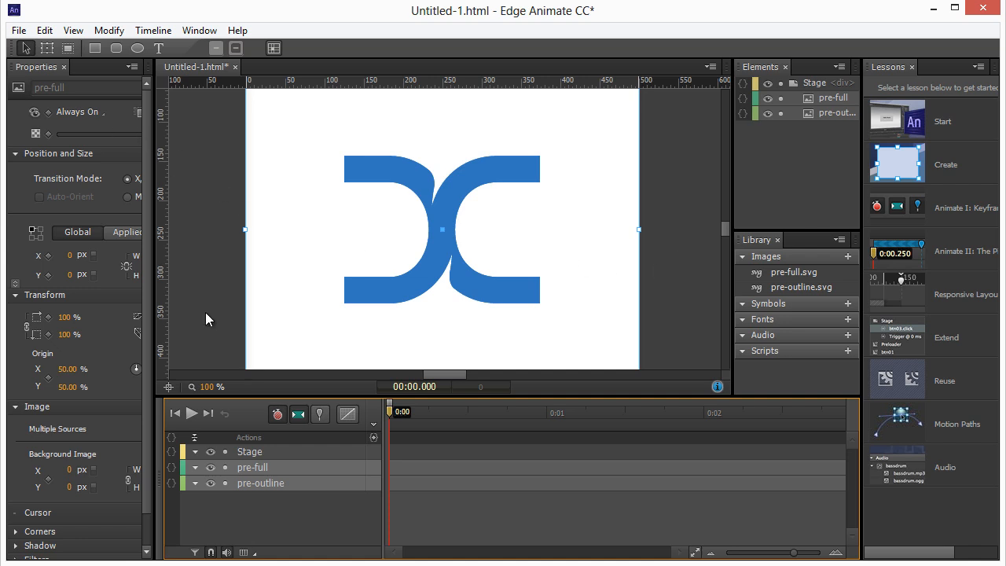
{"action": "left_click", "coordinate": [250, 451]}
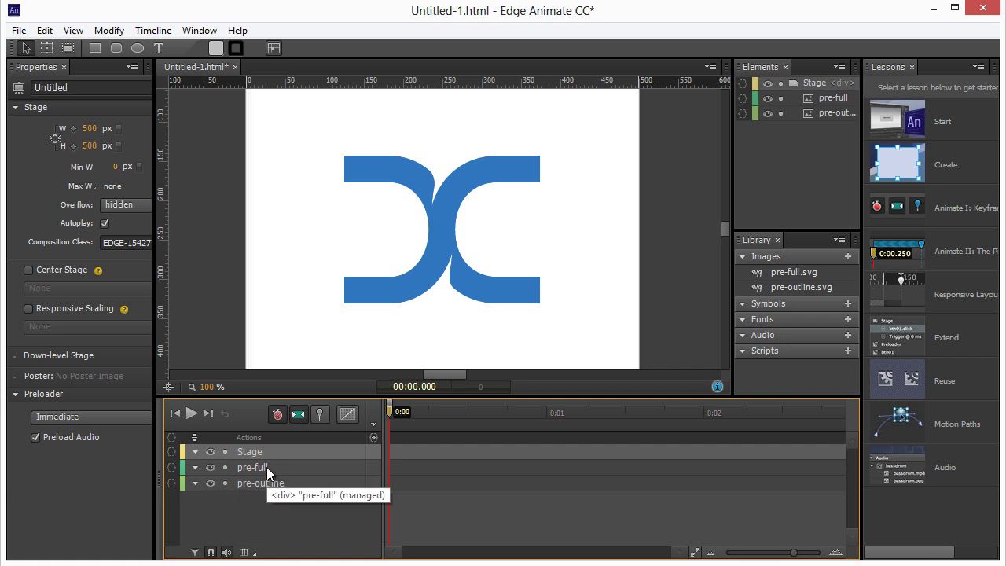
{"action": "left_click", "coordinate": [260, 484]}
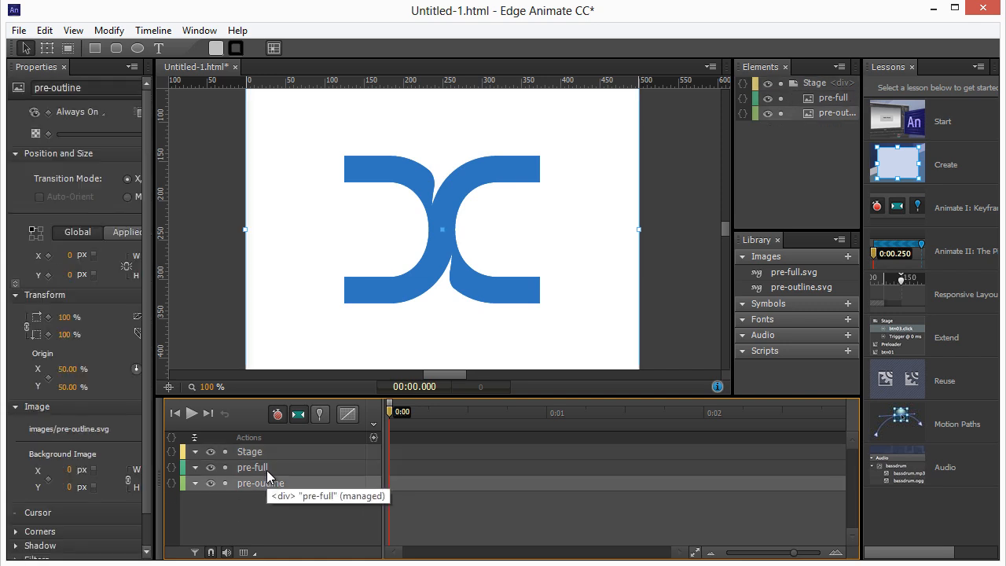
{"action": "mouse_move", "coordinate": [807, 112]}
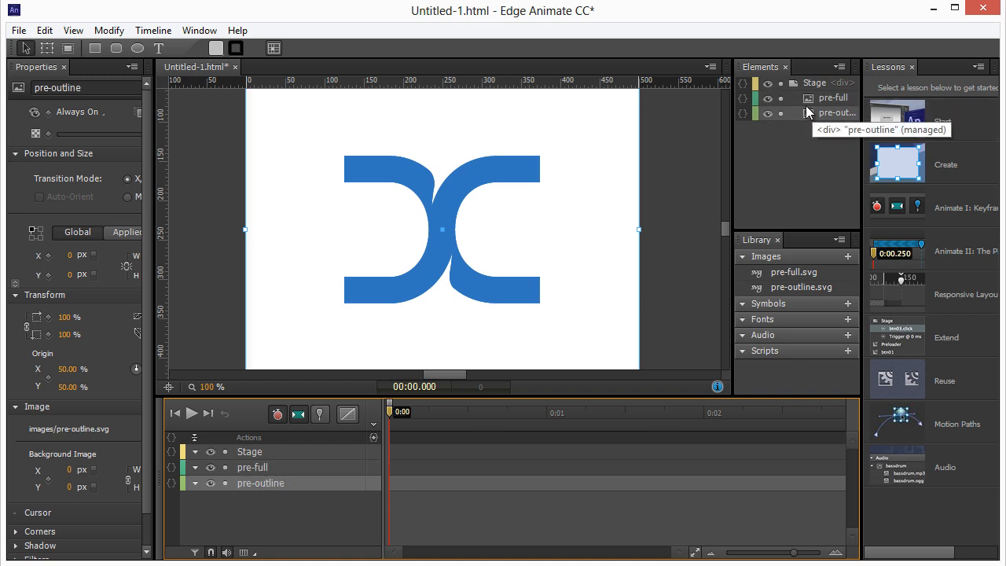
{"action": "left_click", "coordinate": [811, 82]}
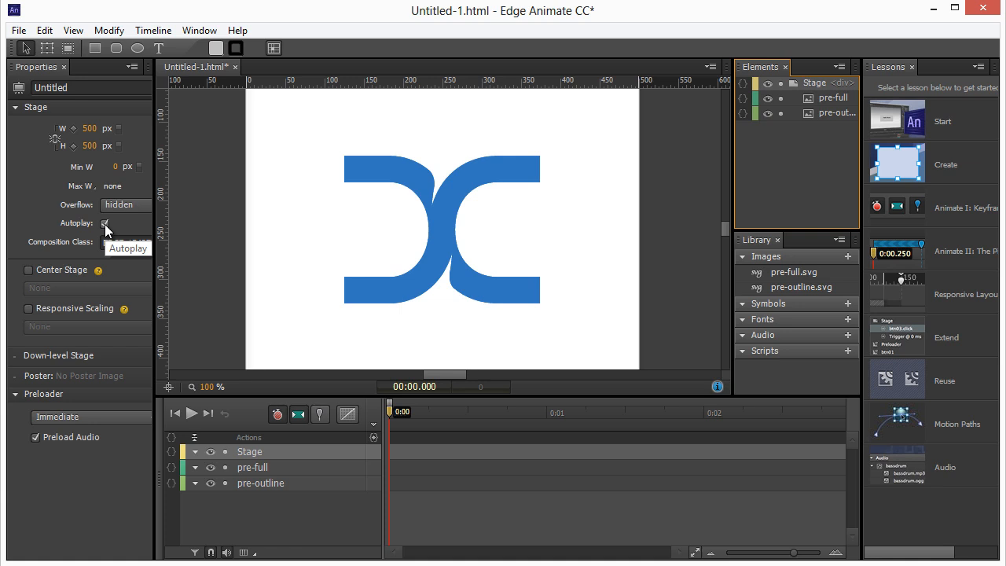
{"action": "left_click", "coordinate": [104, 223]}
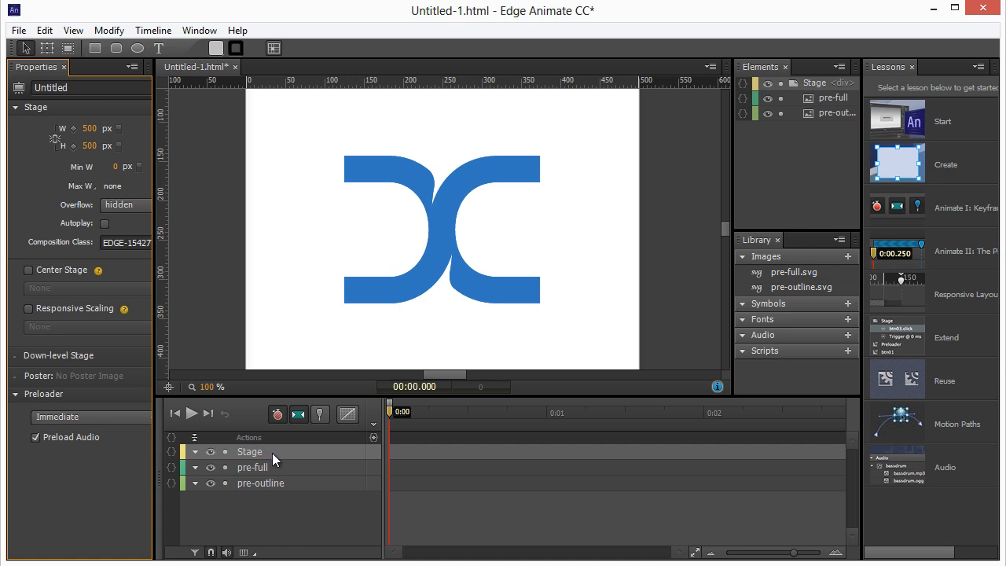
{"action": "mouse_move", "coordinate": [283, 470]}
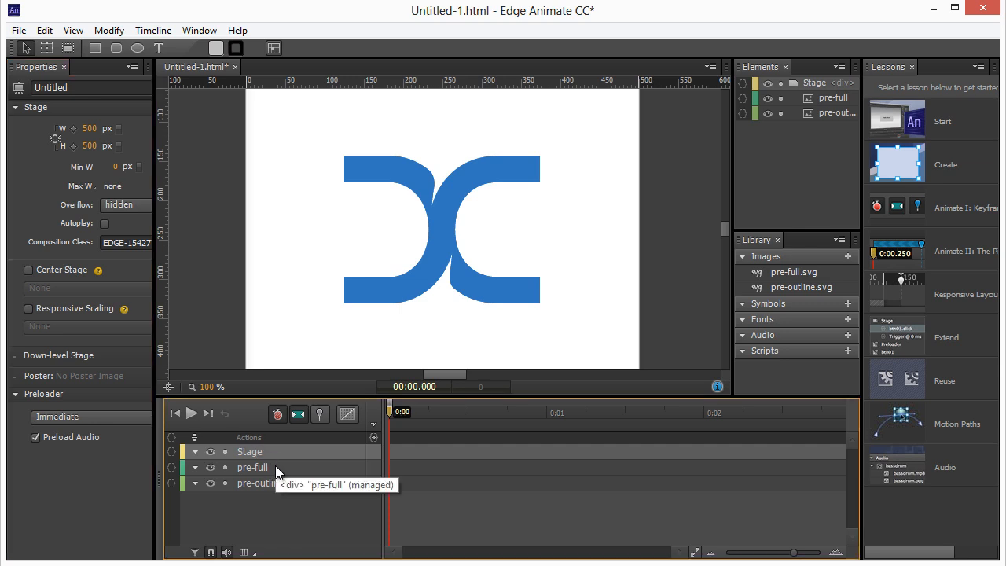
Add a mouseover event to the pre-full image from its Actions panel
{"action": "left_click", "coordinate": [252, 467]}
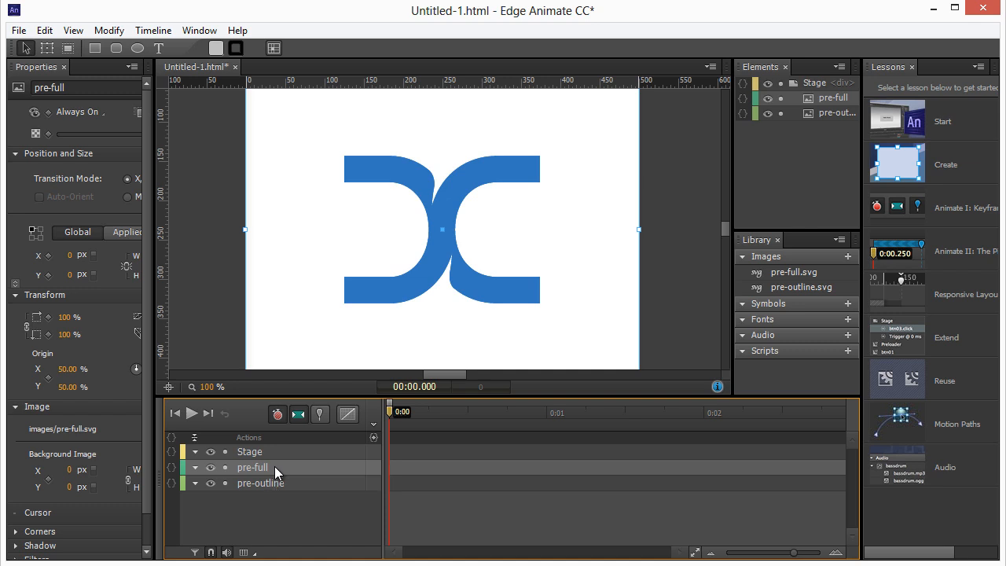
{"action": "mouse_move", "coordinate": [122, 228]}
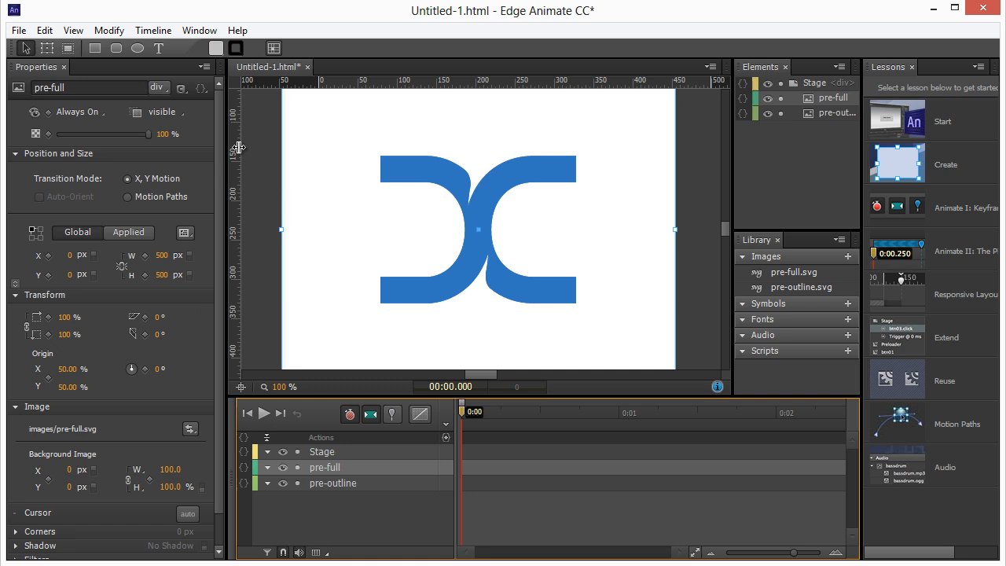
{"action": "mouse_move", "coordinate": [203, 96]}
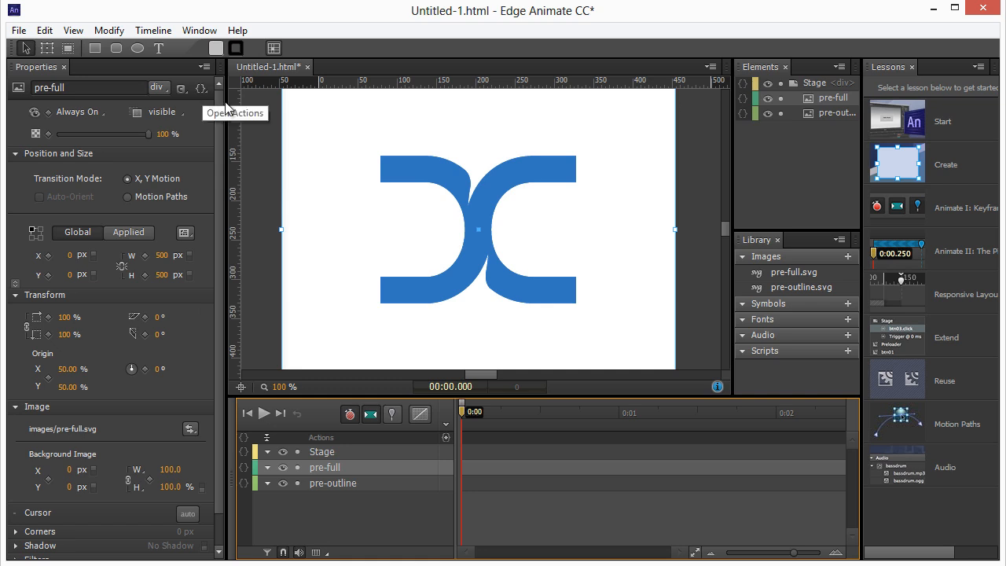
{"action": "left_click", "coordinate": [200, 88]}
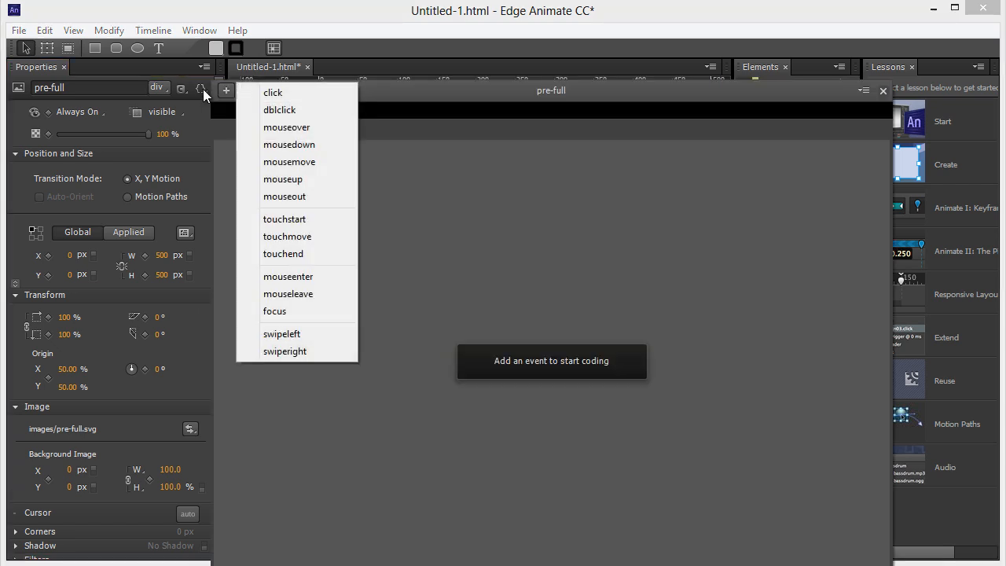
{"action": "mouse_move", "coordinate": [239, 94]}
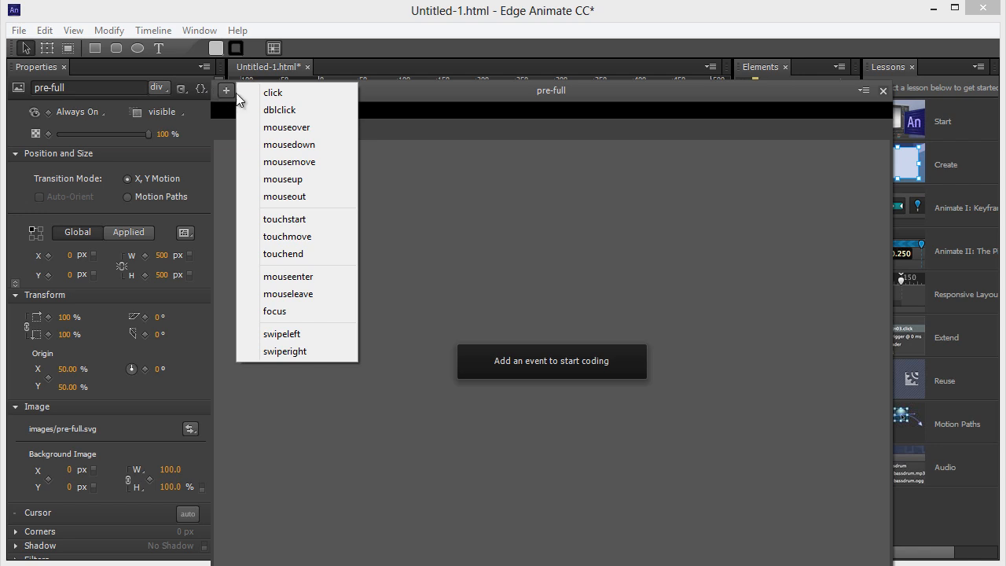
{"action": "mouse_move", "coordinate": [301, 219]}
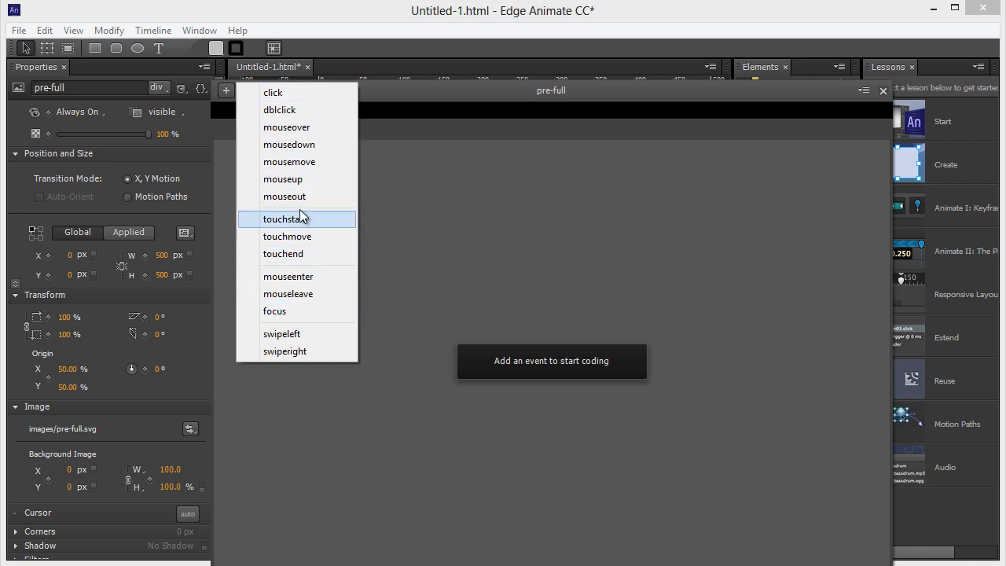
{"action": "mouse_move", "coordinate": [304, 146]}
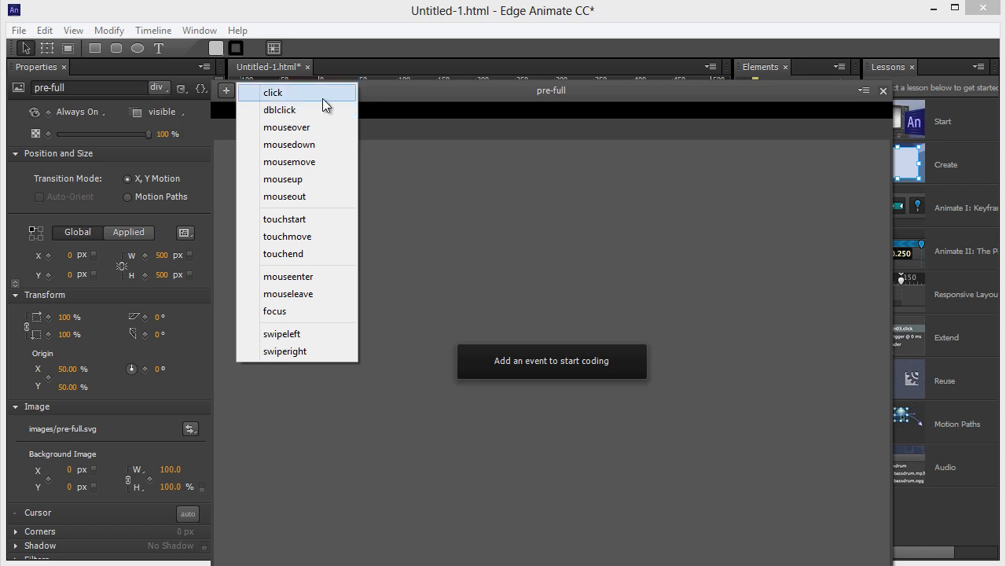
{"action": "mouse_move", "coordinate": [306, 187]}
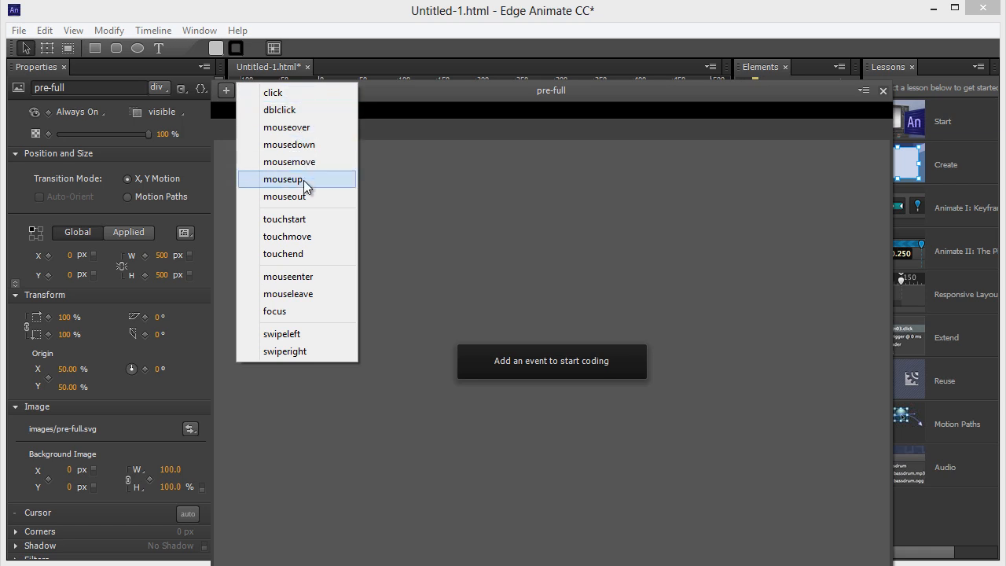
{"action": "mouse_move", "coordinate": [312, 237]}
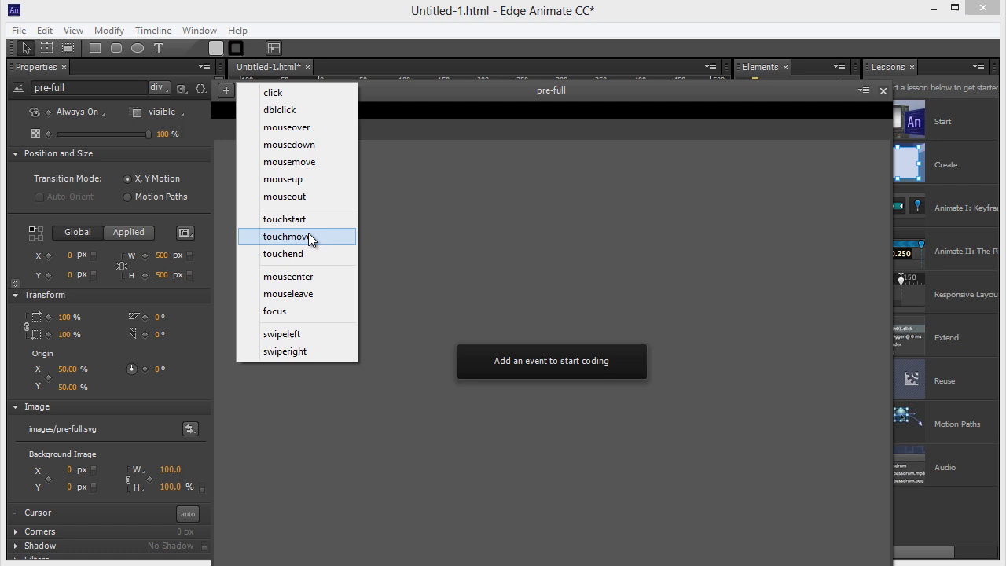
{"action": "mouse_move", "coordinate": [305, 294]}
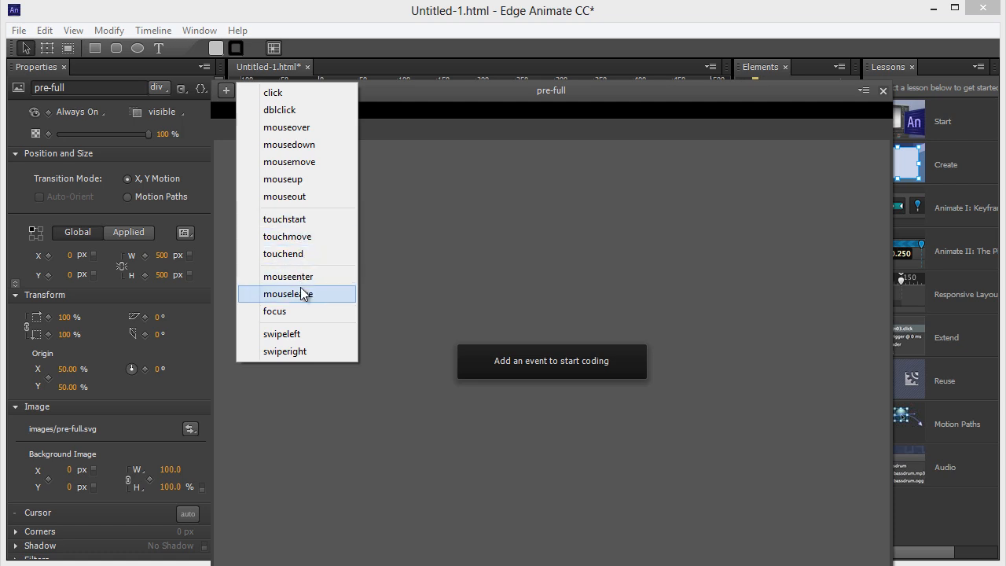
{"action": "mouse_move", "coordinate": [288, 276]}
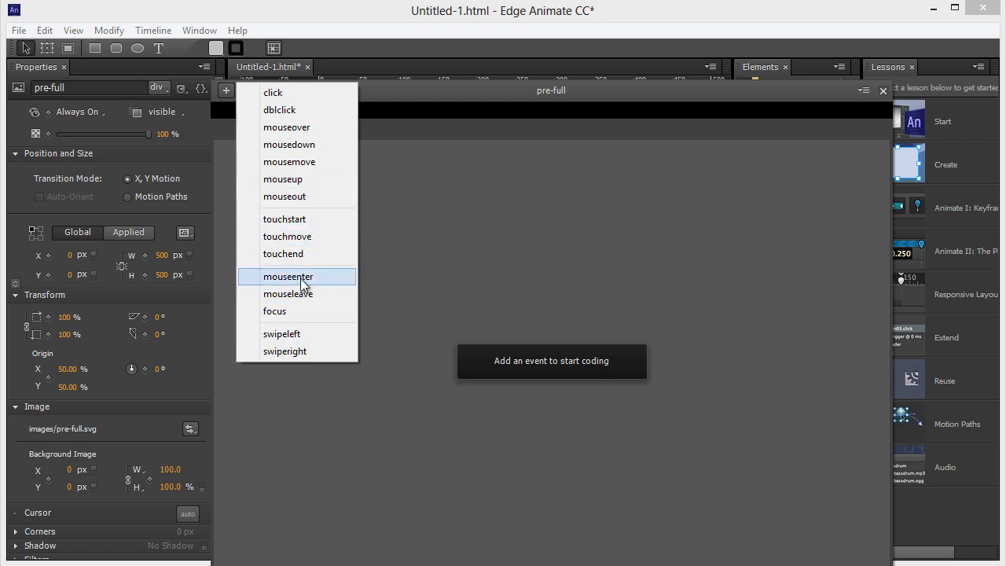
{"action": "mouse_move", "coordinate": [279, 129]}
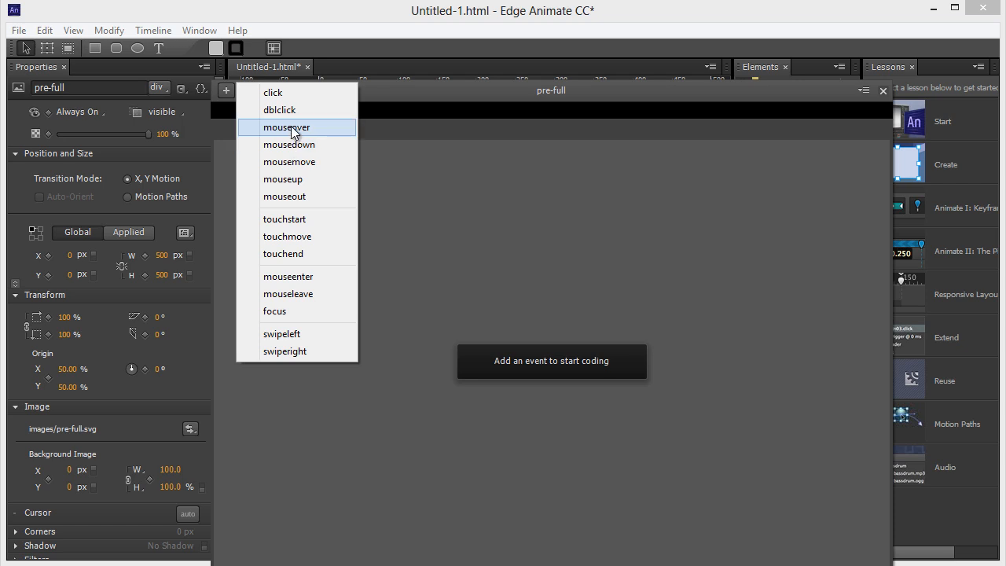
{"action": "left_click", "coordinate": [286, 127]}
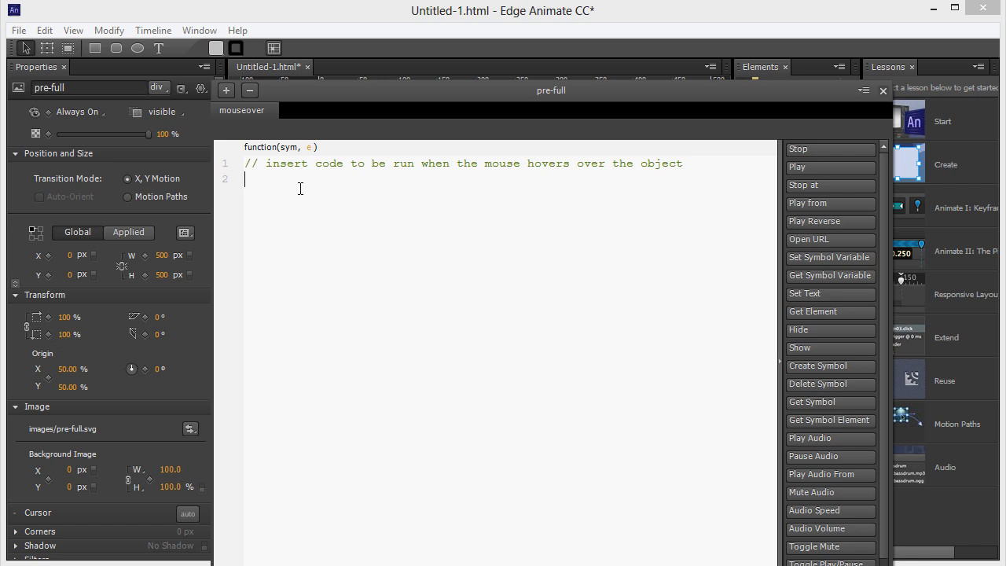
{"action": "mouse_move", "coordinate": [686, 189]}
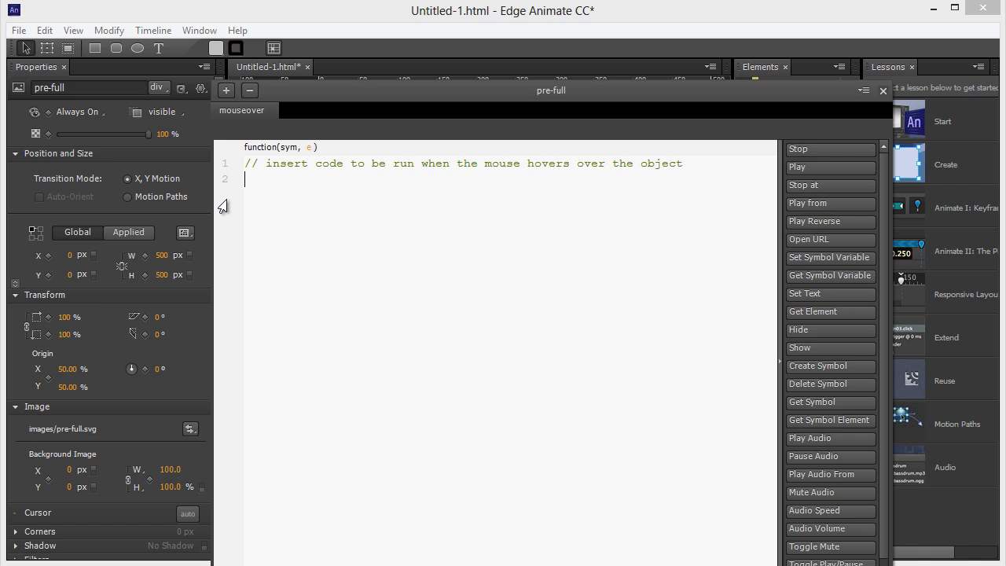
{"action": "mouse_move", "coordinate": [151, 141]}
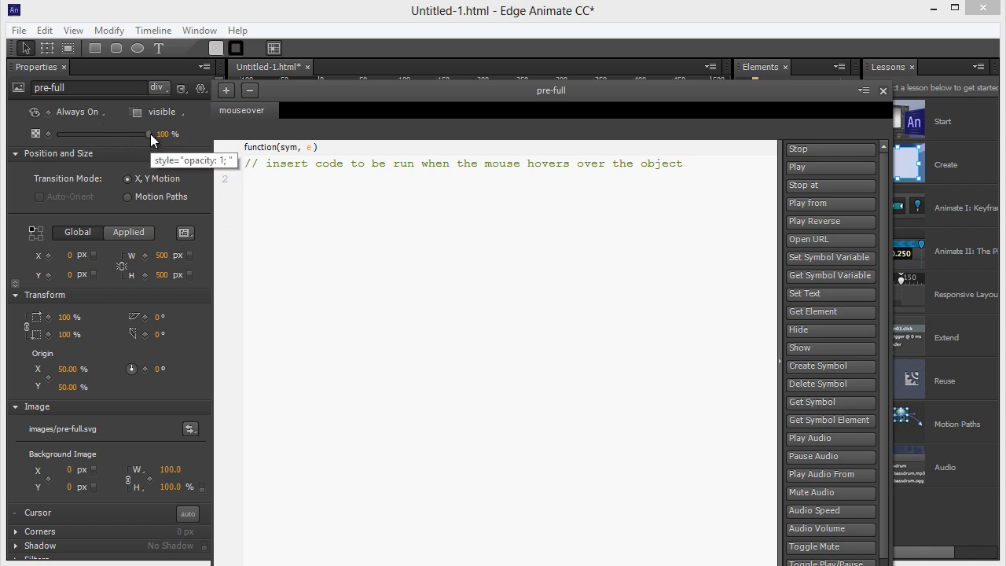
Insert sym.play(); into pre-full's mouseover handler and close the Actions panel
{"action": "left_click", "coordinate": [266, 180]}
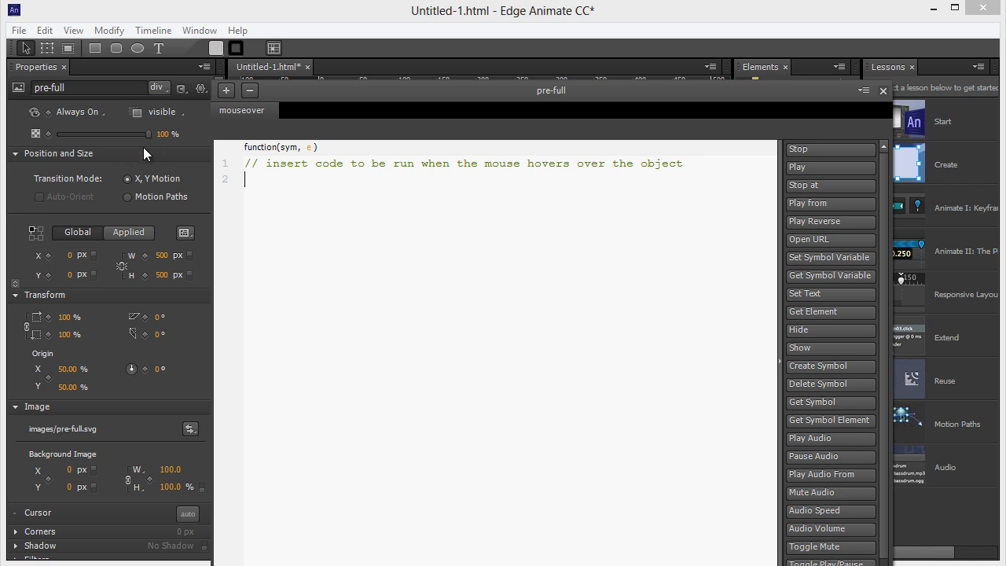
{"action": "mouse_move", "coordinate": [320, 210]}
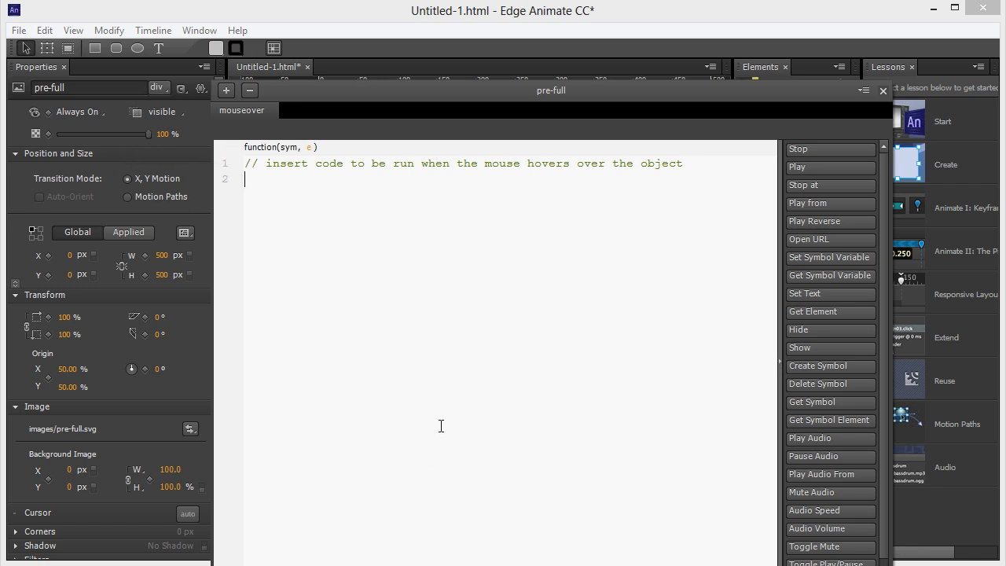
{"action": "mouse_move", "coordinate": [806, 171]}
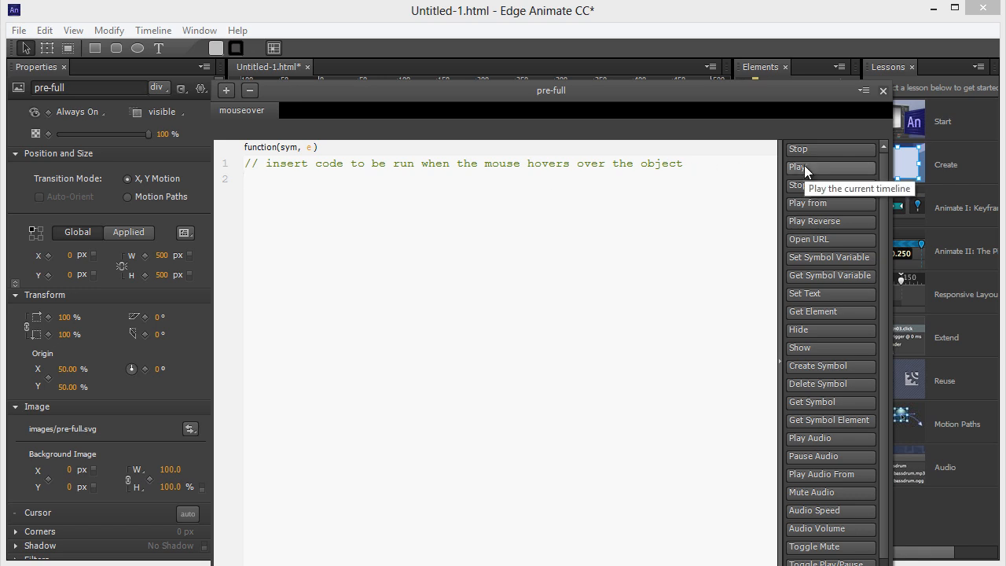
{"action": "left_click", "coordinate": [799, 167]}
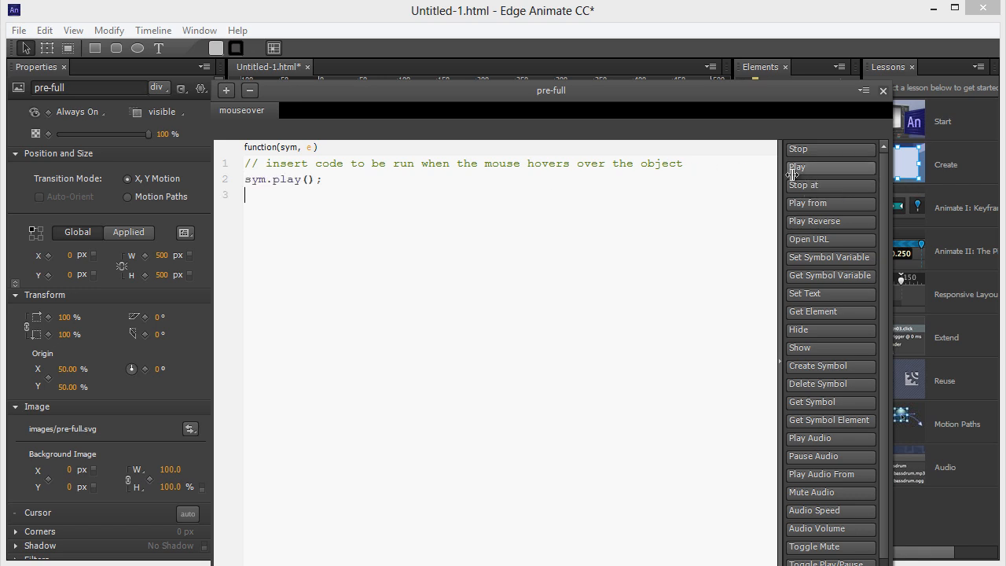
{"action": "mouse_move", "coordinate": [233, 115]}
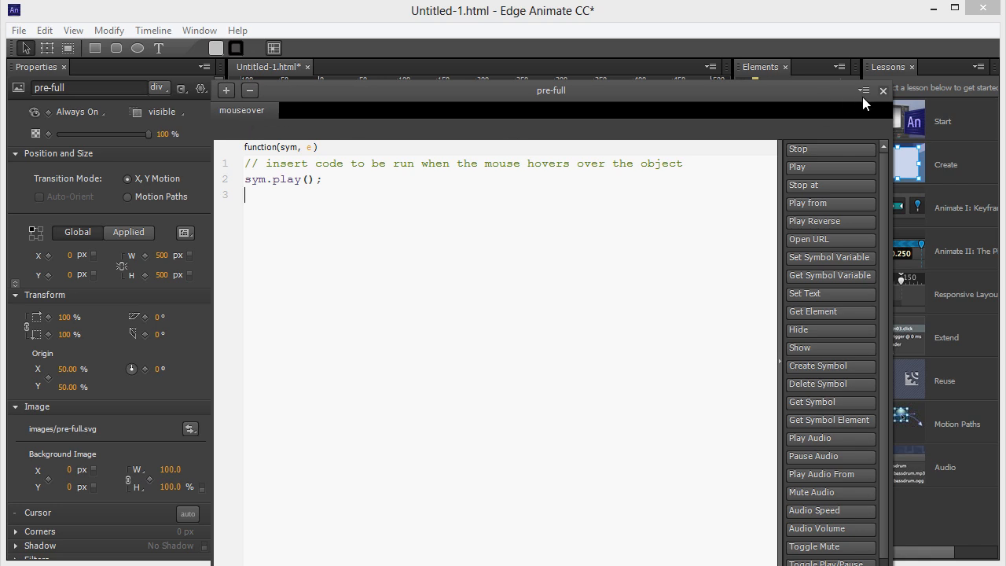
{"action": "mouse_move", "coordinate": [882, 94]}
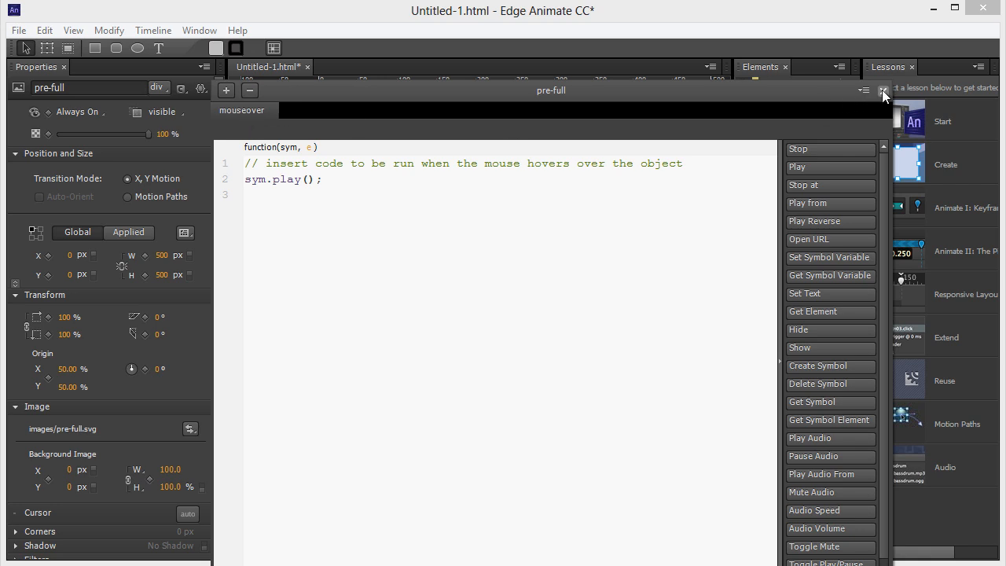
{"action": "left_click", "coordinate": [883, 91]}
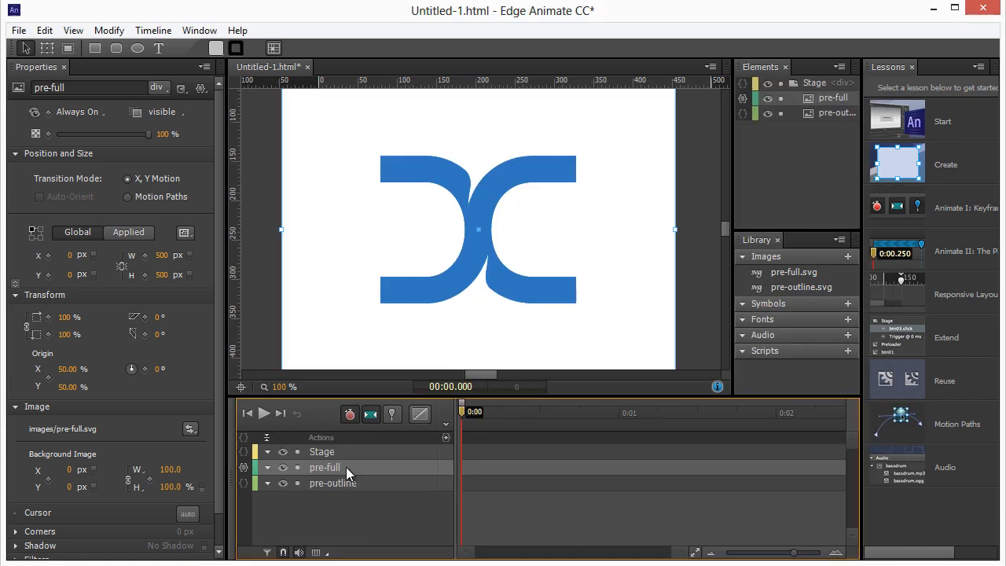
{"action": "mouse_move", "coordinate": [552, 418]}
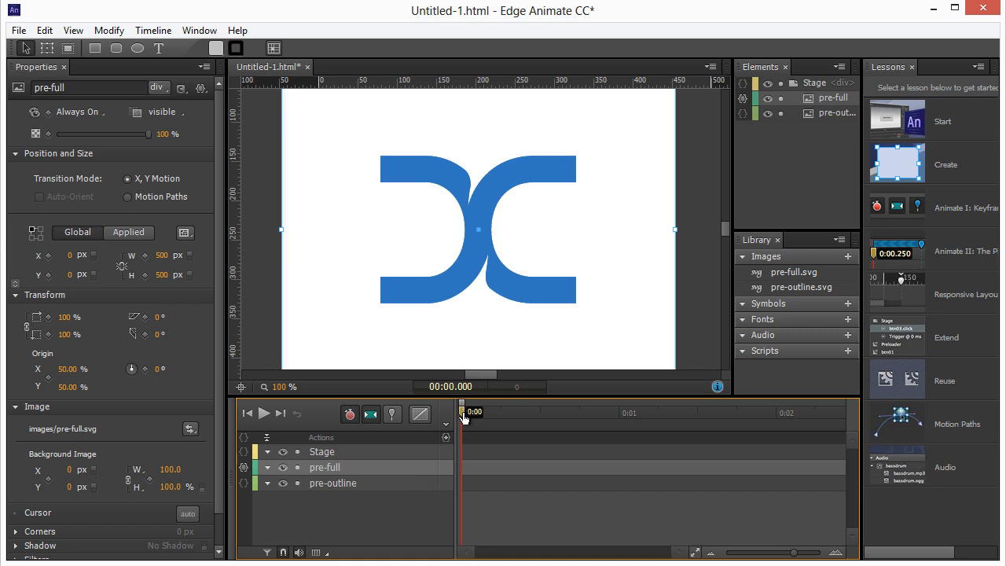
{"action": "mouse_move", "coordinate": [400, 474]}
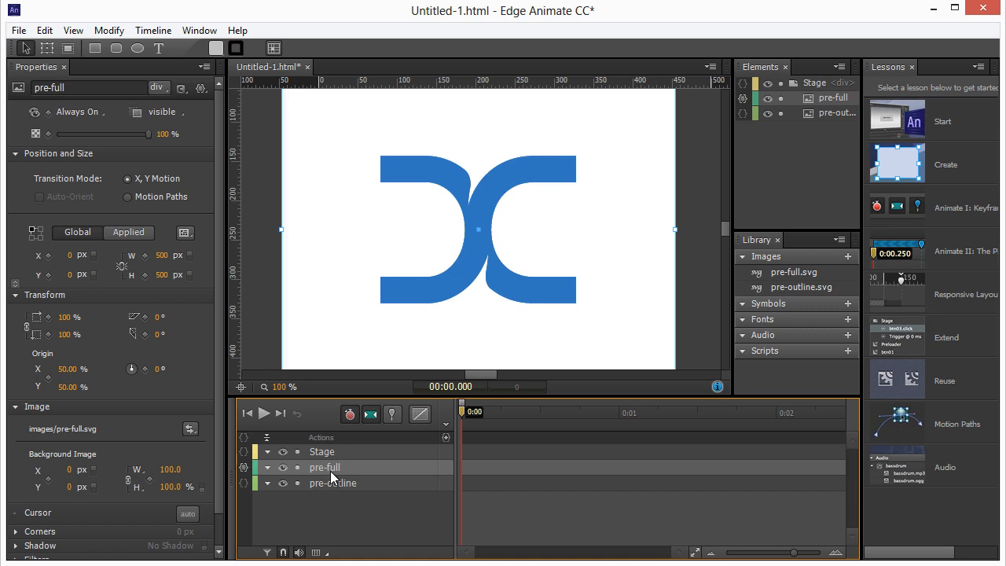
{"action": "mouse_move", "coordinate": [328, 476]}
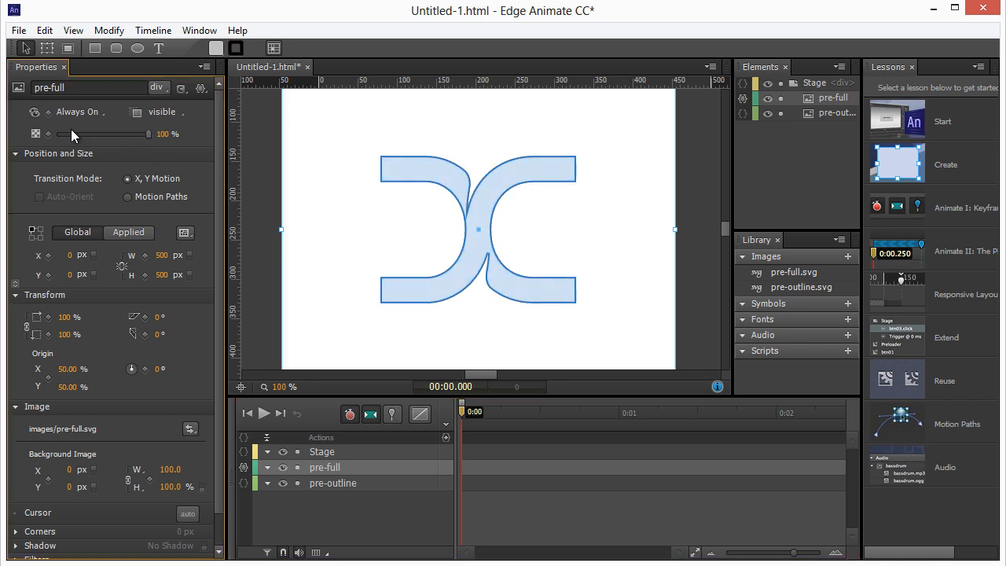
Keyframe pre-full's opacity from 0% at 0:00 to 100% at 0:01
{"action": "left_click_drag", "start_coordinate": [148, 134], "coordinate": [47, 134]}
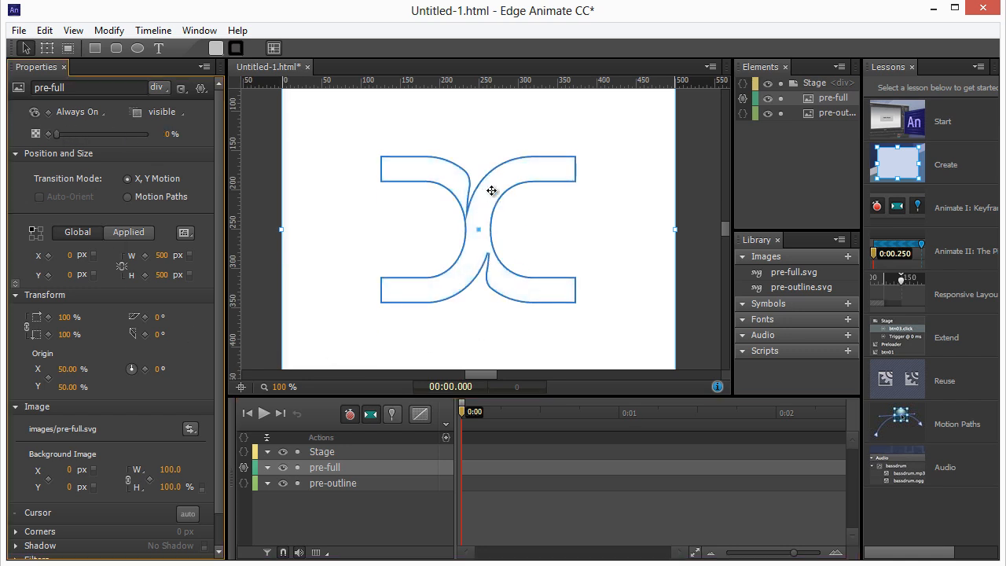
{"action": "left_click", "coordinate": [462, 412]}
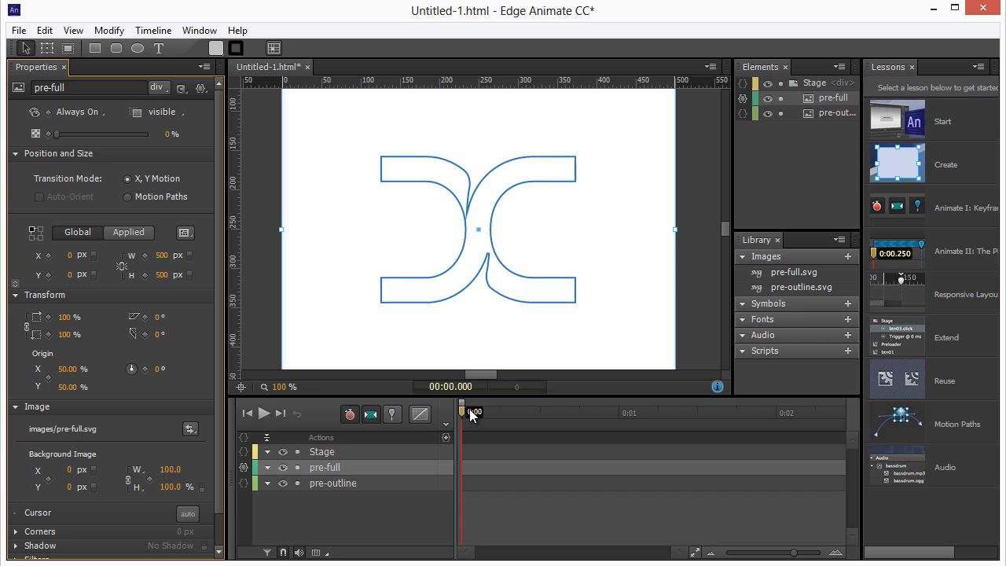
{"action": "mouse_move", "coordinate": [393, 414]}
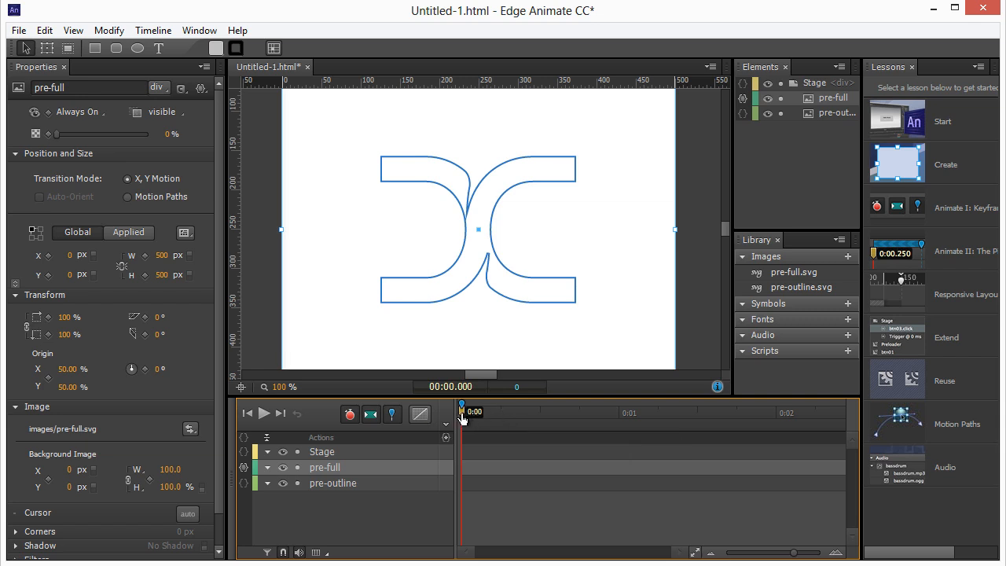
{"action": "left_click_drag", "start_coordinate": [462, 411], "coordinate": [592, 412]}
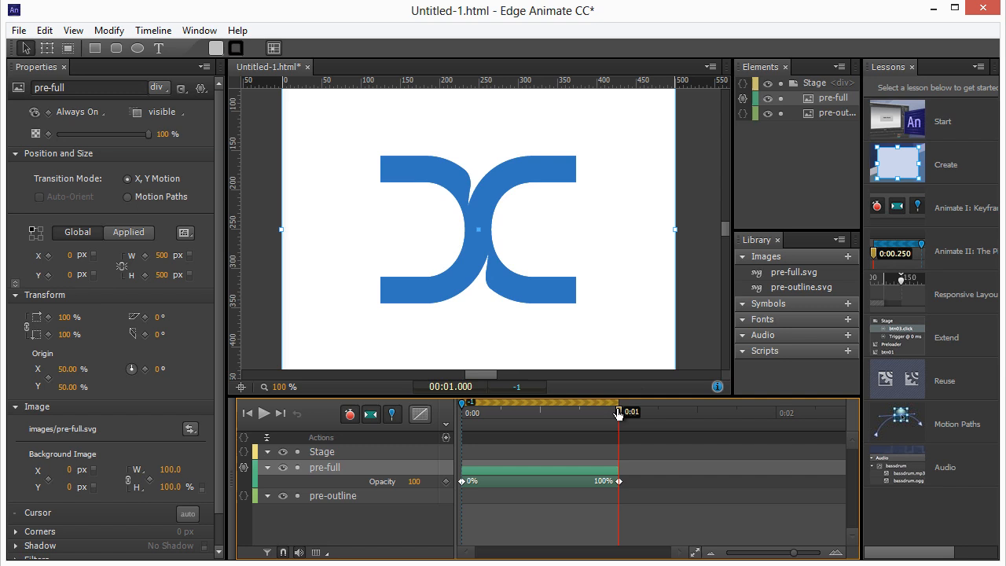
{"action": "left_click_drag", "start_coordinate": [618, 412], "coordinate": [531, 412]}
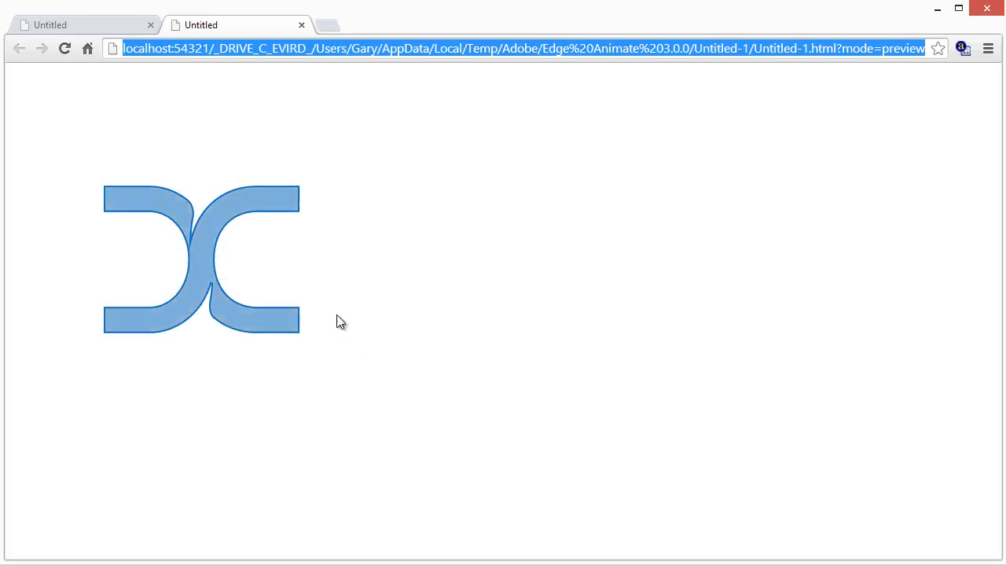
Reload the Chrome preview, confirm the outline turns solid blue on hover, and close the tab
{"action": "left_click", "coordinate": [66, 49]}
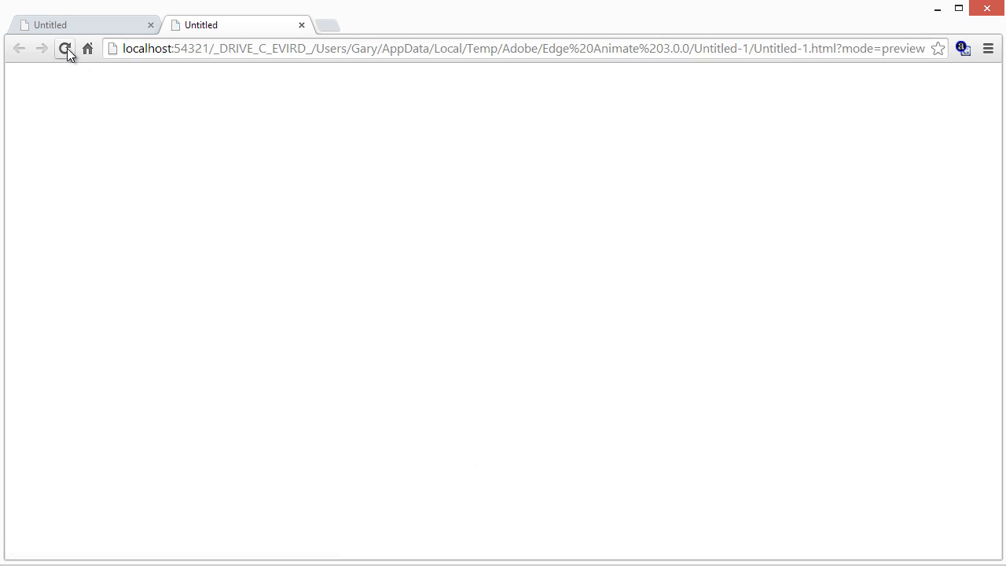
{"action": "left_click", "coordinate": [65, 48]}
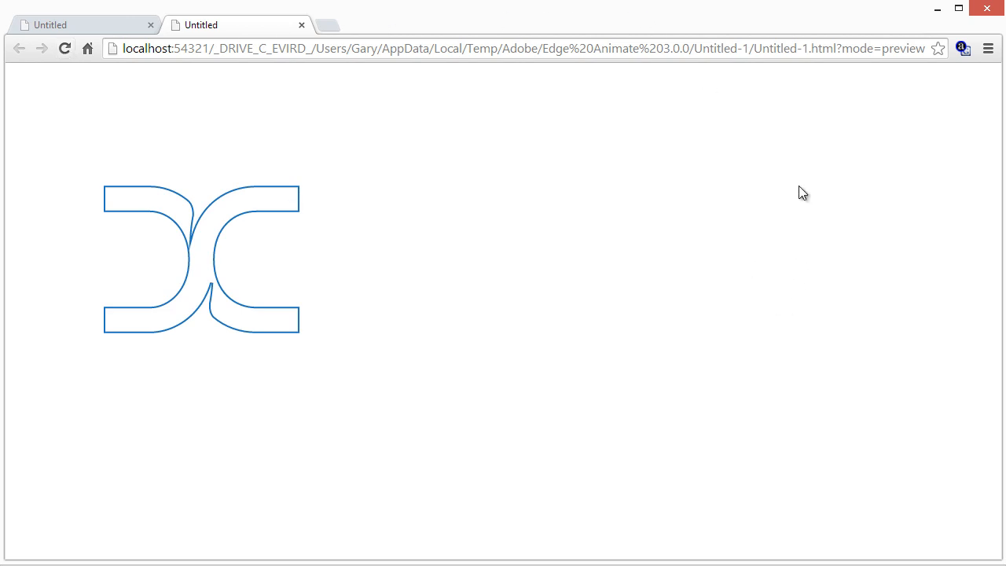
{"action": "mouse_move", "coordinate": [714, 203]}
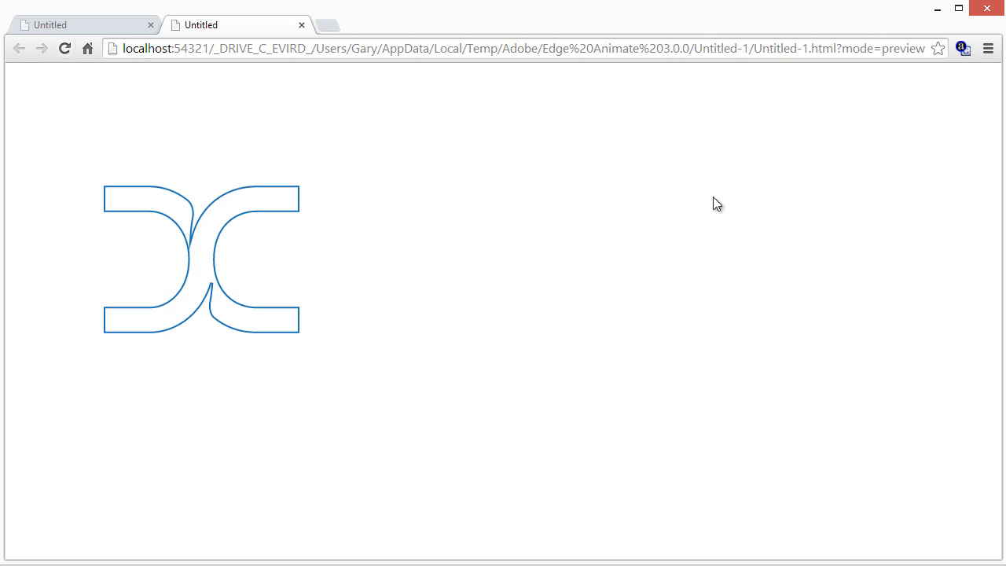
{"action": "mouse_move", "coordinate": [831, 259]}
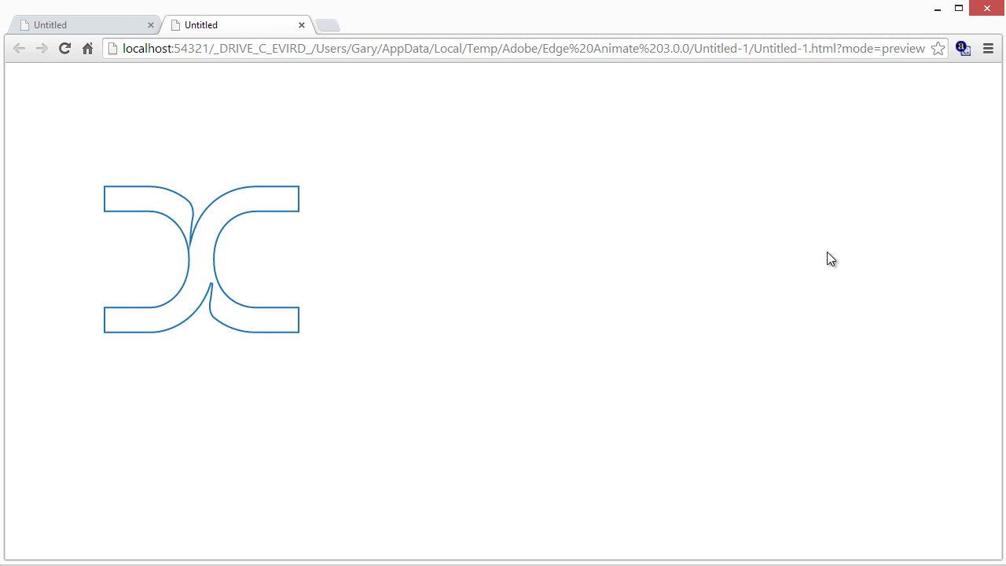
{"action": "mouse_move", "coordinate": [760, 211]}
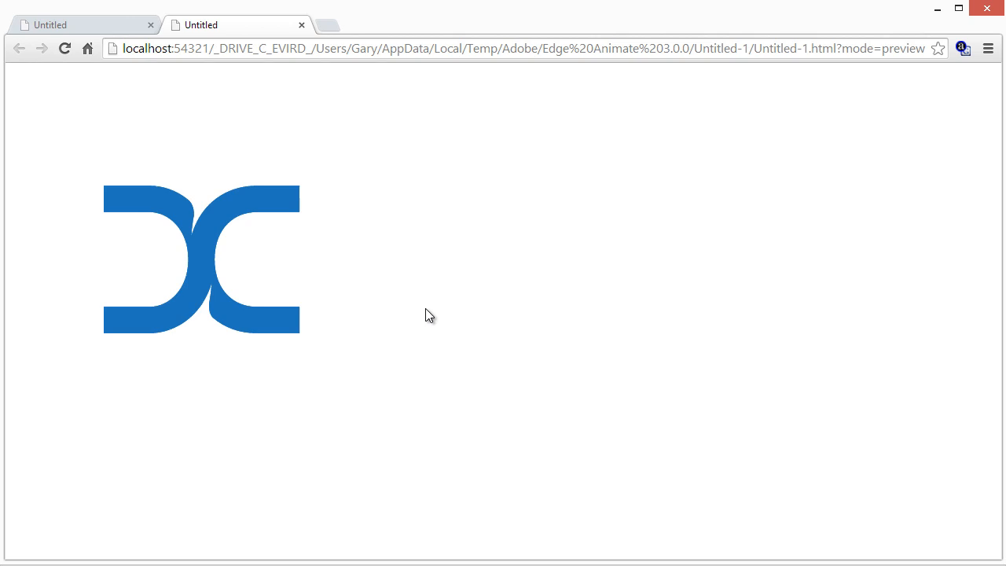
{"action": "mouse_move", "coordinate": [776, 245]}
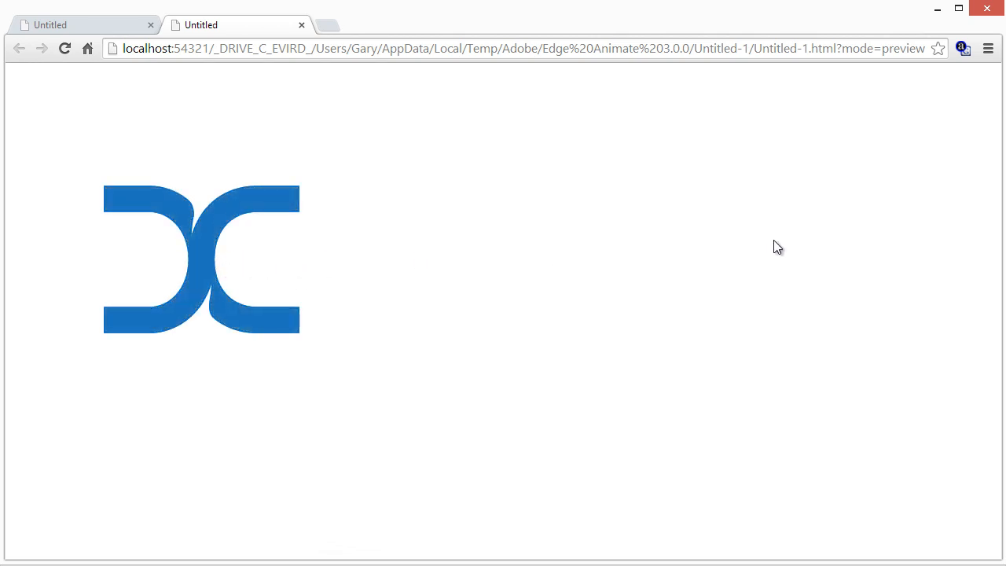
{"action": "mouse_move", "coordinate": [871, 180]}
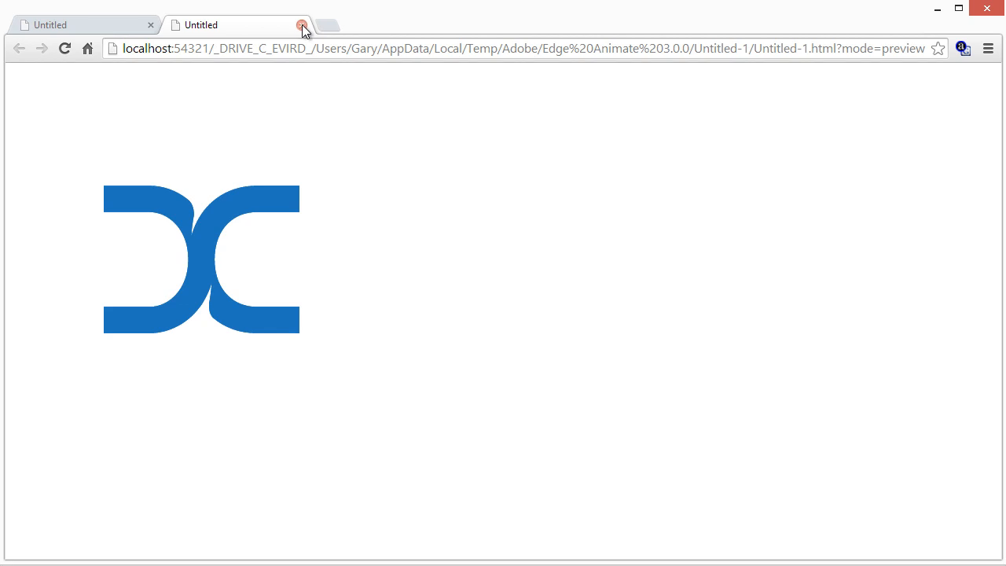
{"action": "left_click", "coordinate": [300, 24]}
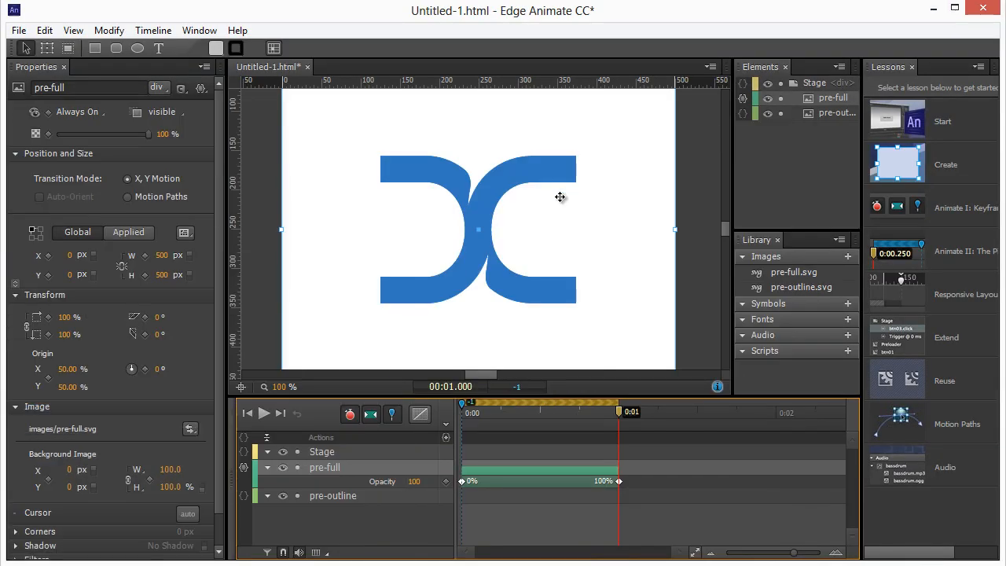
{"action": "mouse_move", "coordinate": [450, 438]}
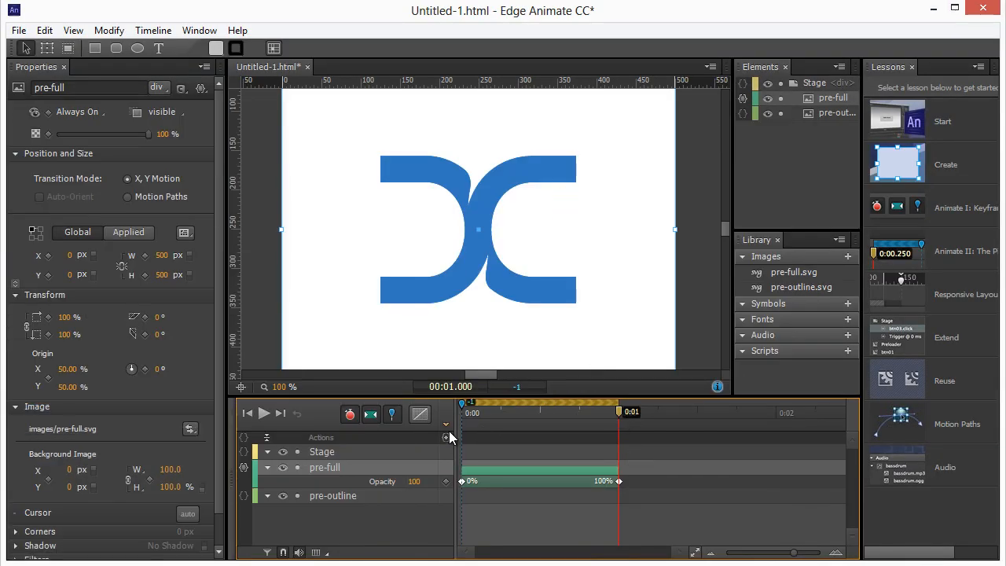
{"action": "mouse_move", "coordinate": [446, 437]}
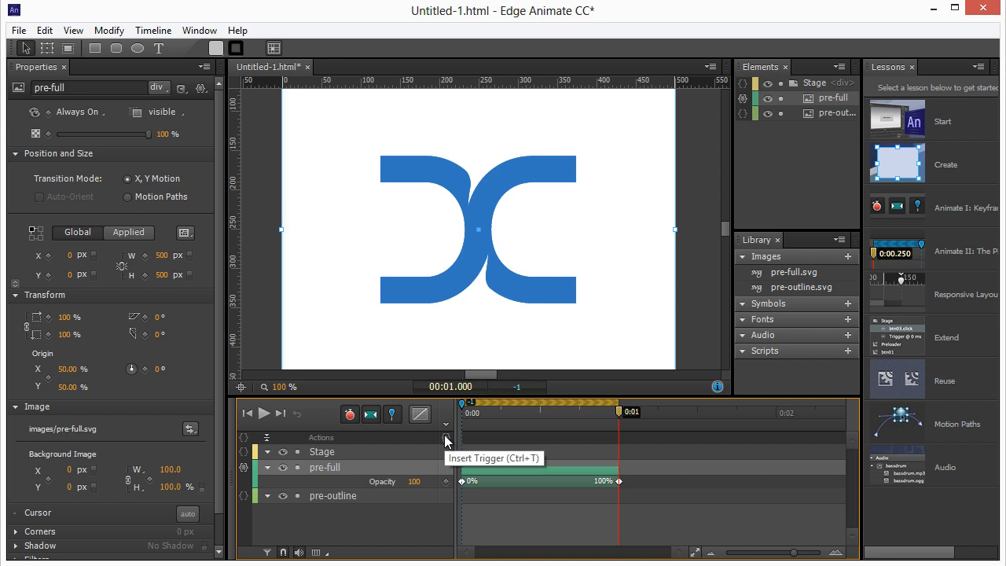
Add a trigger at 0:01 containing sym.stop(1000)
{"action": "left_click", "coordinate": [445, 440]}
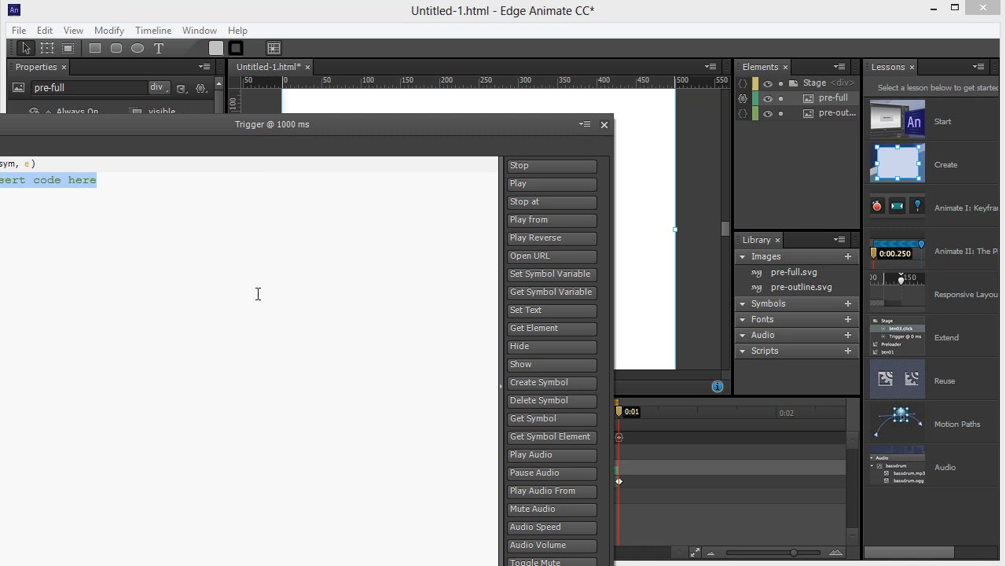
{"action": "left_click", "coordinate": [96, 180]}
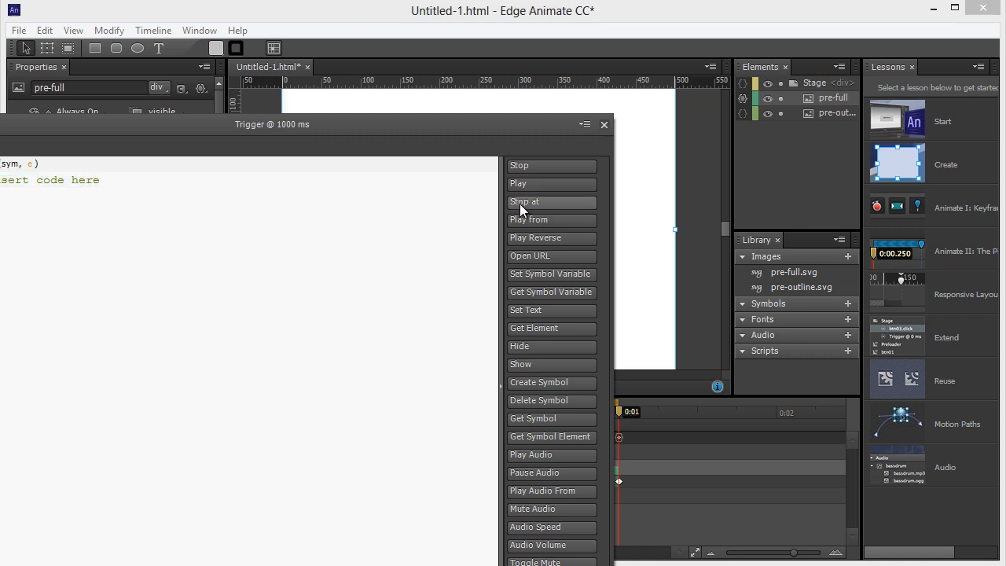
{"action": "mouse_move", "coordinate": [534, 169]}
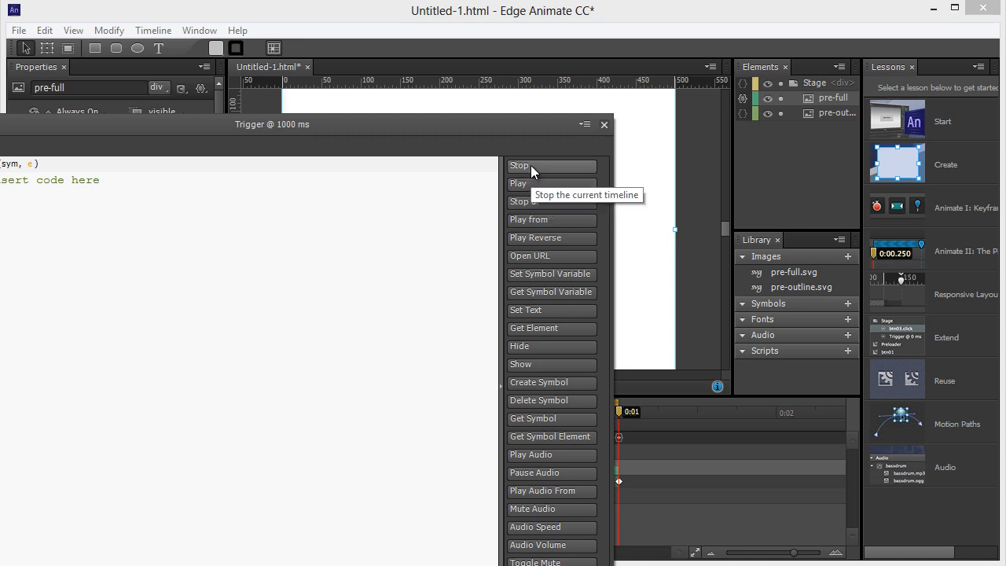
{"action": "mouse_move", "coordinate": [527, 203]}
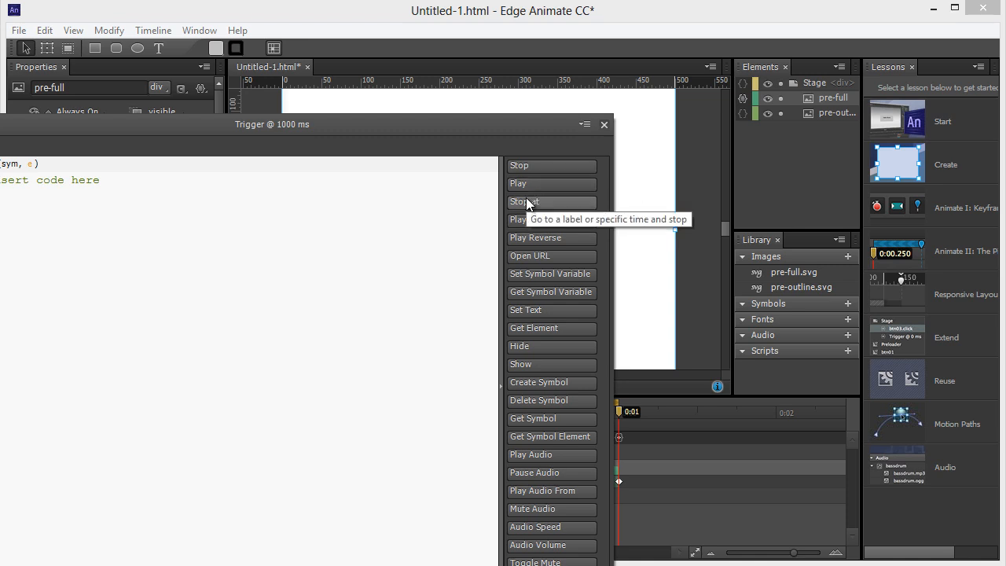
{"action": "left_click", "coordinate": [552, 201]}
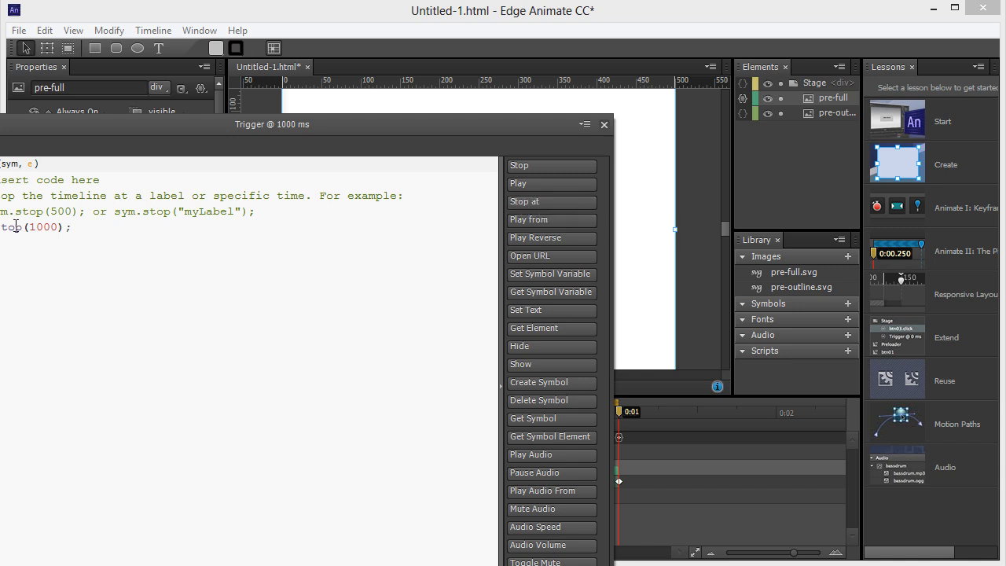
{"action": "double_click", "coordinate": [42, 227]}
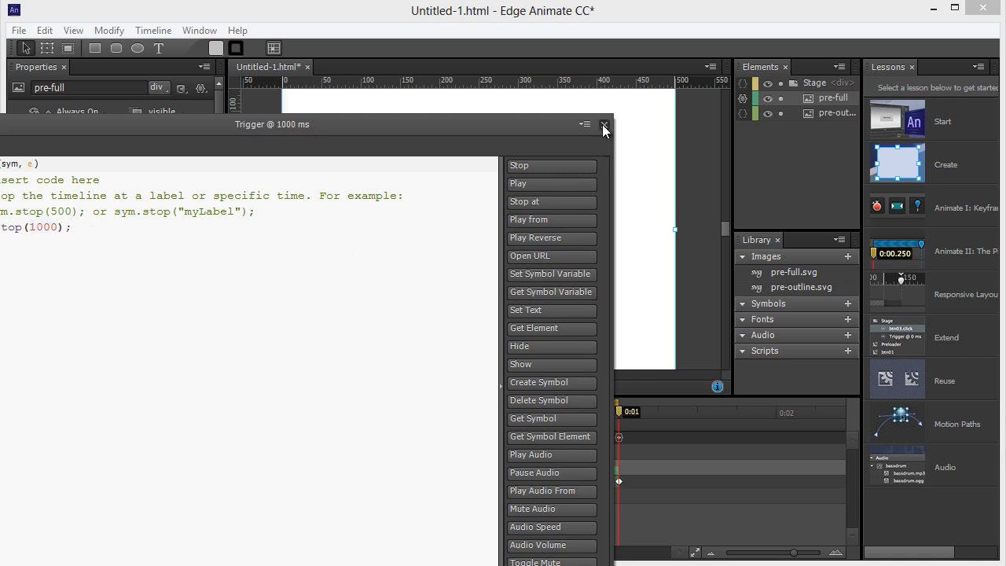
{"action": "left_click", "coordinate": [604, 126]}
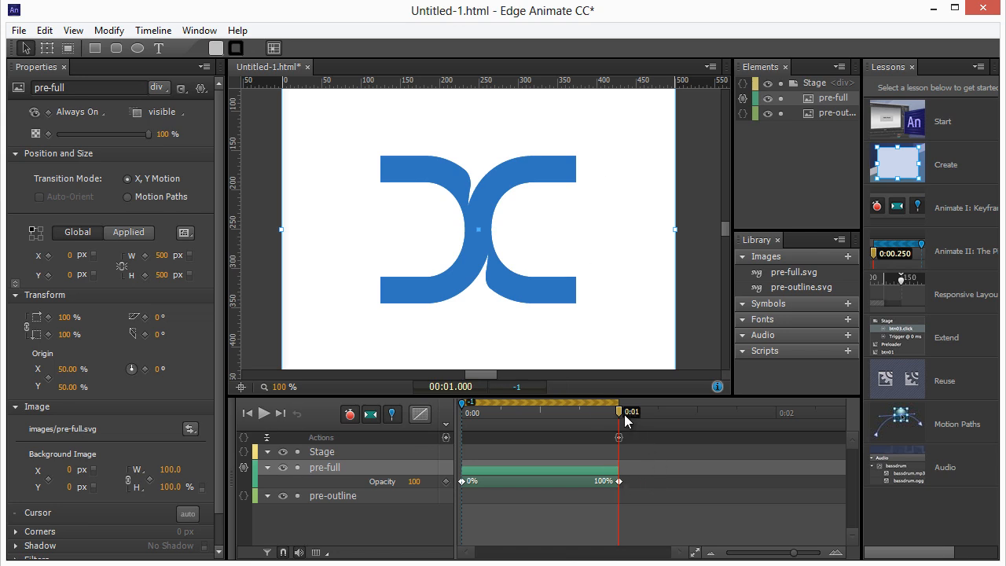
{"action": "mouse_move", "coordinate": [485, 210]}
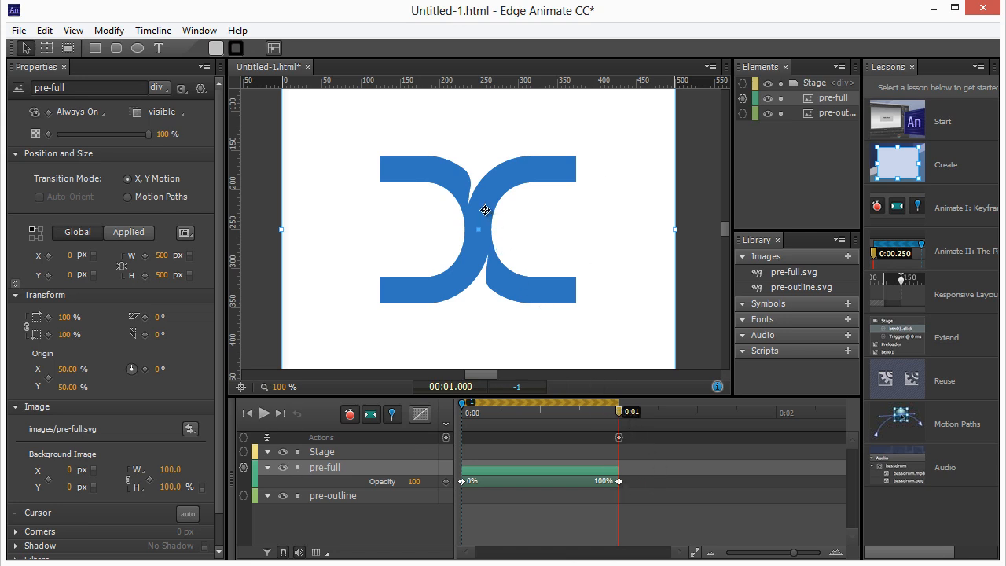
{"action": "mouse_move", "coordinate": [711, 293]}
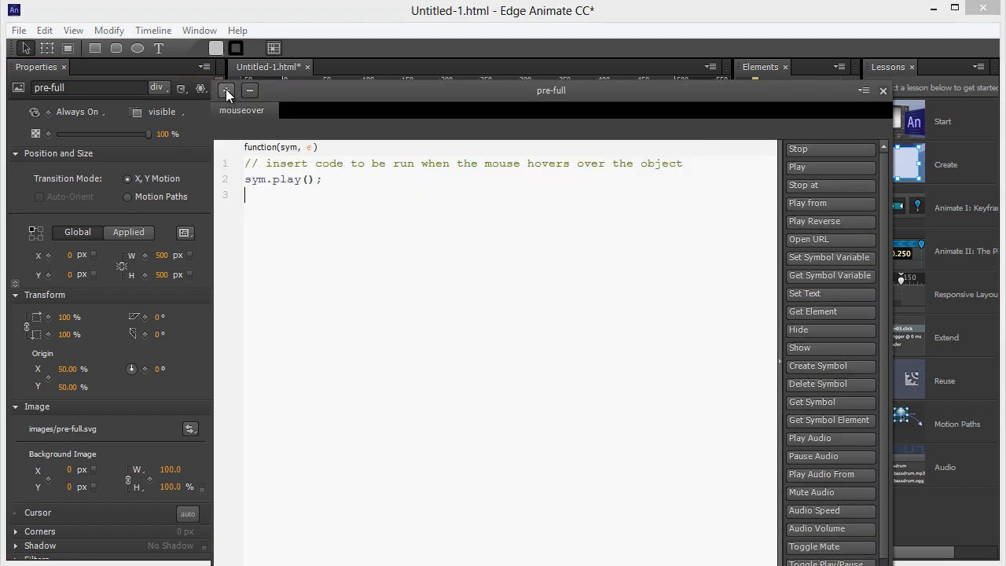
Add a mouseout event to pre-full that plays from a specific time, sym.play(1001)
{"action": "left_click", "coordinate": [227, 90]}
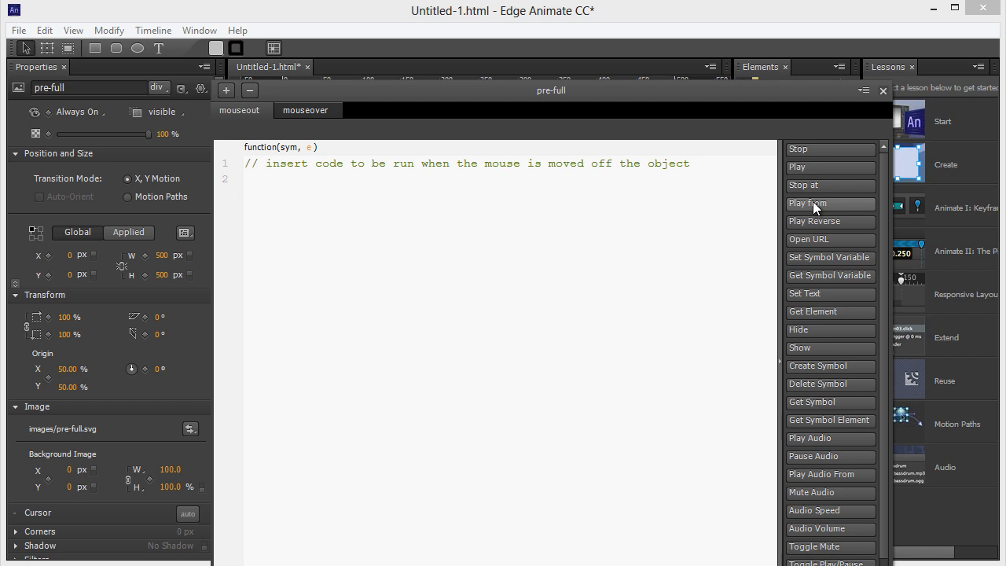
{"action": "left_click", "coordinate": [830, 203]}
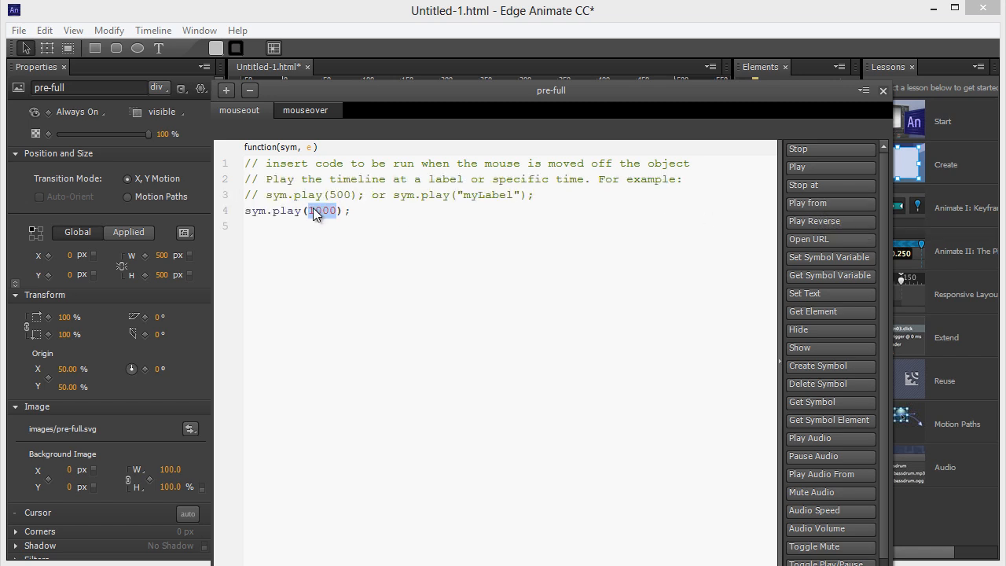
{"action": "type", "text": "1000"}
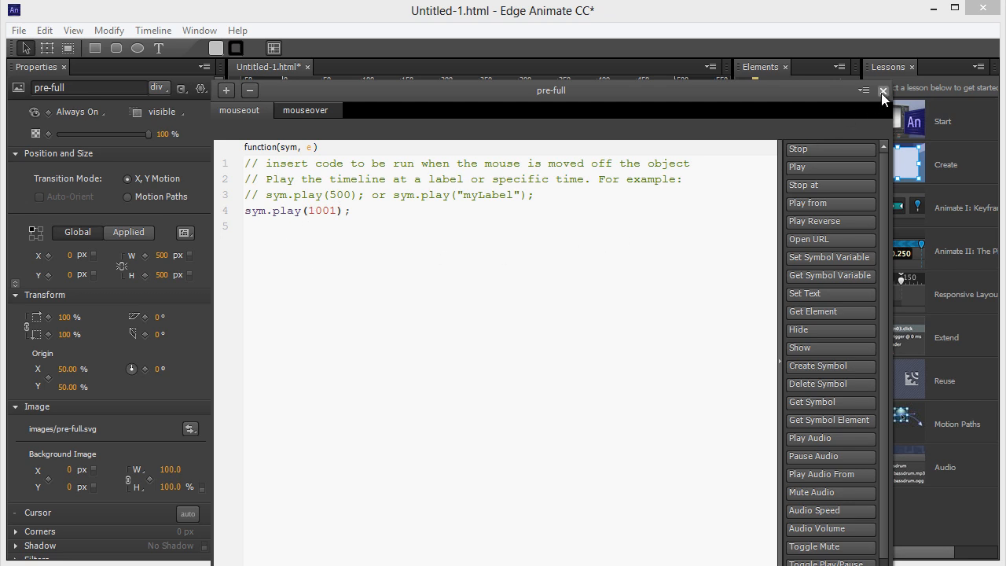
{"action": "left_click", "coordinate": [883, 91]}
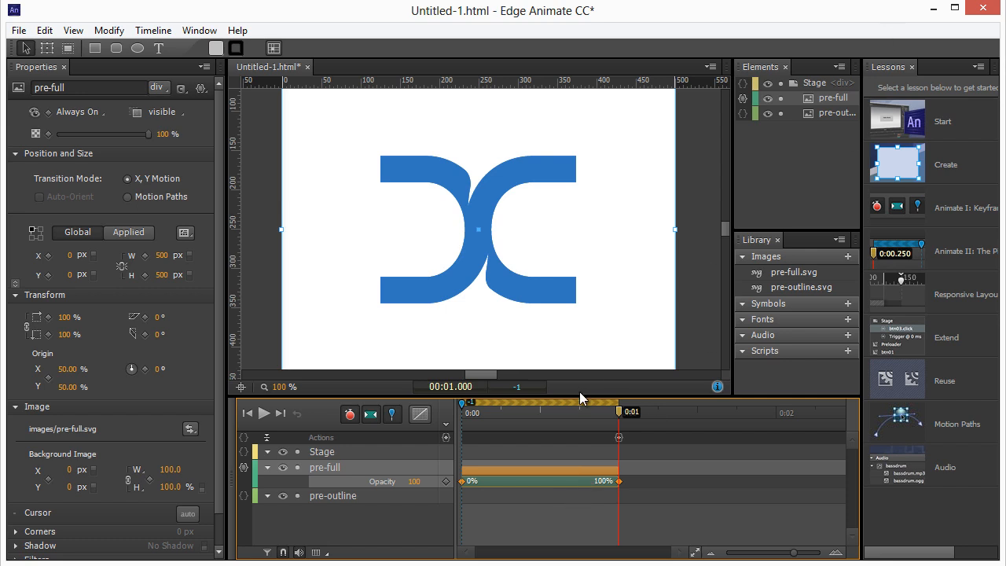
Scrub the playhead between 0:00 and 0:01 to preview pre-outline fading out as the fill fades in
{"action": "left_click_drag", "start_coordinate": [619, 403], "coordinate": [484, 403]}
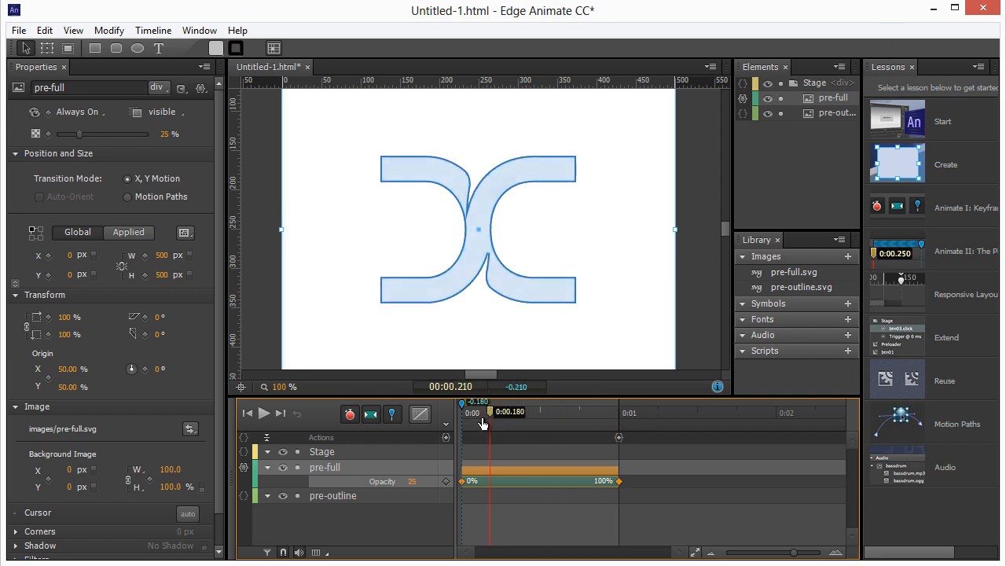
{"action": "left_click_drag", "start_coordinate": [483, 403], "coordinate": [609, 411]}
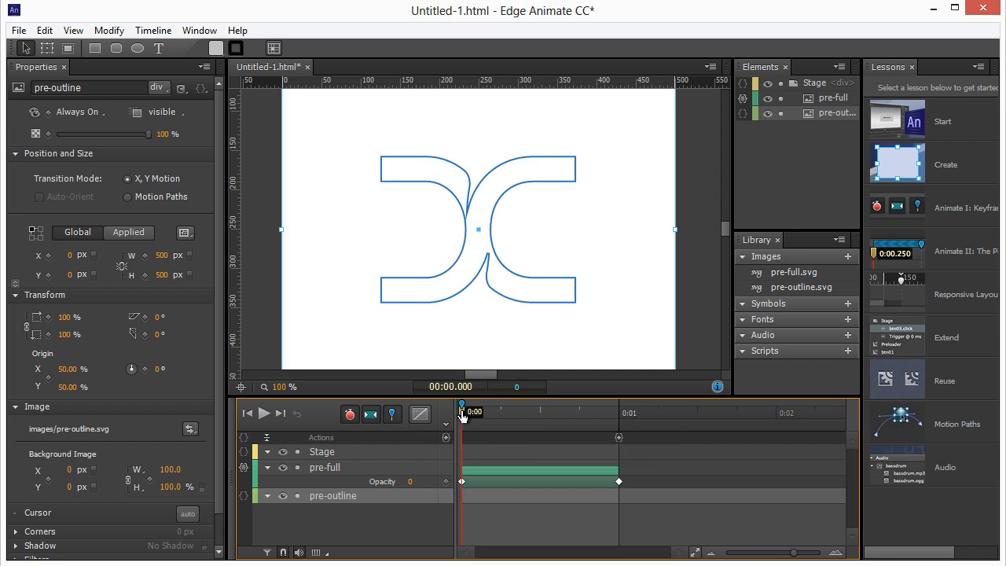
{"action": "left_click_drag", "start_coordinate": [462, 411], "coordinate": [604, 411]}
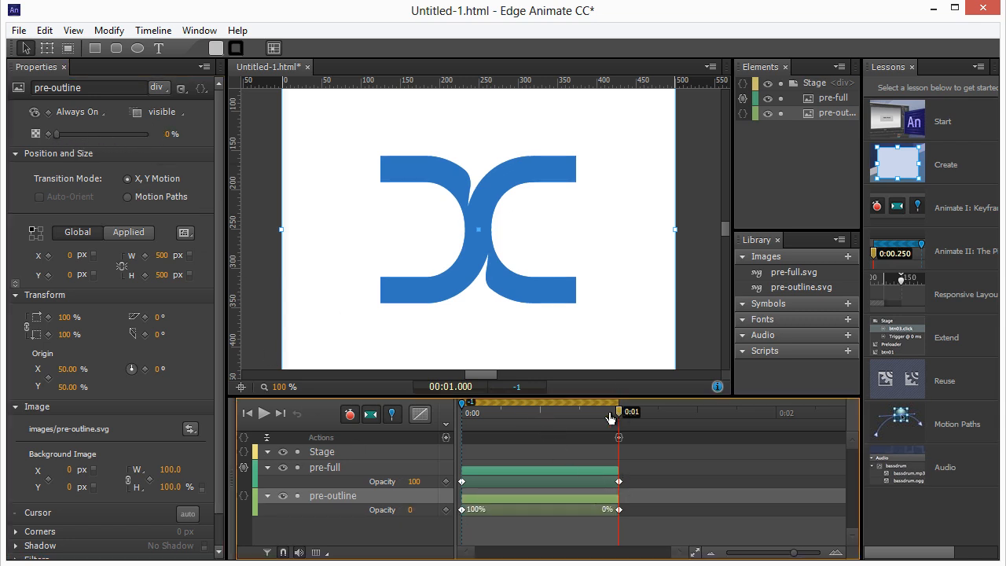
{"action": "left_click_drag", "start_coordinate": [610, 411], "coordinate": [548, 412]}
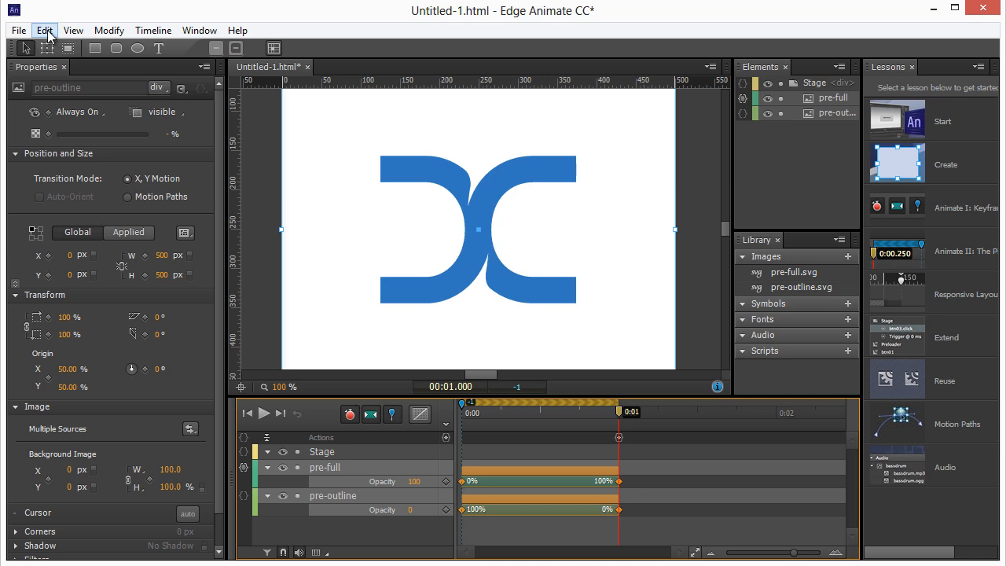
Paste the opacity keyframes inverted at 0:01 and scrub to preview the reverse fade
{"action": "left_click", "coordinate": [44, 30]}
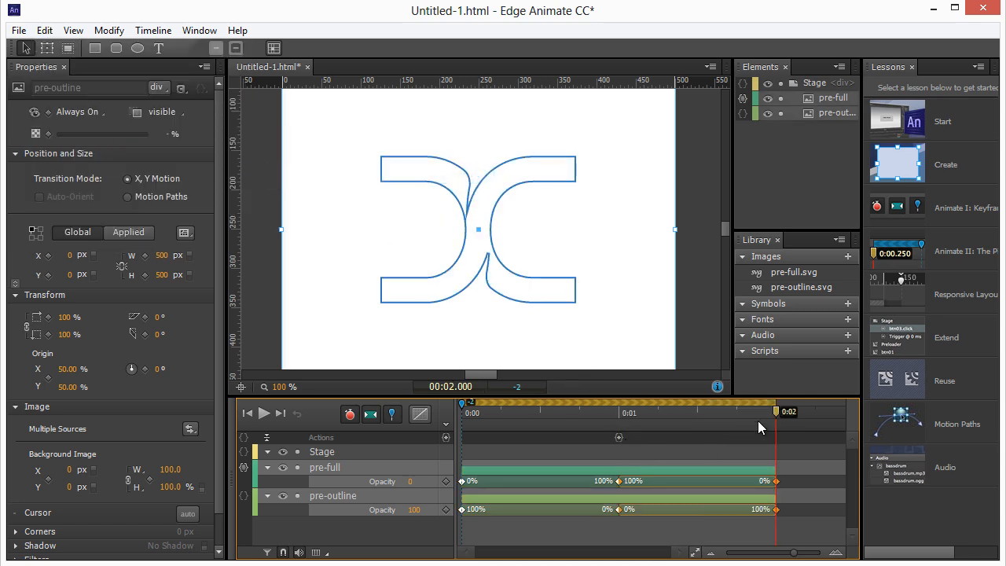
{"action": "left_click", "coordinate": [615, 412]}
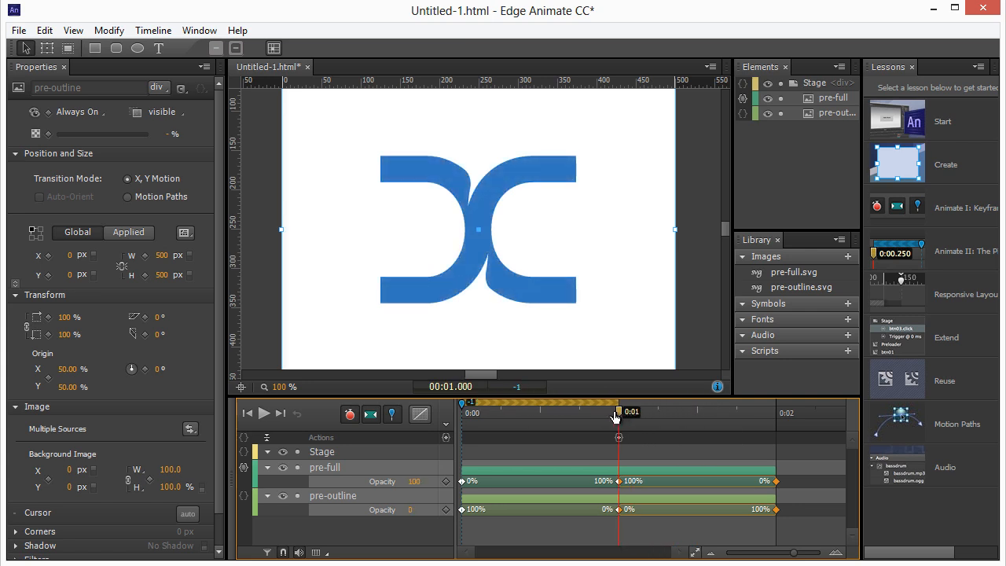
{"action": "left_click_drag", "start_coordinate": [620, 416], "coordinate": [592, 417]}
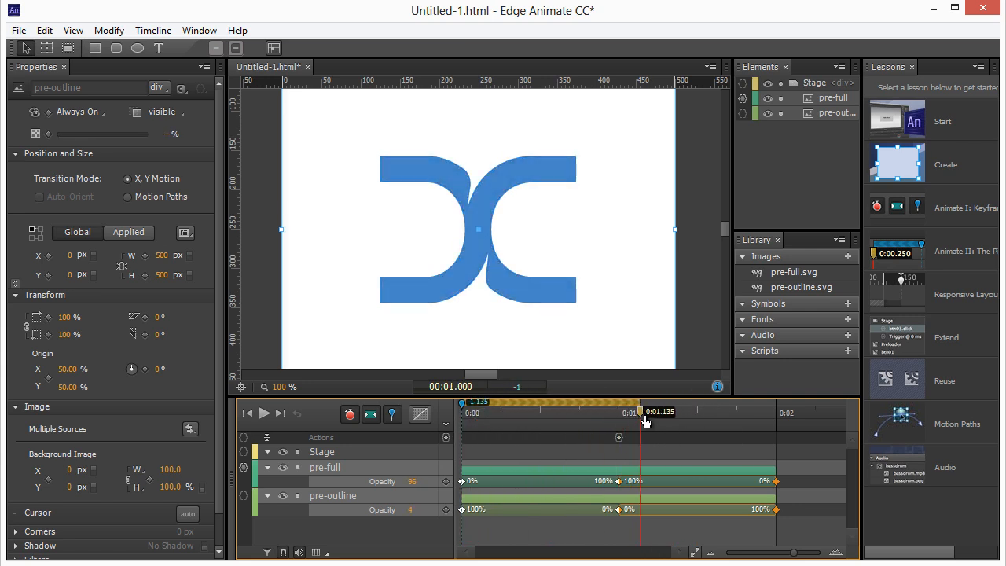
{"action": "left_click_drag", "start_coordinate": [645, 411], "coordinate": [629, 411]}
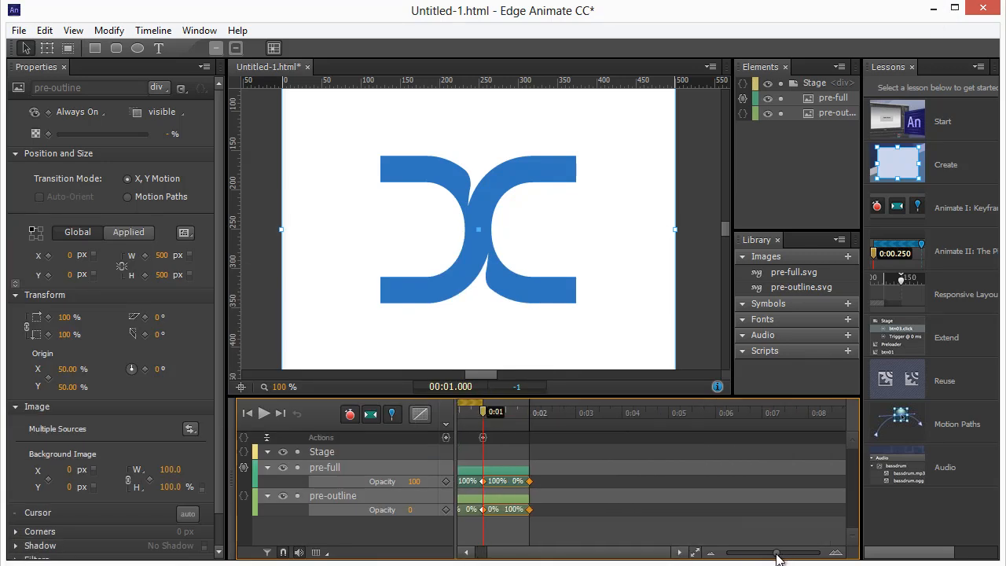
{"action": "left_click_drag", "start_coordinate": [483, 413], "coordinate": [517, 412]}
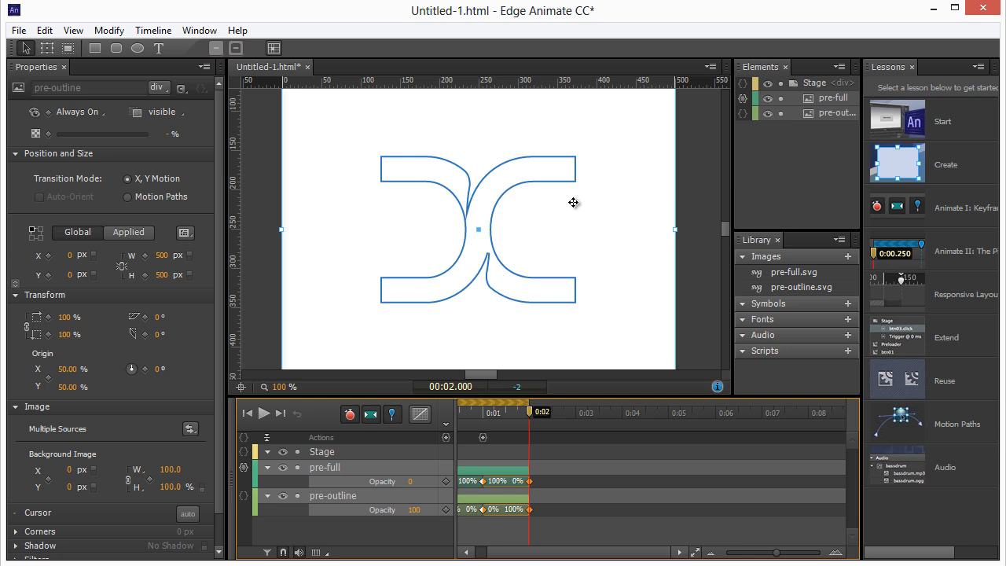
{"action": "mouse_move", "coordinate": [516, 189]}
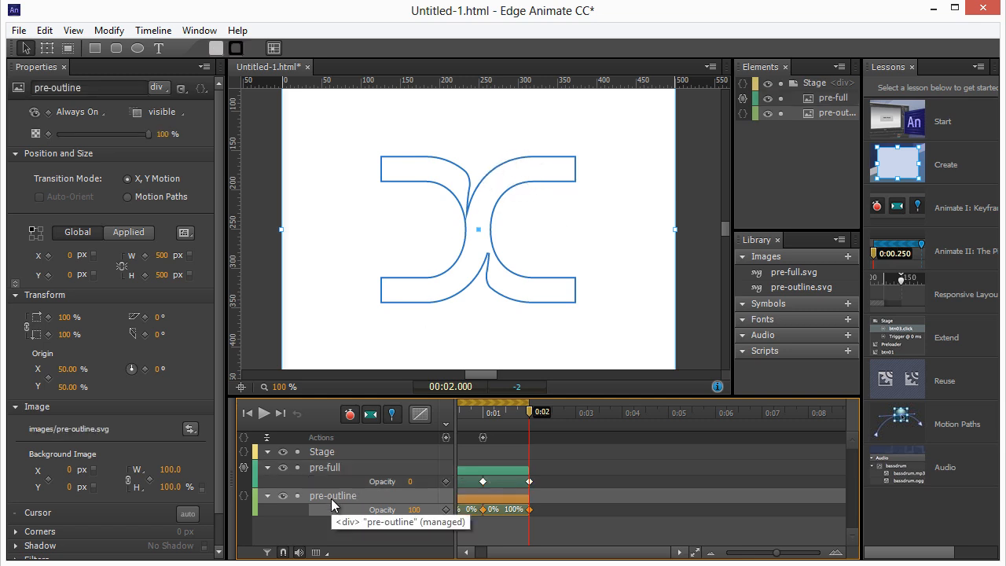
{"action": "mouse_move", "coordinate": [632, 132]}
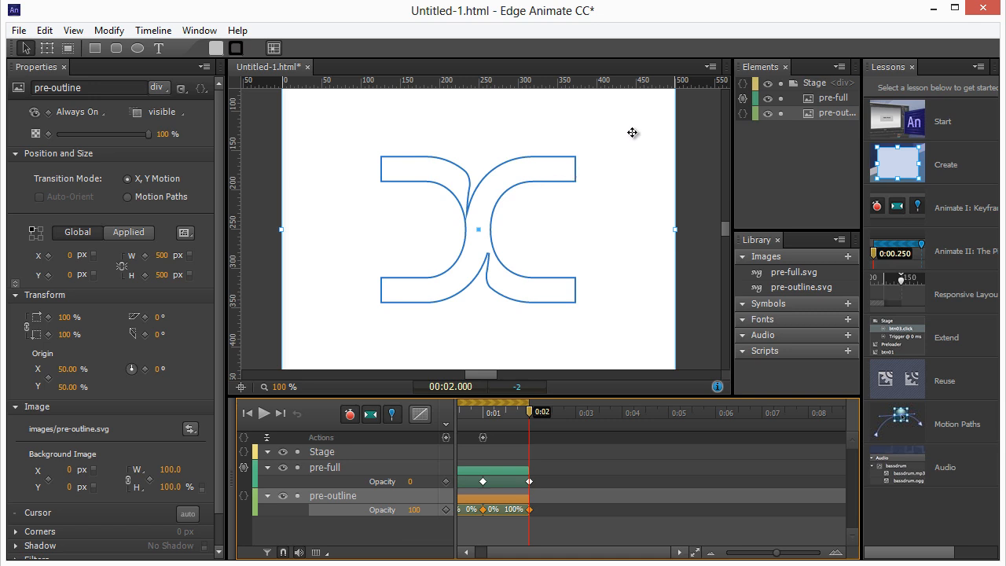
{"action": "mouse_move", "coordinate": [556, 434]}
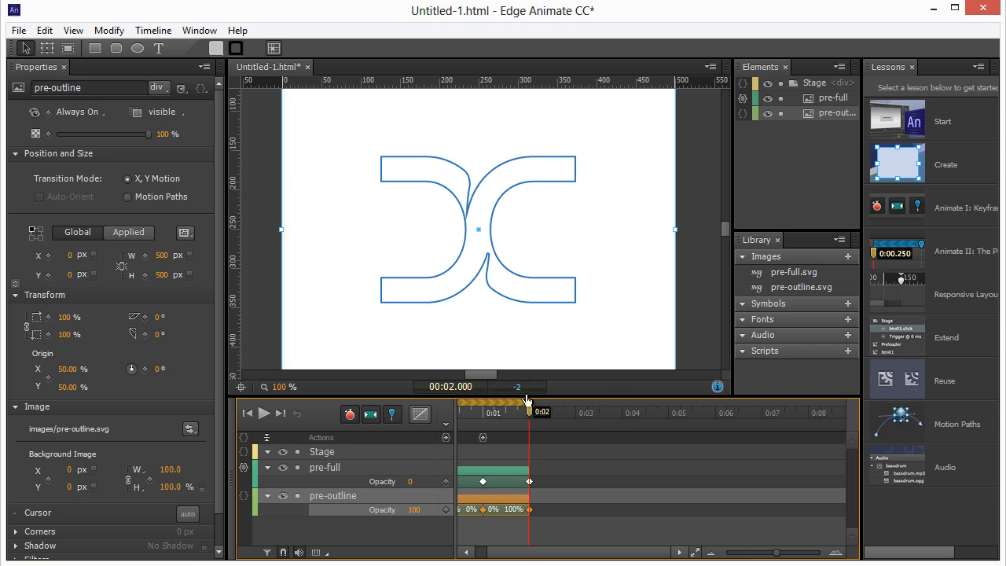
{"action": "mouse_move", "coordinate": [536, 454]}
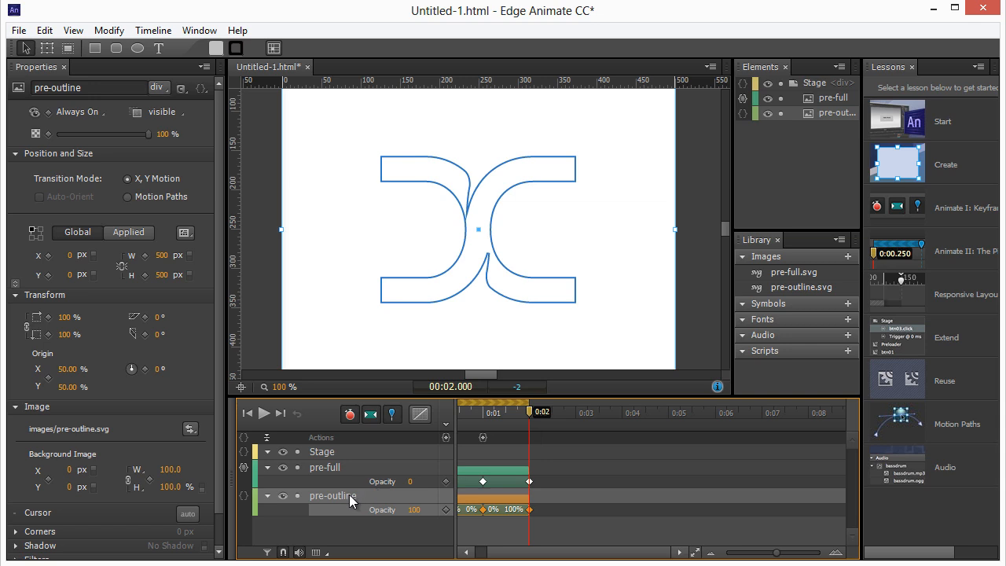
{"action": "mouse_move", "coordinate": [59, 106]}
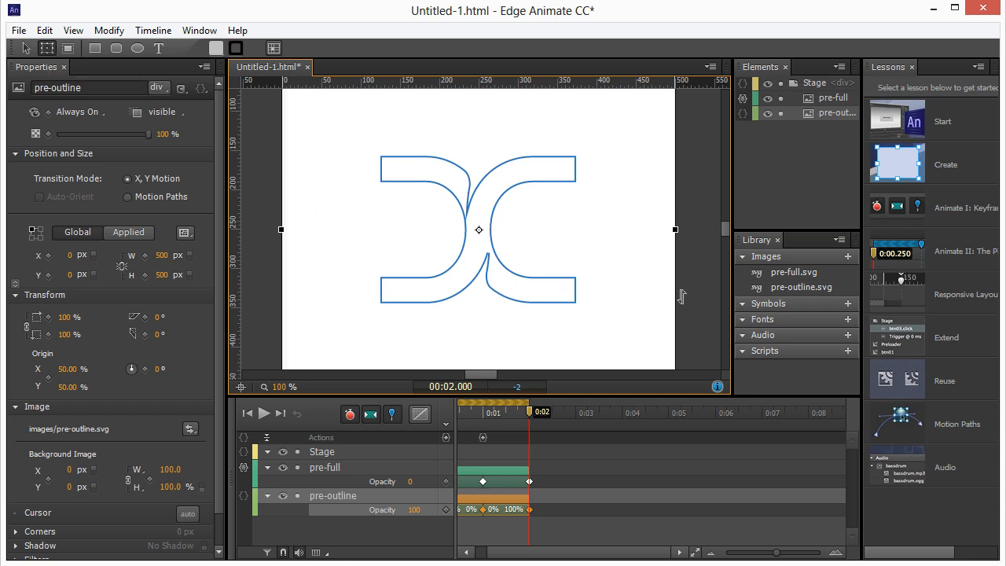
{"action": "mouse_move", "coordinate": [690, 231]}
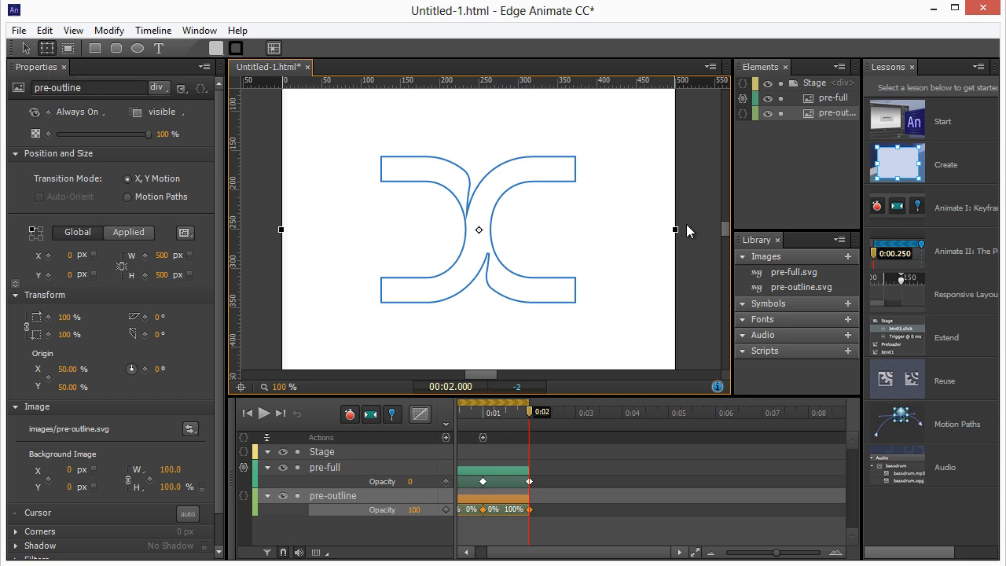
{"action": "mouse_move", "coordinate": [731, 232]}
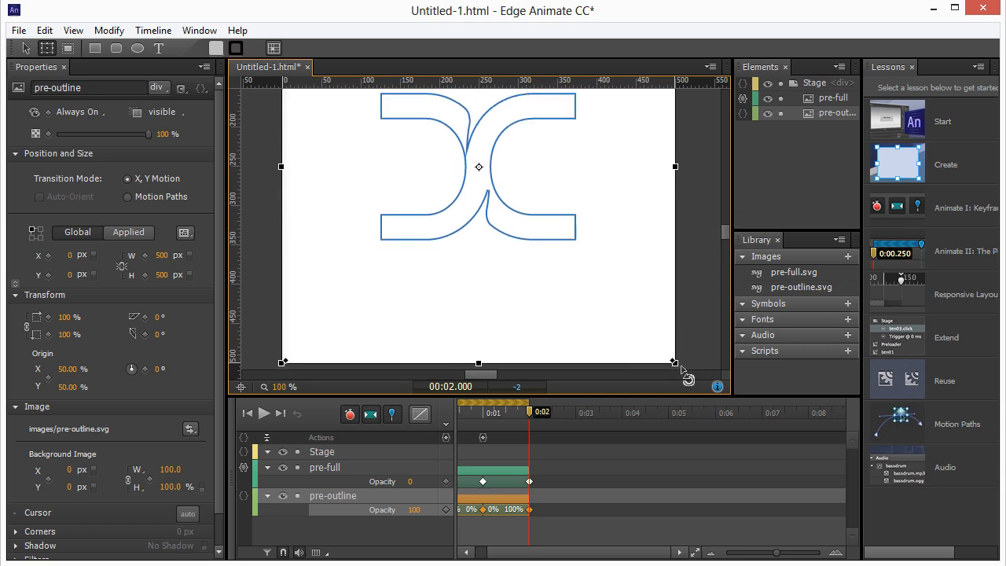
{"action": "mouse_move", "coordinate": [529, 423]}
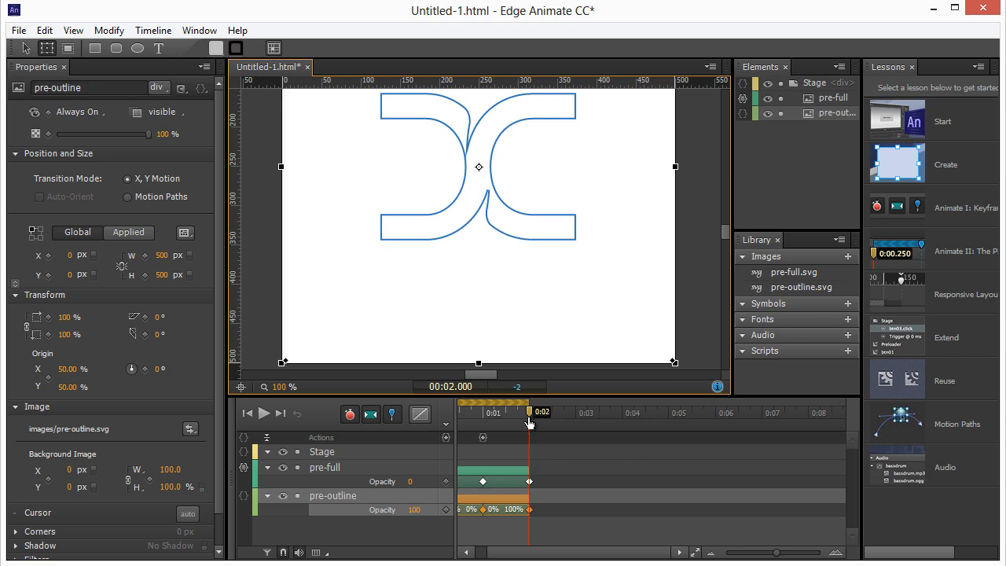
{"action": "mouse_move", "coordinate": [674, 363]}
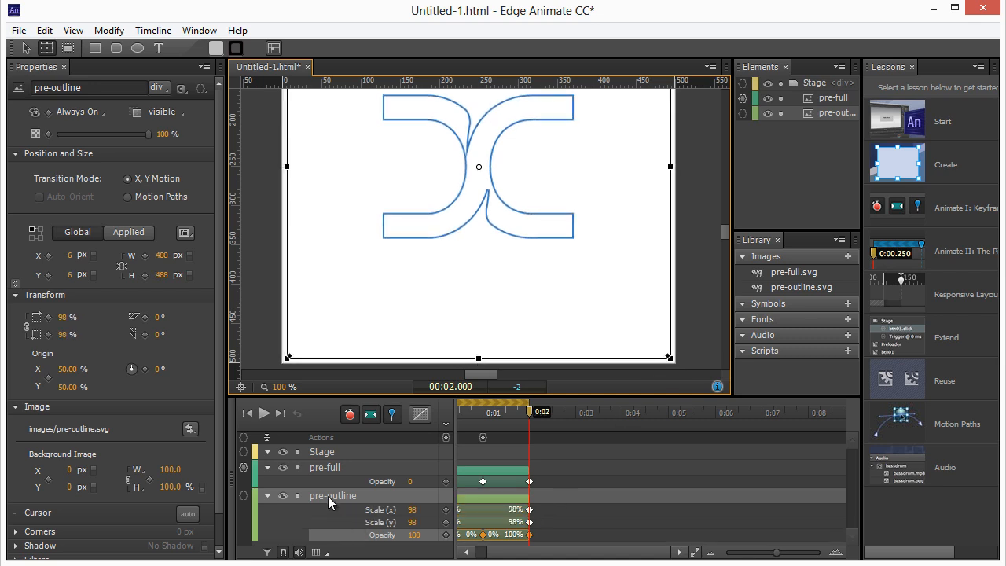
{"action": "mouse_move", "coordinate": [393, 521]}
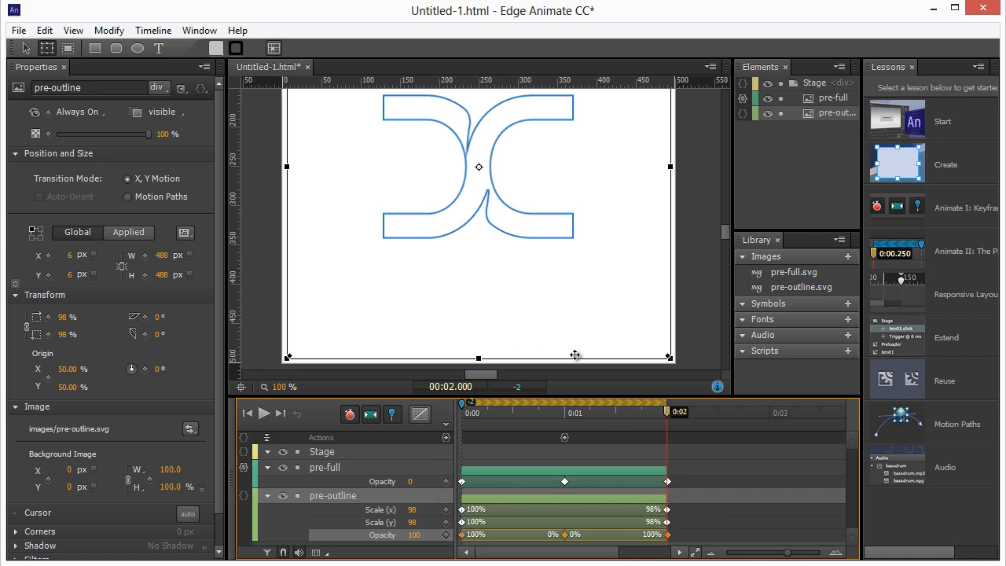
{"action": "mouse_move", "coordinate": [668, 357]}
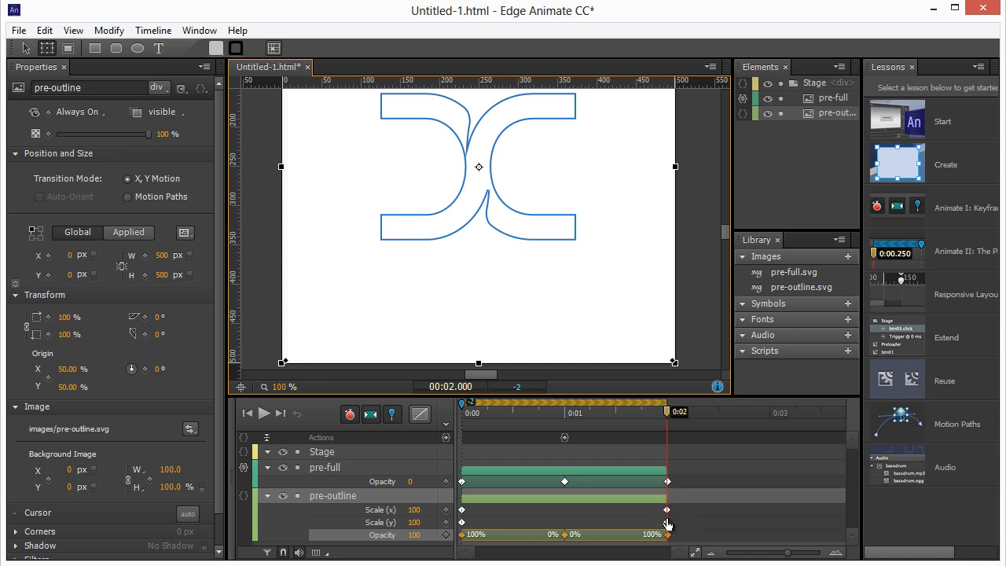
{"action": "mouse_move", "coordinate": [520, 521]}
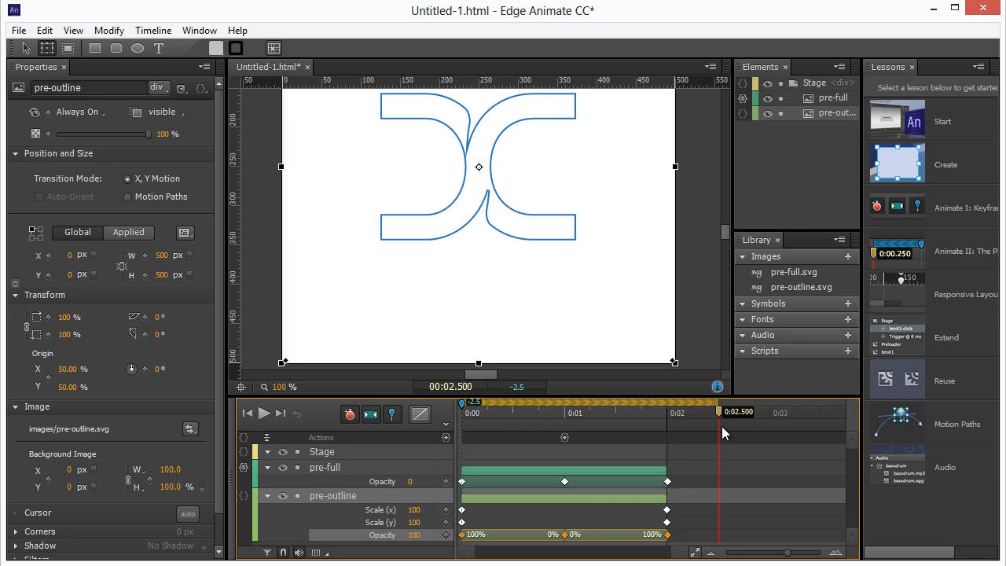
{"action": "mouse_move", "coordinate": [713, 437]}
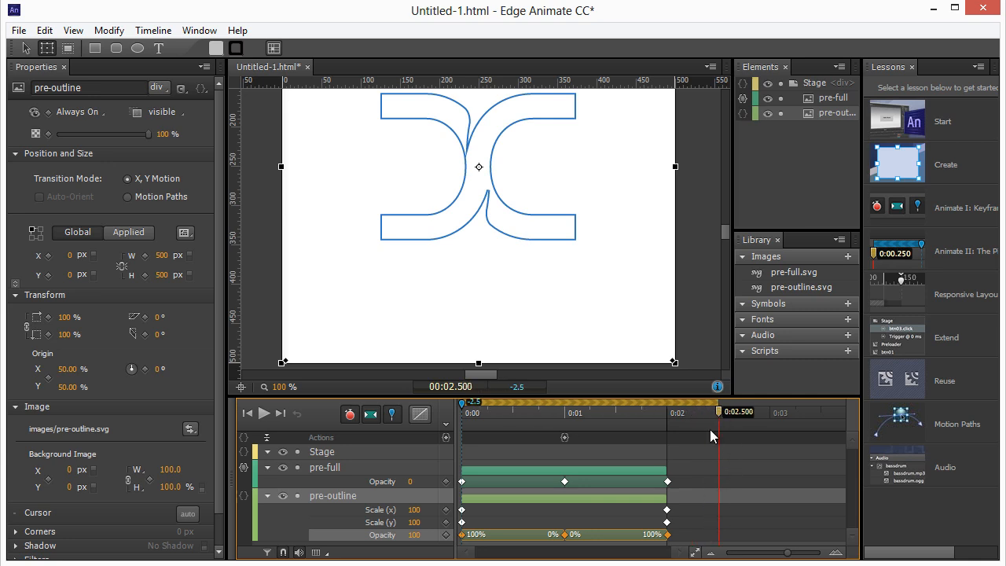
Shrink pre-outline to 54% at 0:02.5 and select the full-size scale keyframes
{"action": "left_click_drag", "start_coordinate": [675, 361], "coordinate": [659, 346]}
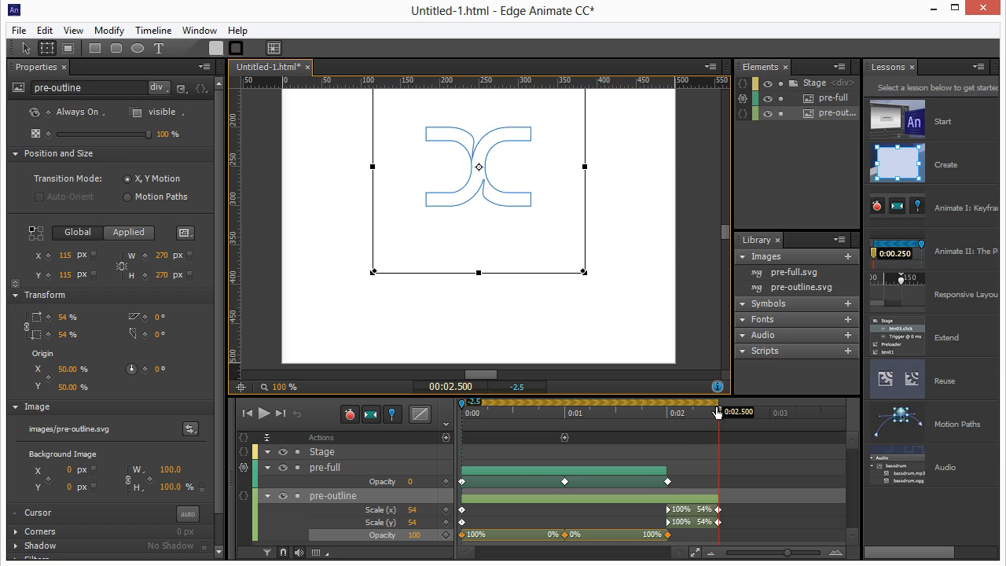
{"action": "left_click_drag", "start_coordinate": [715, 412], "coordinate": [554, 412]}
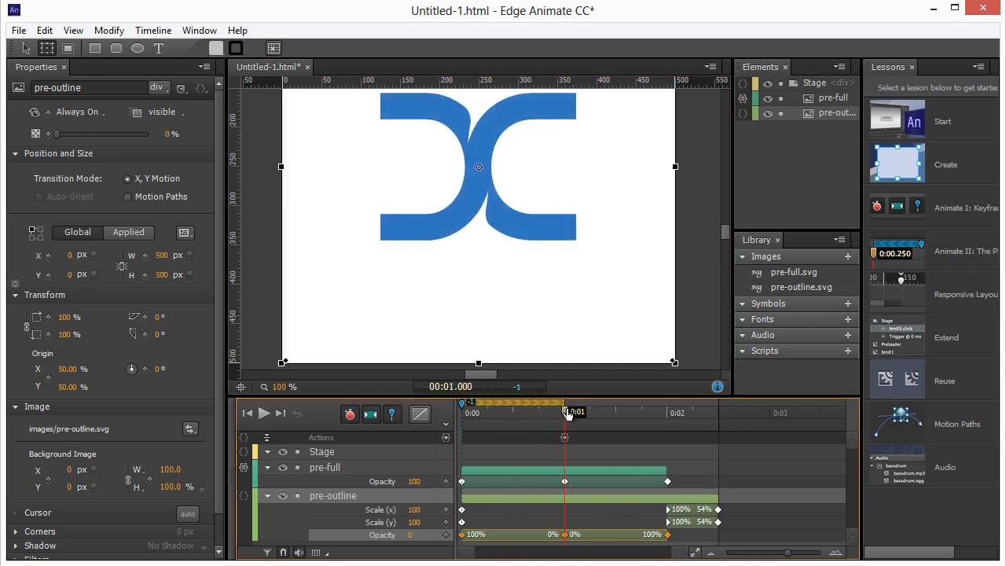
{"action": "left_click_drag", "start_coordinate": [565, 412], "coordinate": [659, 412]}
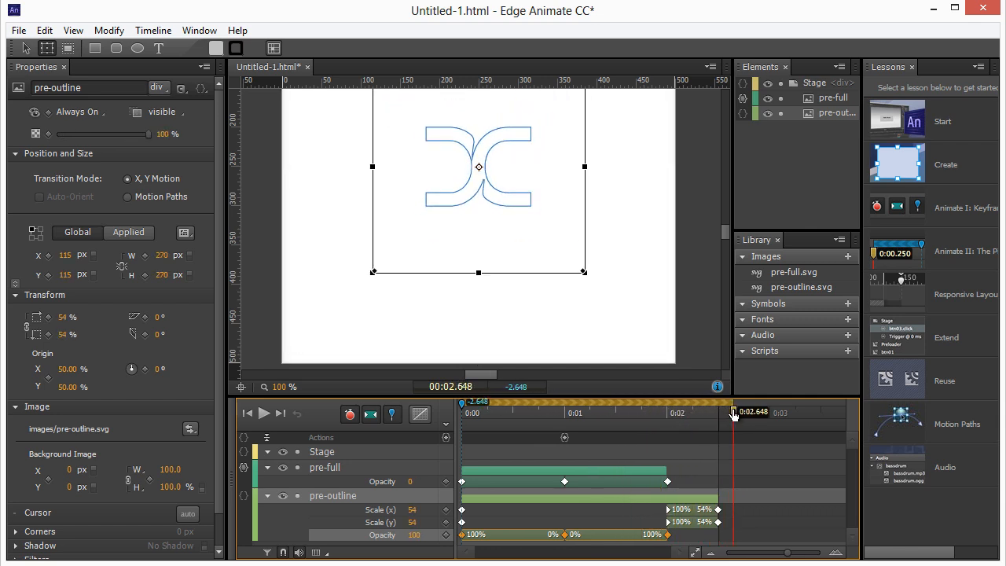
{"action": "left_click_drag", "start_coordinate": [735, 412], "coordinate": [725, 412]}
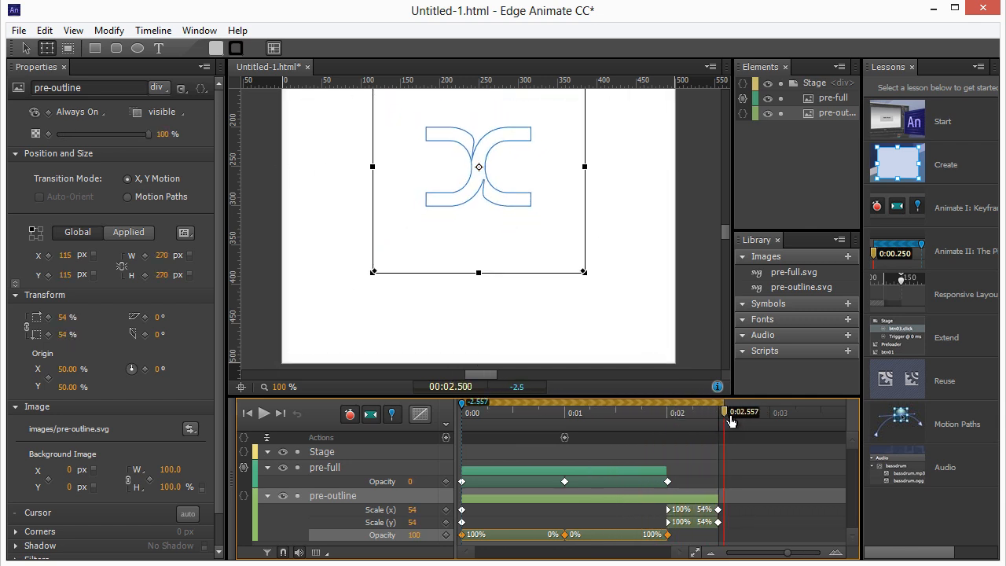
{"action": "left_click_drag", "start_coordinate": [731, 412], "coordinate": [718, 411]}
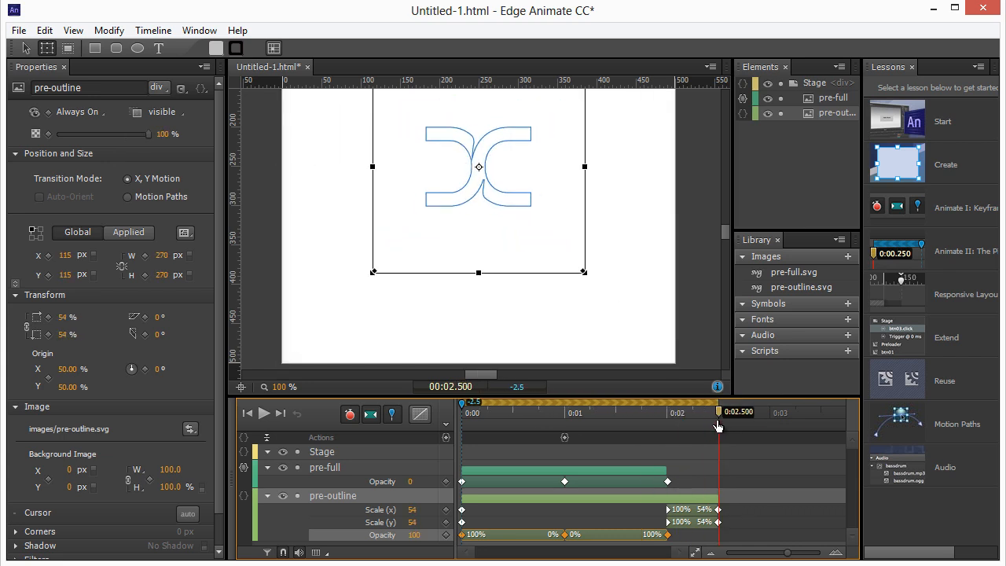
{"action": "left_click_drag", "start_coordinate": [717, 412], "coordinate": [745, 411]}
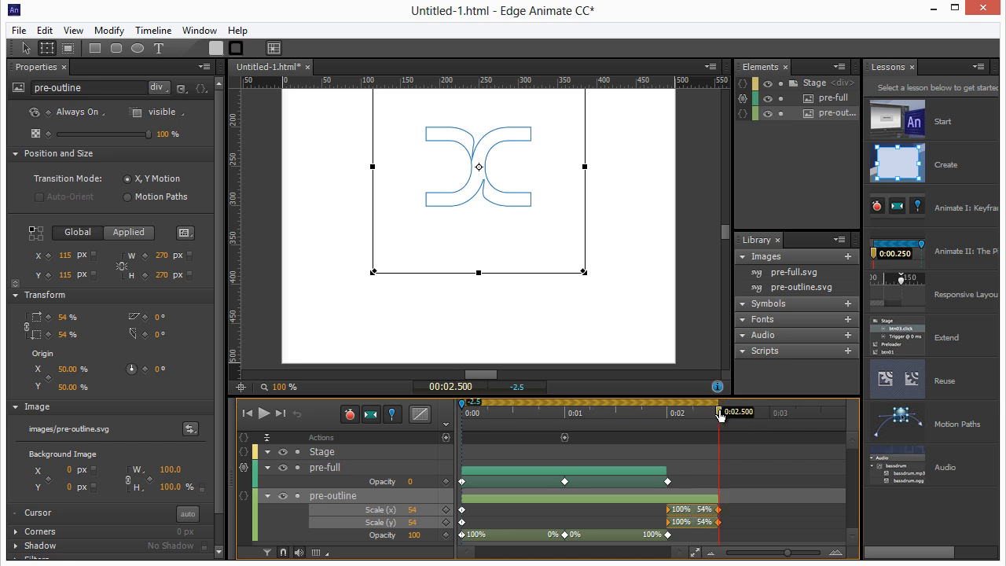
{"action": "left_click", "coordinate": [41, 30]}
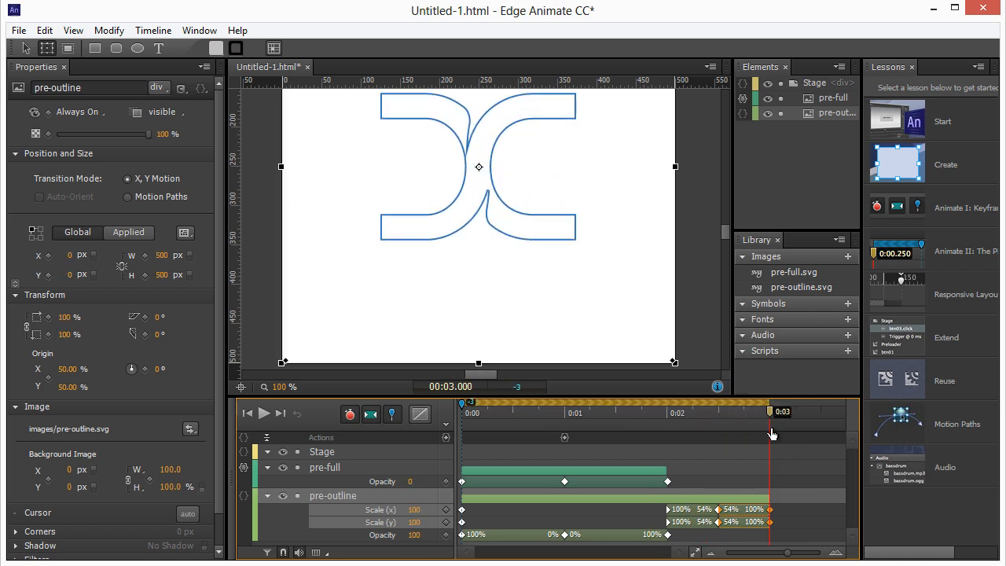
{"action": "mouse_move", "coordinate": [324, 61]}
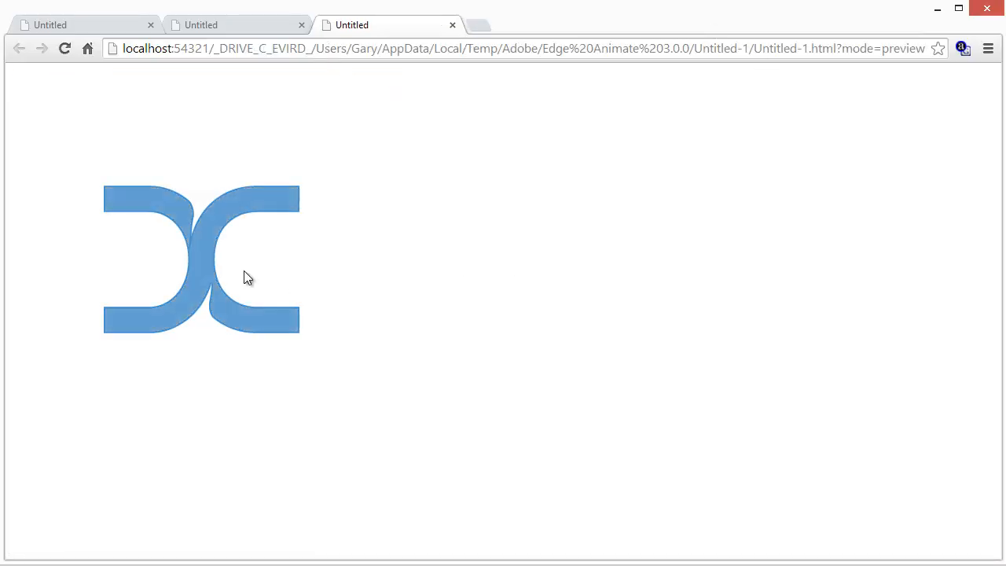
{"action": "mouse_move", "coordinate": [782, 253]}
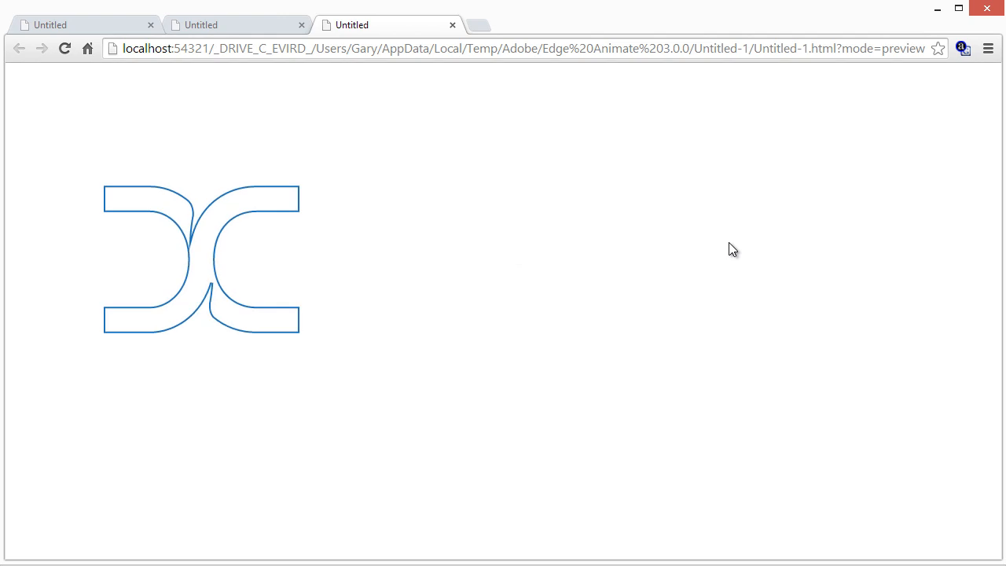
{"action": "mouse_move", "coordinate": [764, 213]}
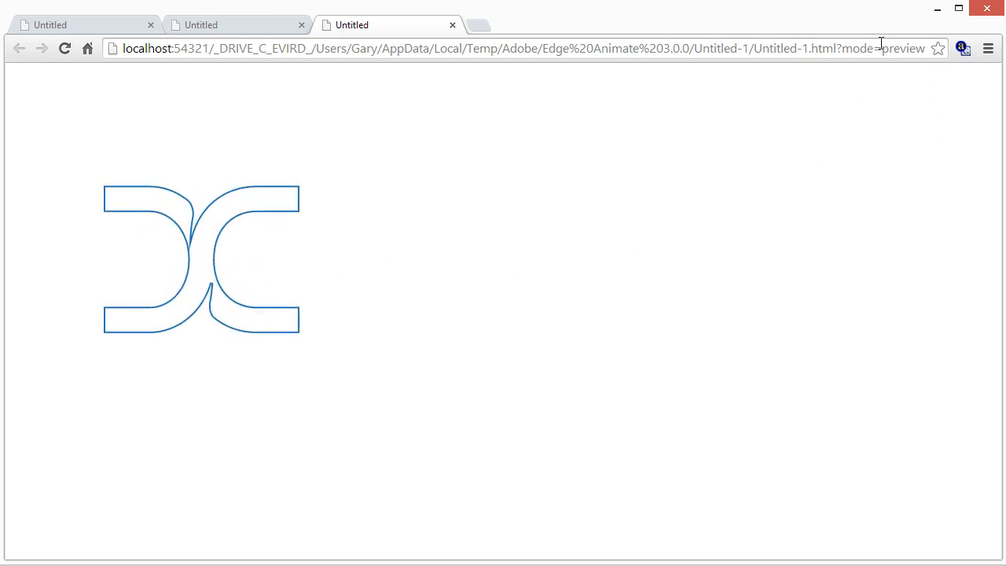
{"action": "mouse_move", "coordinate": [938, 8]}
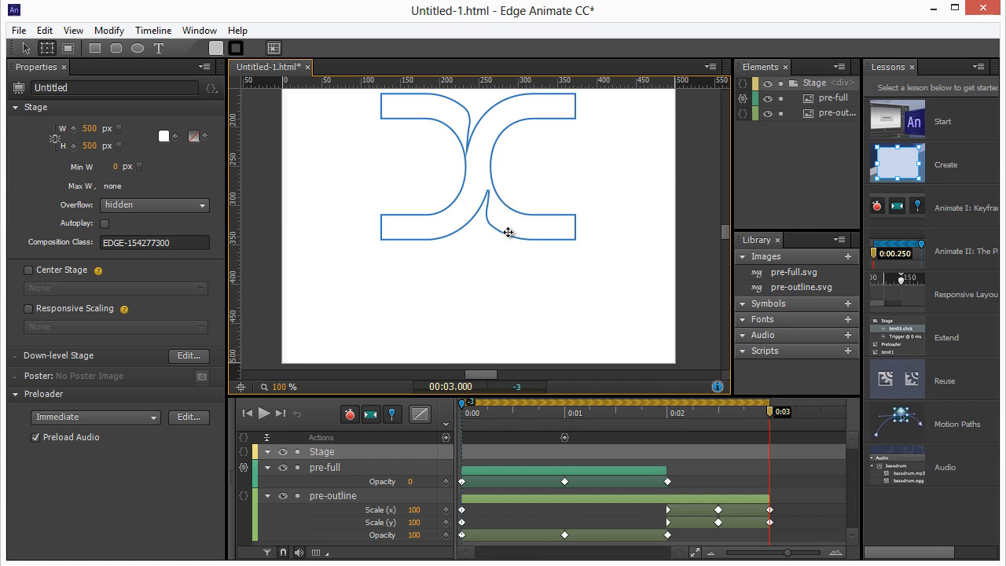
{"action": "left_click", "coordinate": [325, 467]}
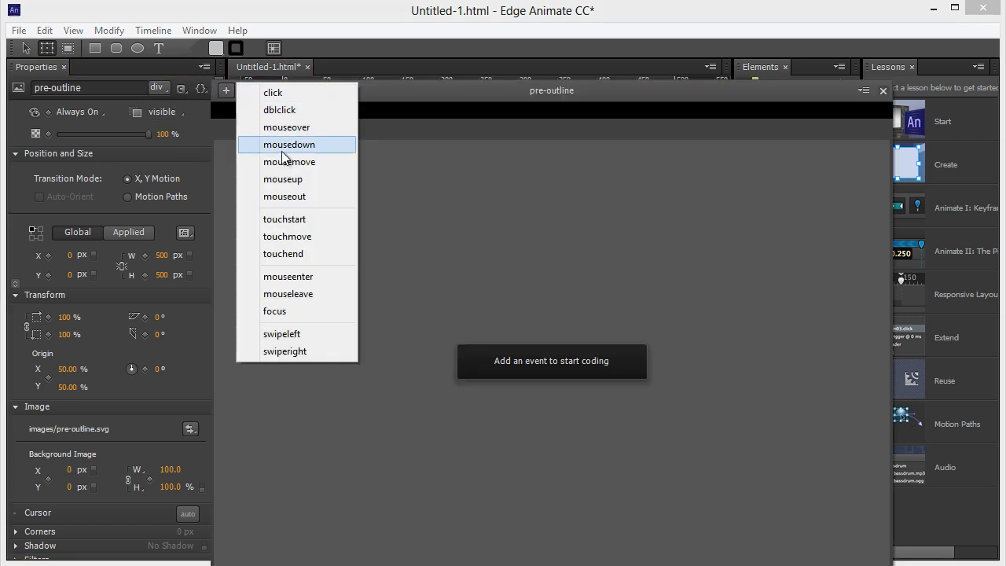
{"action": "mouse_move", "coordinate": [303, 334]}
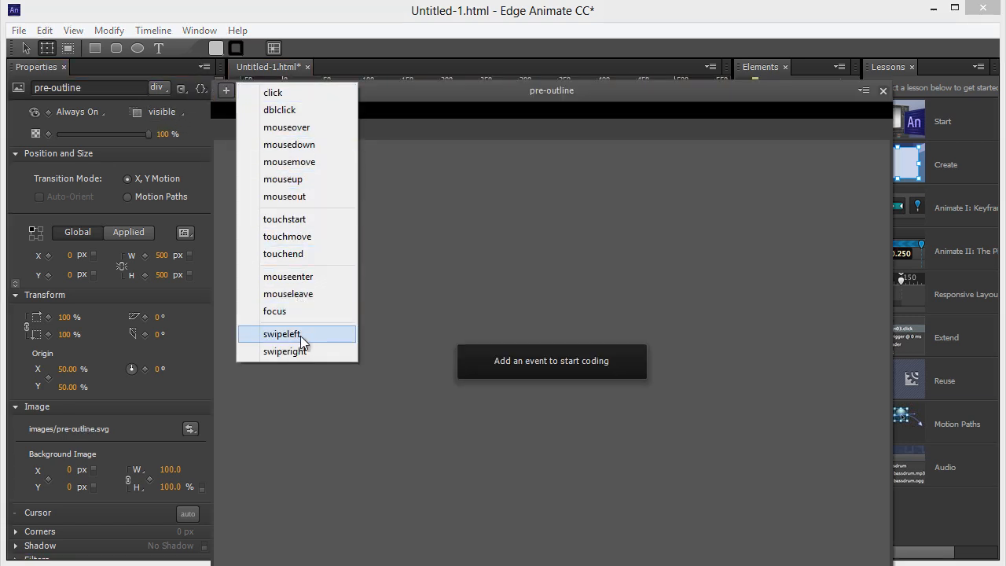
{"action": "mouse_move", "coordinate": [303, 352]}
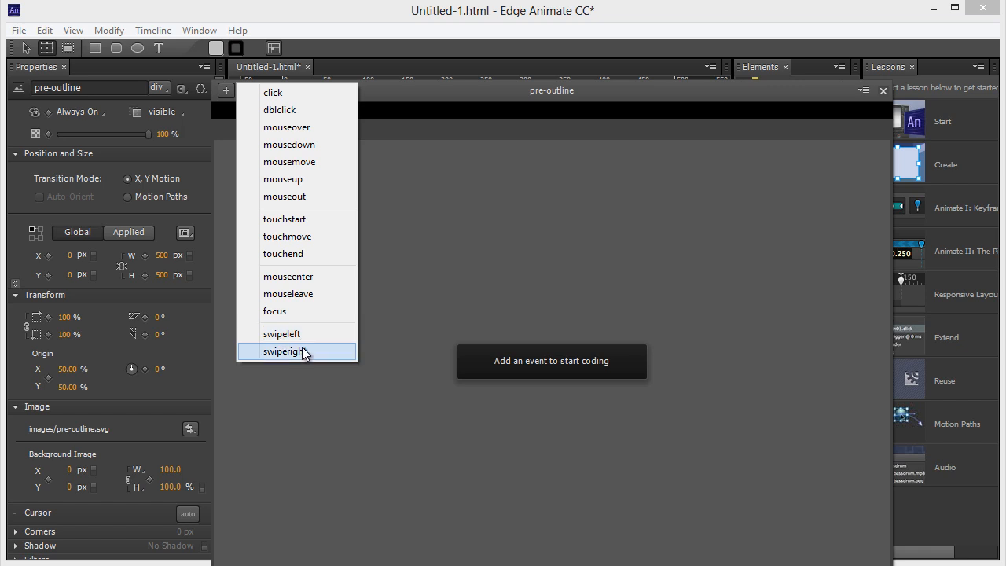
{"action": "mouse_move", "coordinate": [299, 197]}
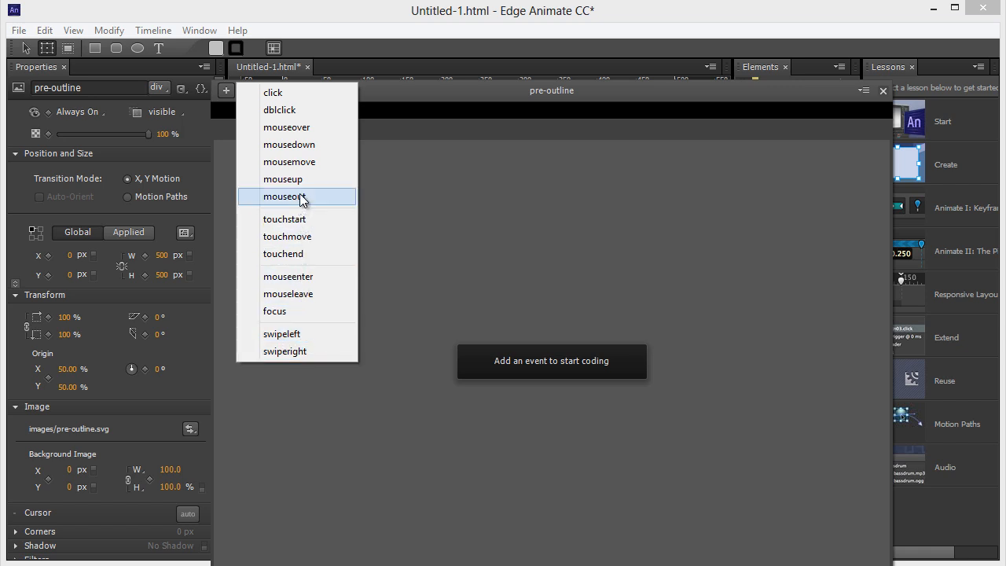
{"action": "mouse_move", "coordinate": [296, 232]}
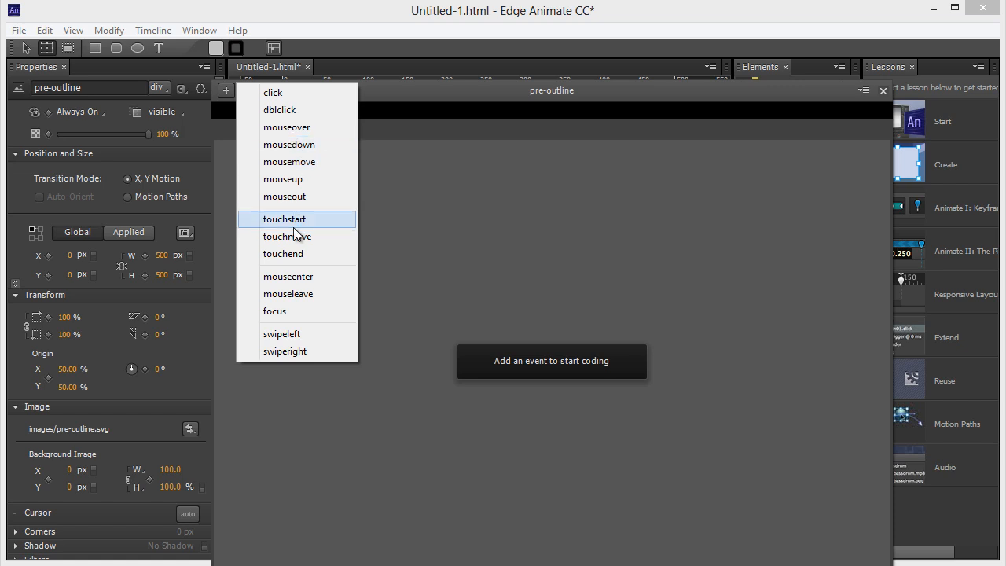
{"action": "mouse_move", "coordinate": [297, 127]}
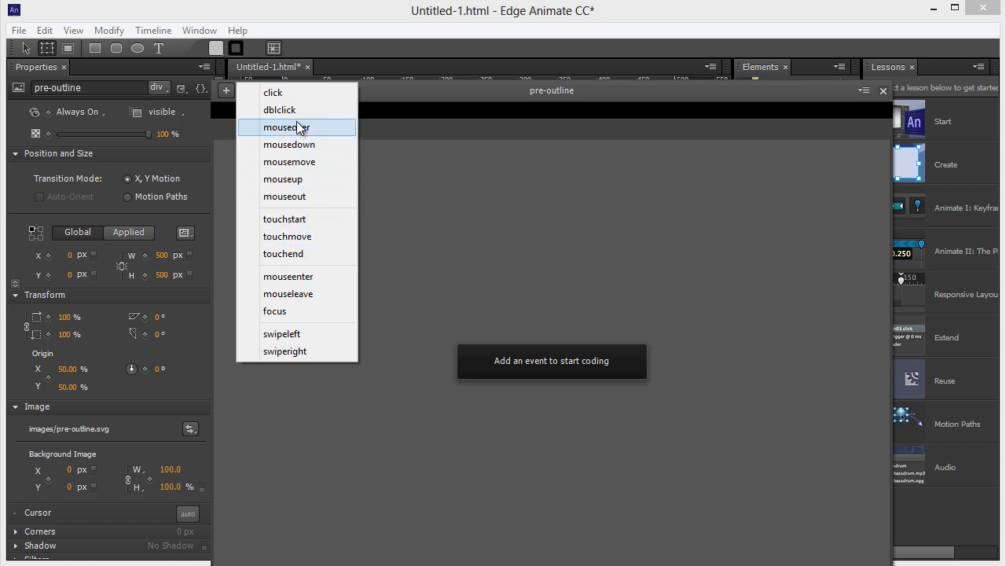
{"action": "mouse_move", "coordinate": [305, 137]}
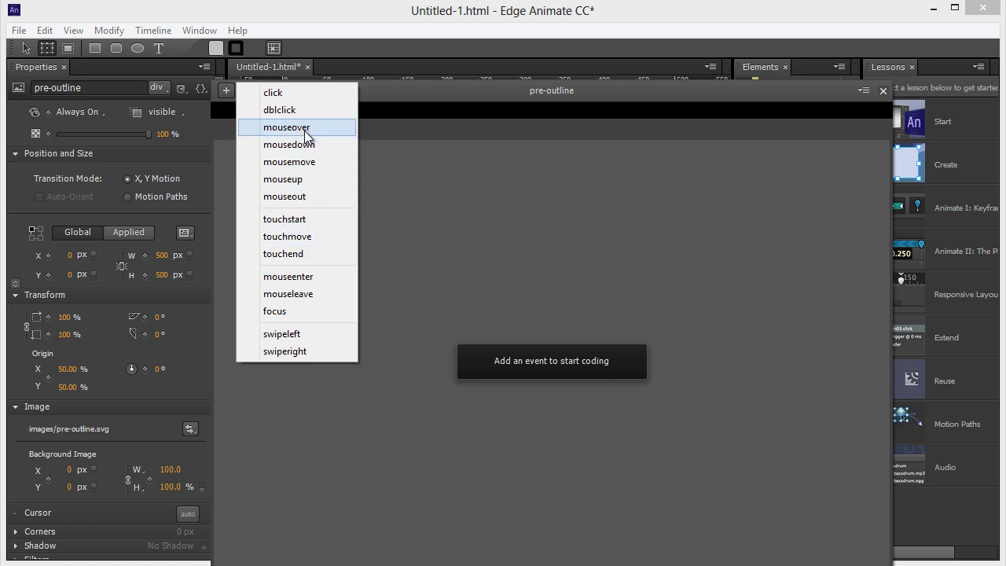
{"action": "mouse_move", "coordinate": [380, 165]}
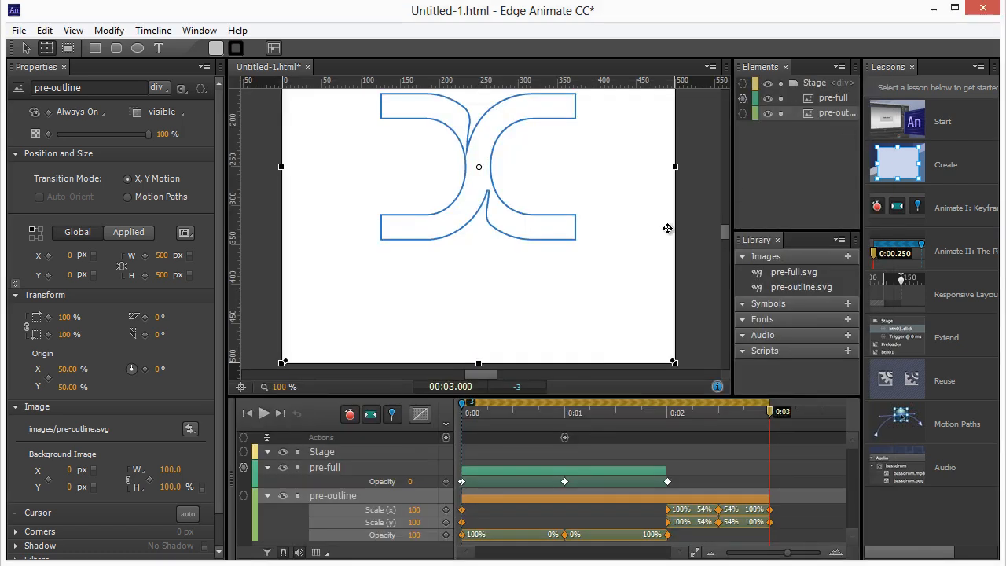
Select the Stage and try saving the composition, triggering a Documents library error
{"action": "left_click", "coordinate": [814, 82]}
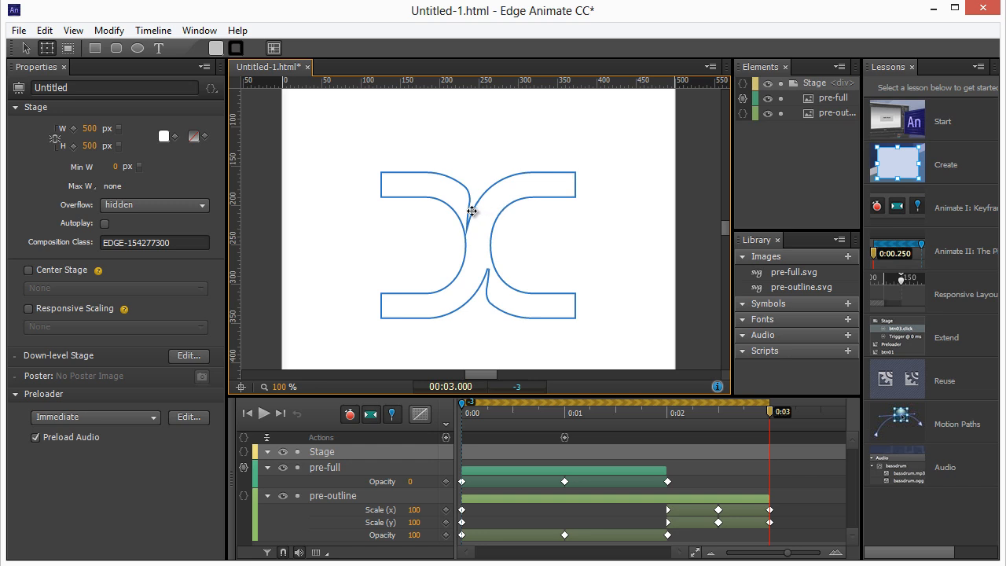
{"action": "mouse_move", "coordinate": [471, 199]}
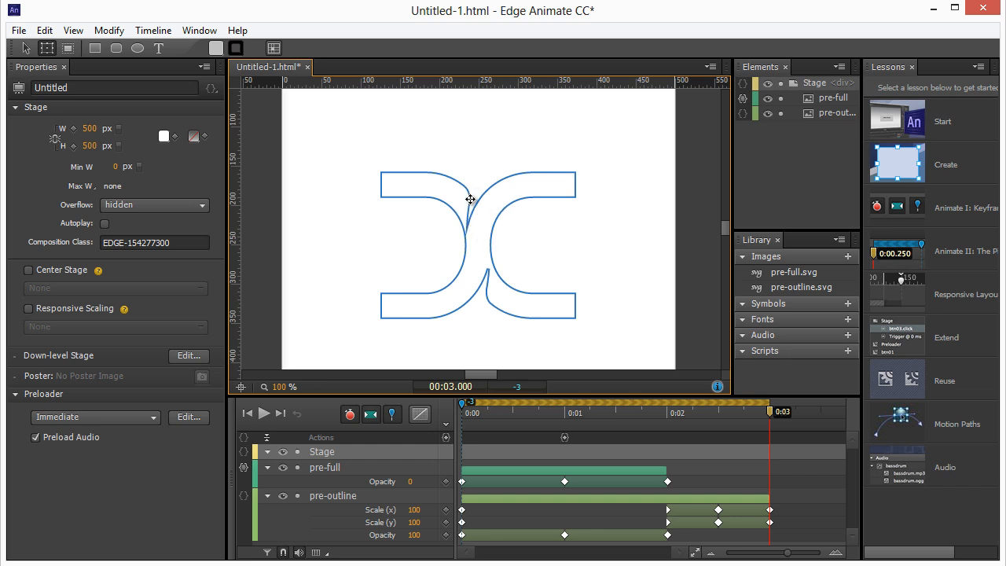
{"action": "mouse_move", "coordinate": [552, 170]}
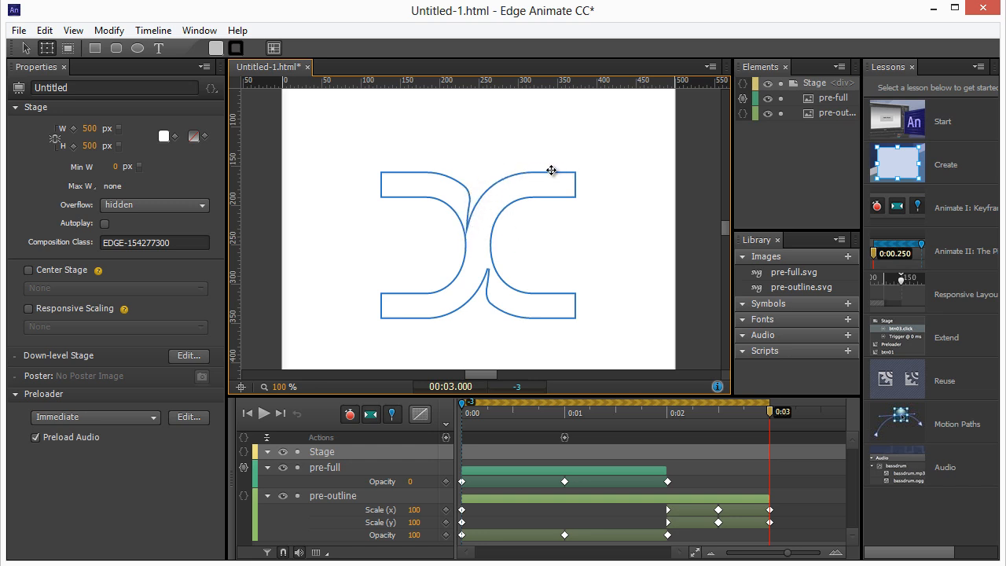
{"action": "mouse_move", "coordinate": [497, 231]}
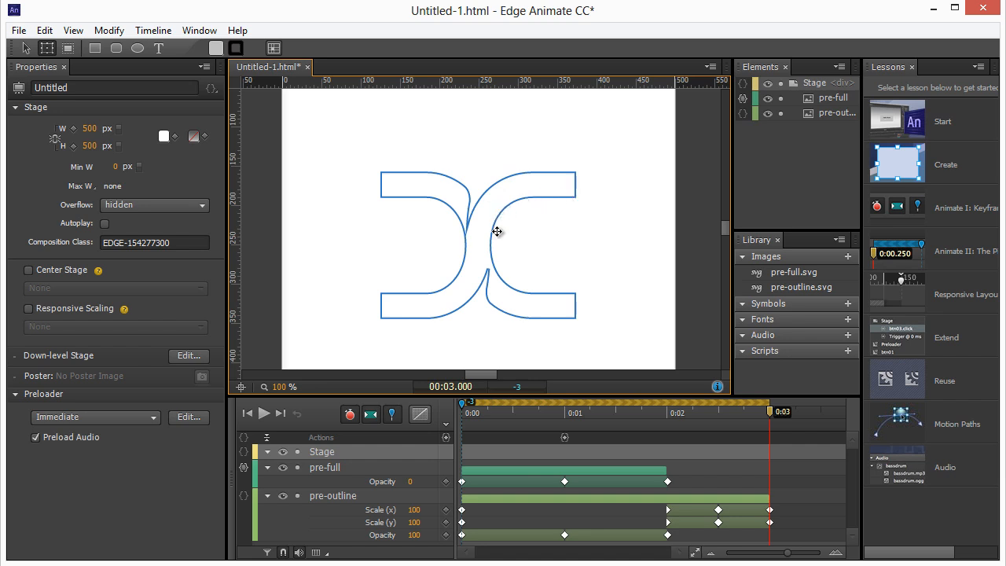
{"action": "mouse_move", "coordinate": [574, 302]}
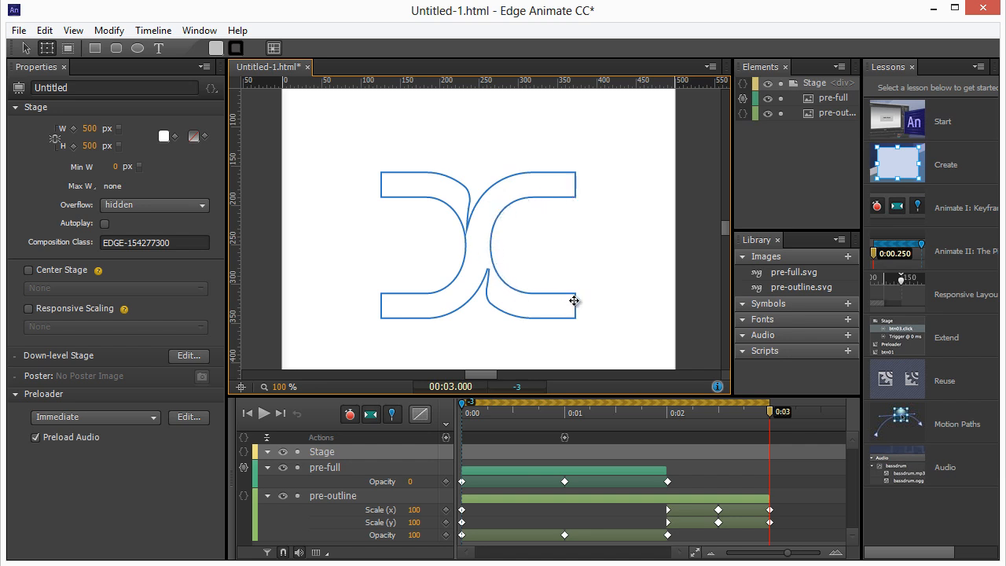
{"action": "mouse_move", "coordinate": [577, 201]}
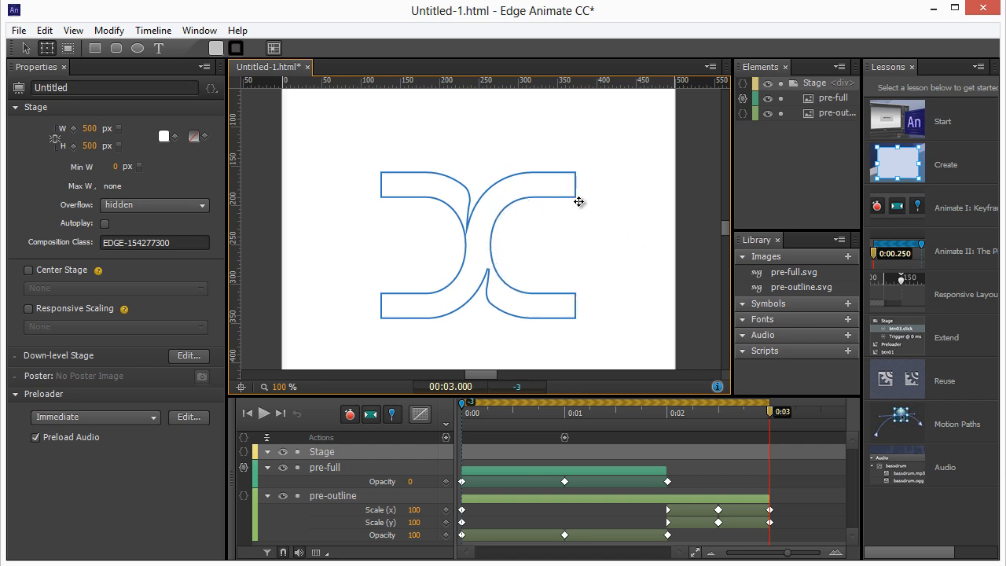
{"action": "mouse_move", "coordinate": [573, 197]}
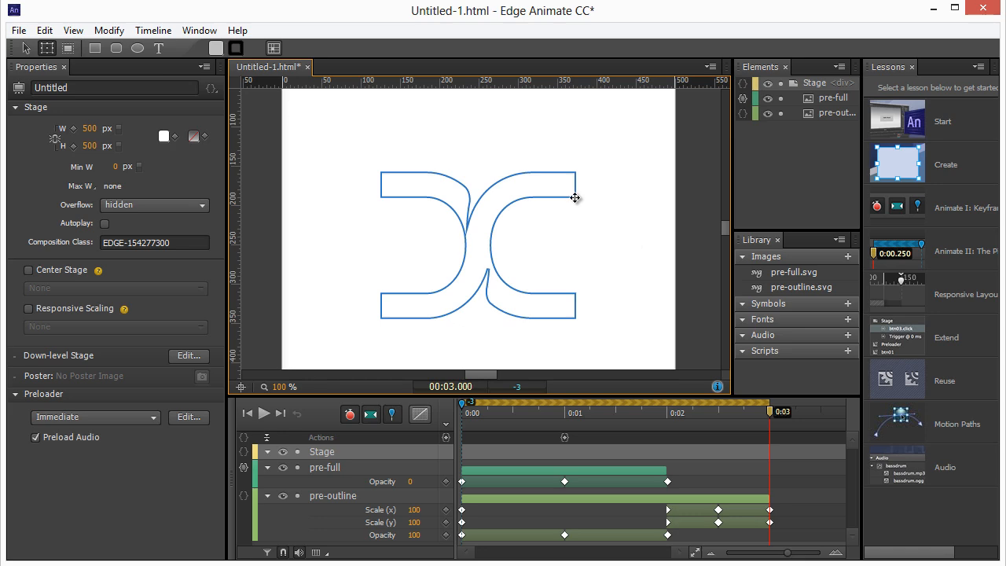
{"action": "left_click", "coordinate": [27, 30]}
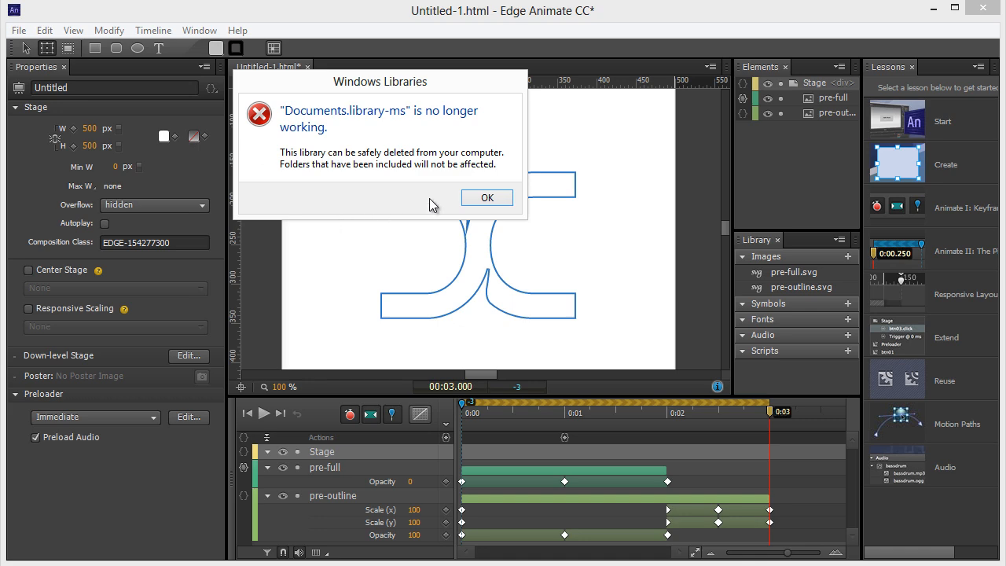
Dismiss the Documents library error and select the Save As file name field
{"action": "left_click", "coordinate": [487, 197]}
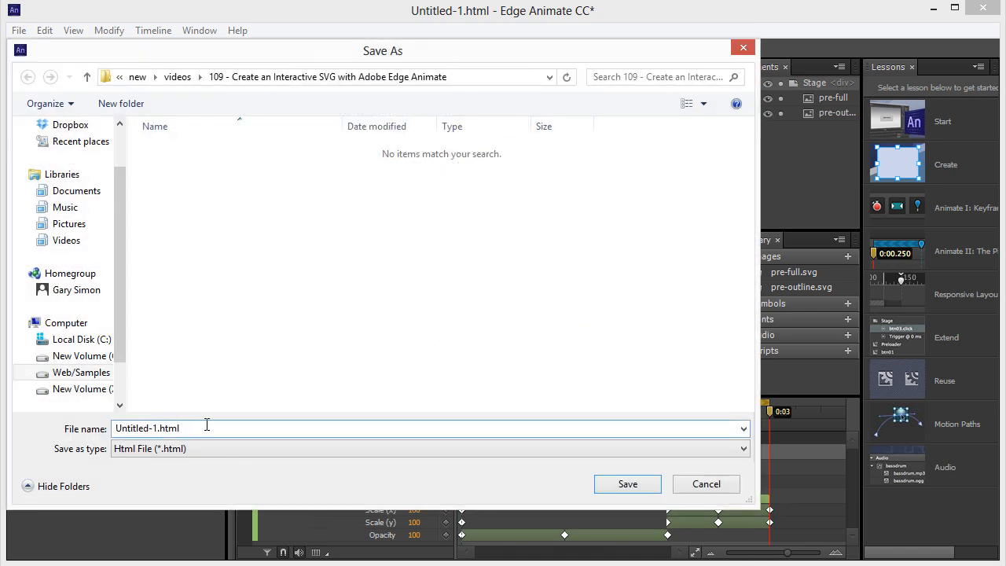
{"action": "double_click", "coordinate": [147, 427]}
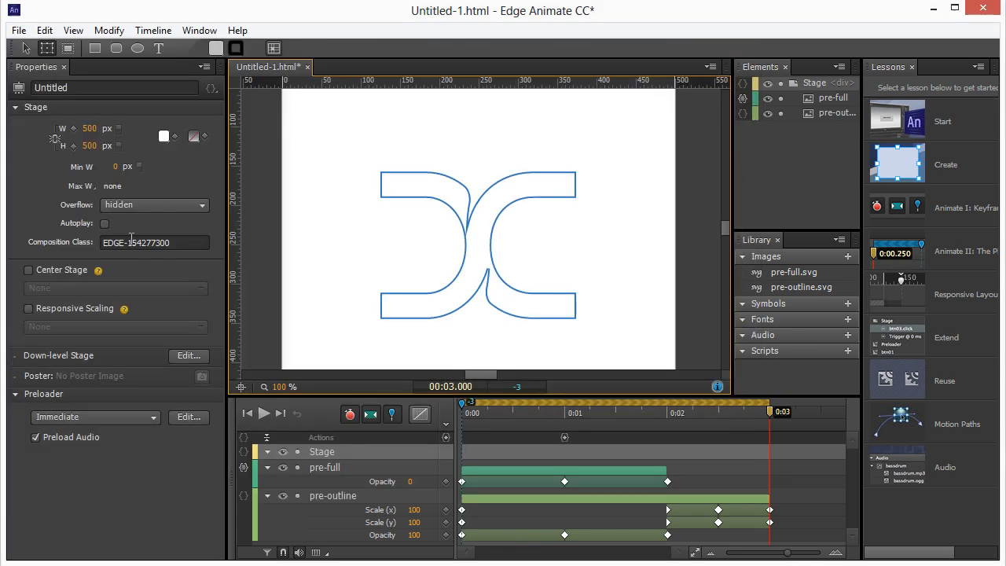
{"action": "mouse_move", "coordinate": [289, 341]}
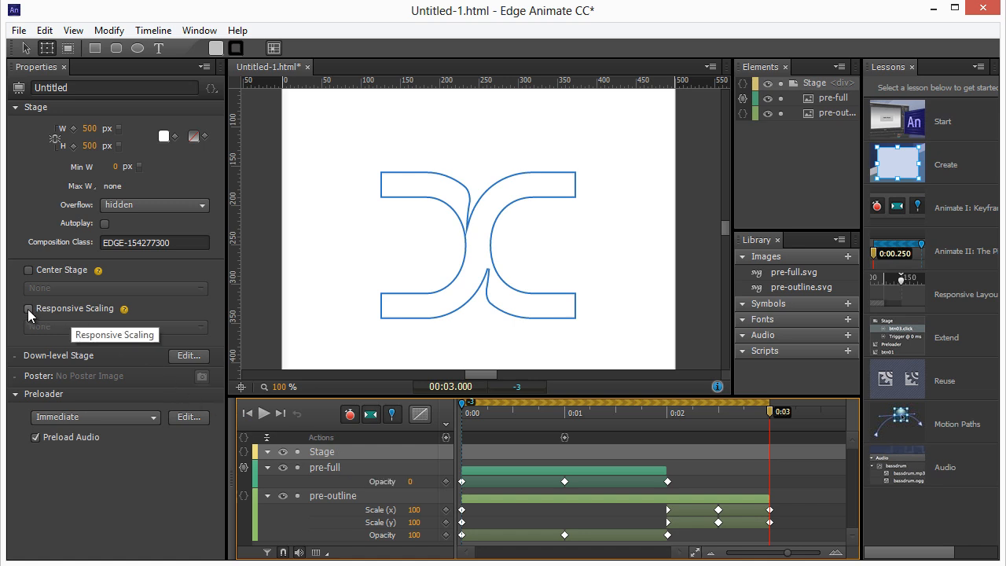
{"action": "mouse_move", "coordinate": [75, 313]}
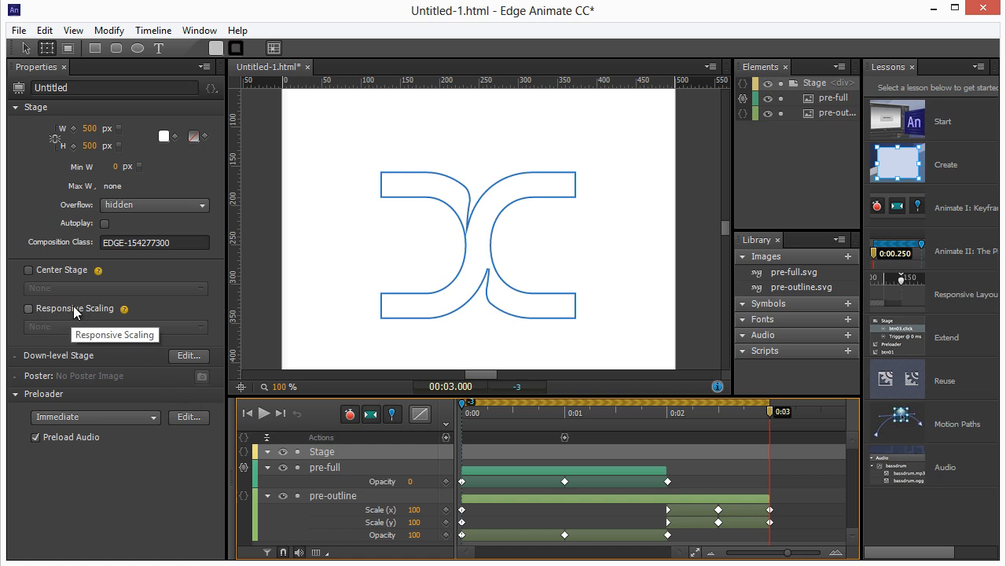
{"action": "mouse_move", "coordinate": [29, 314]}
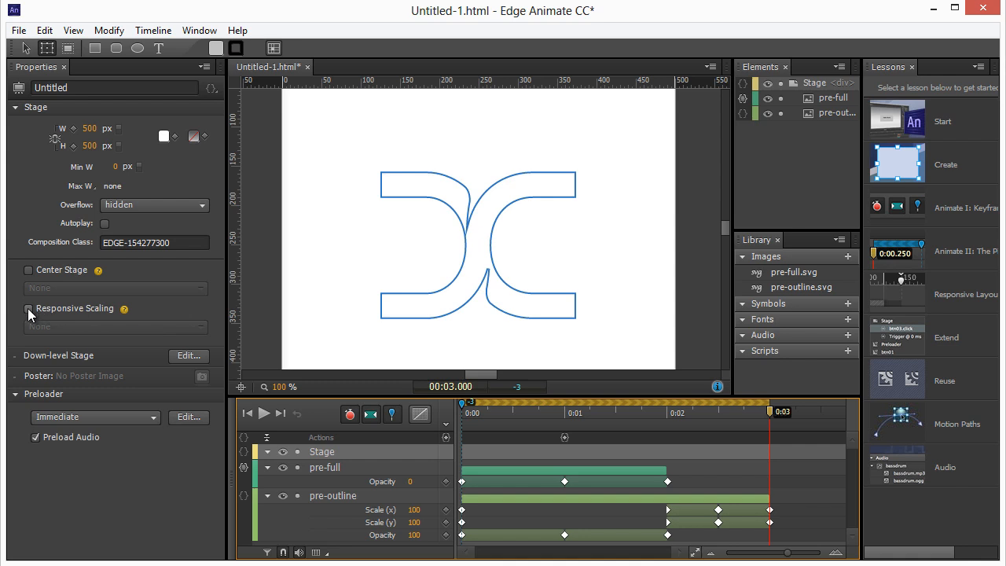
Tick Responsive Scaling in the Stage properties, scaling by width
{"action": "left_click", "coordinate": [28, 308]}
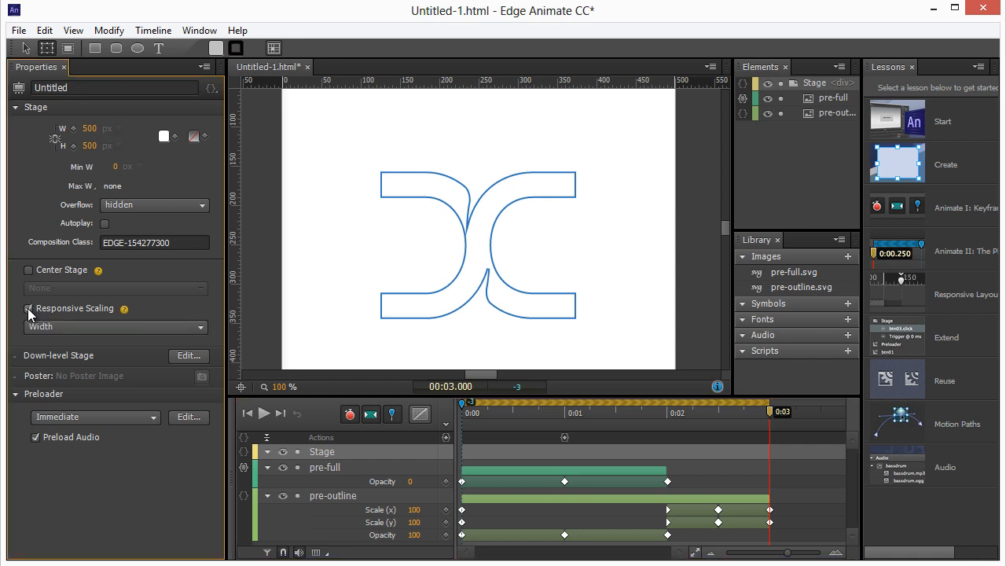
{"action": "left_click", "coordinate": [27, 308]}
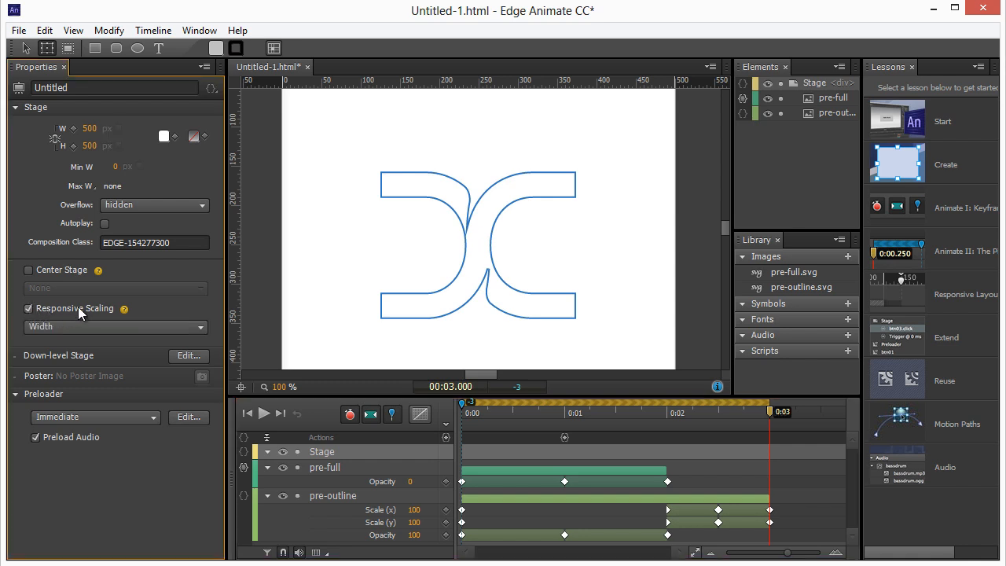
{"action": "mouse_move", "coordinate": [90, 315]}
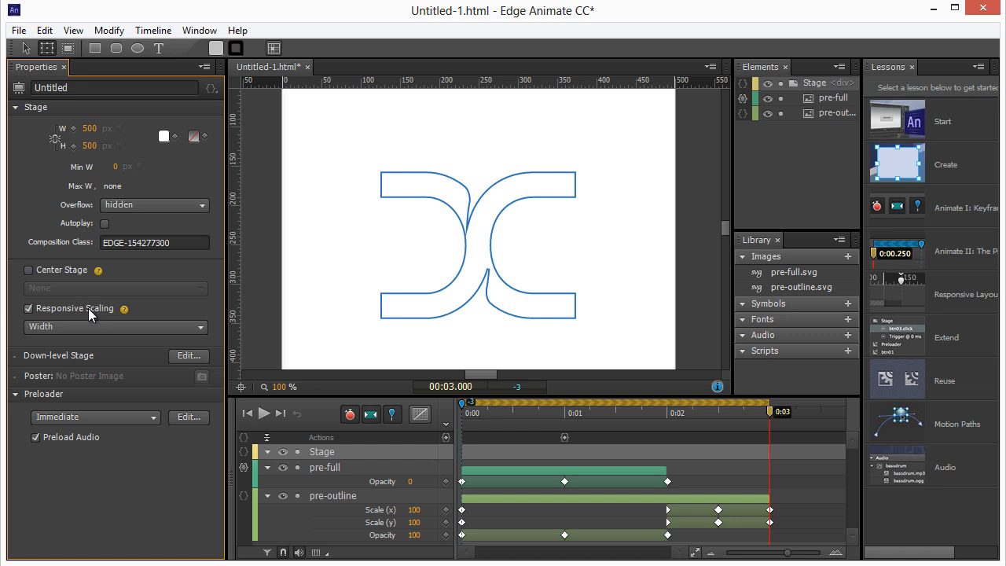
{"action": "mouse_move", "coordinate": [95, 314]}
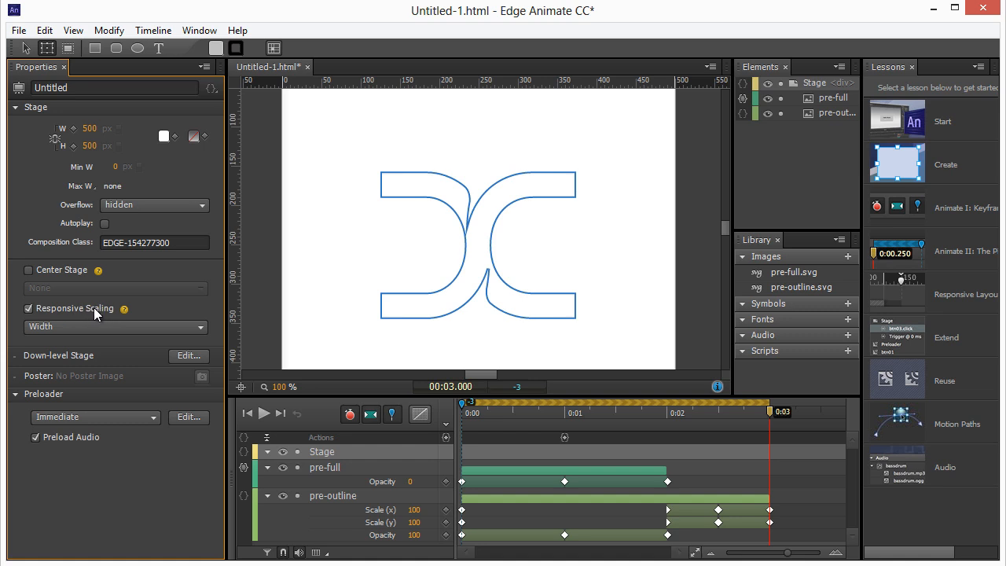
{"action": "mouse_move", "coordinate": [154, 341]}
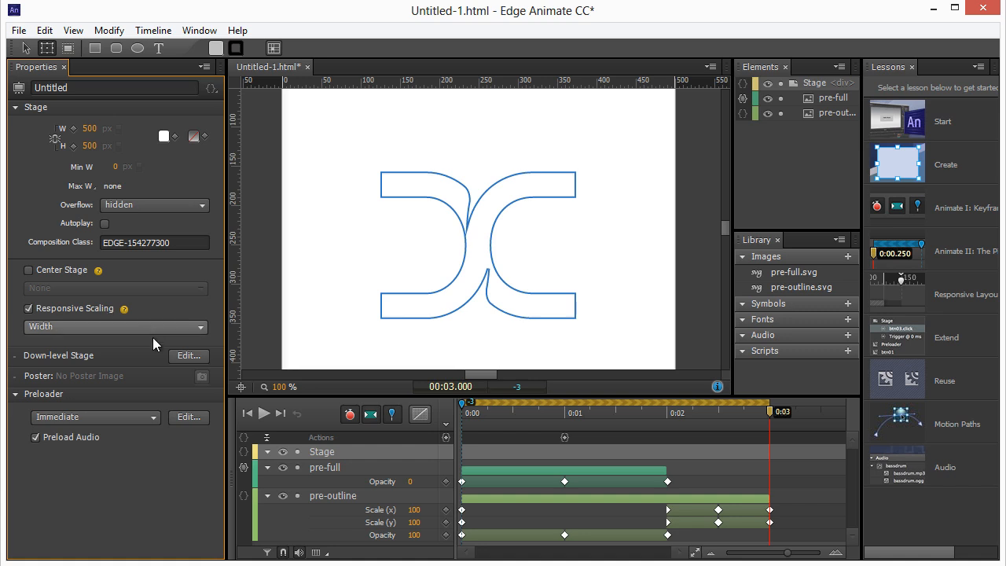
{"action": "mouse_move", "coordinate": [449, 298]}
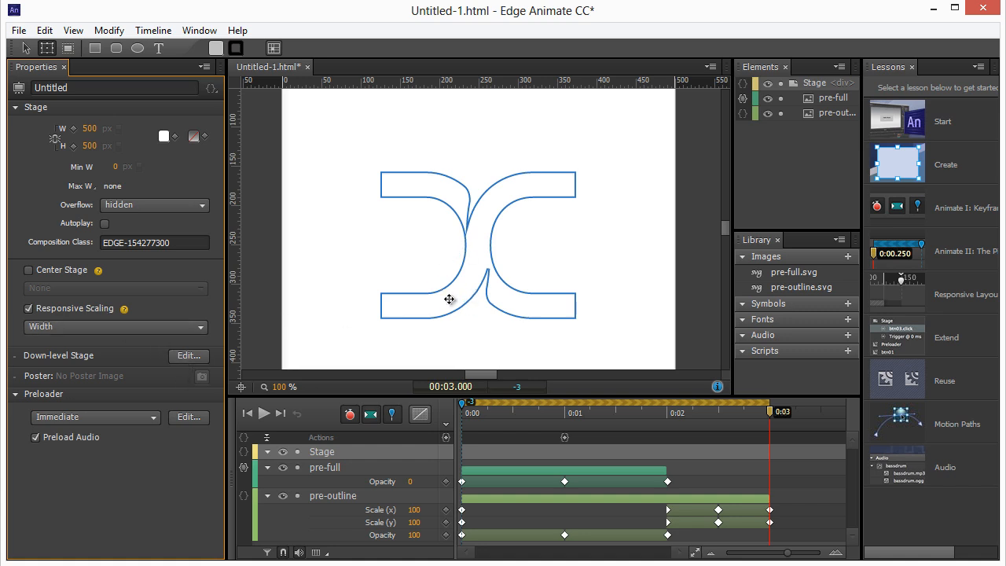
{"action": "mouse_move", "coordinate": [134, 315]}
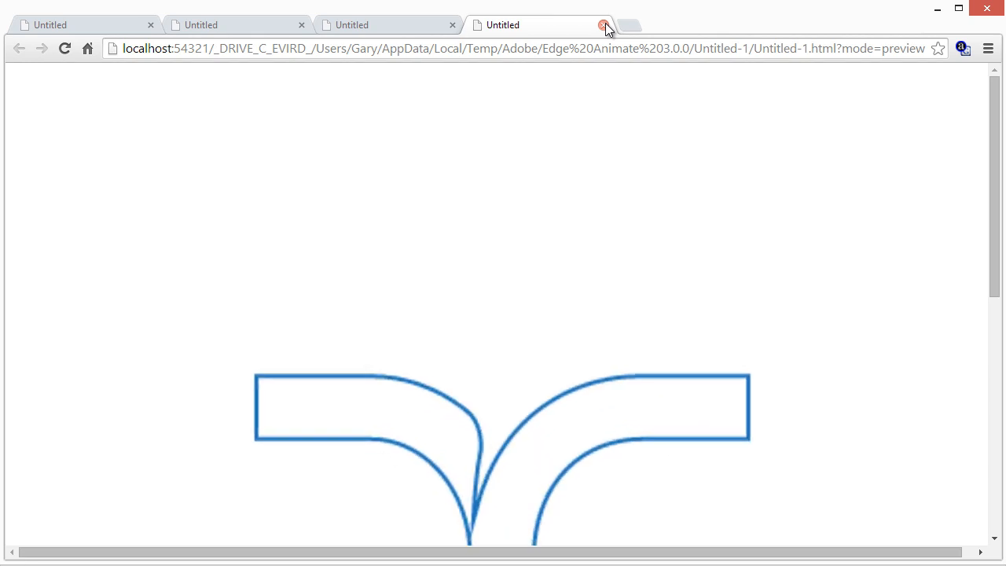
Close the Chrome tab showing the lettermark scaled to the browser width
{"action": "left_click", "coordinate": [602, 25]}
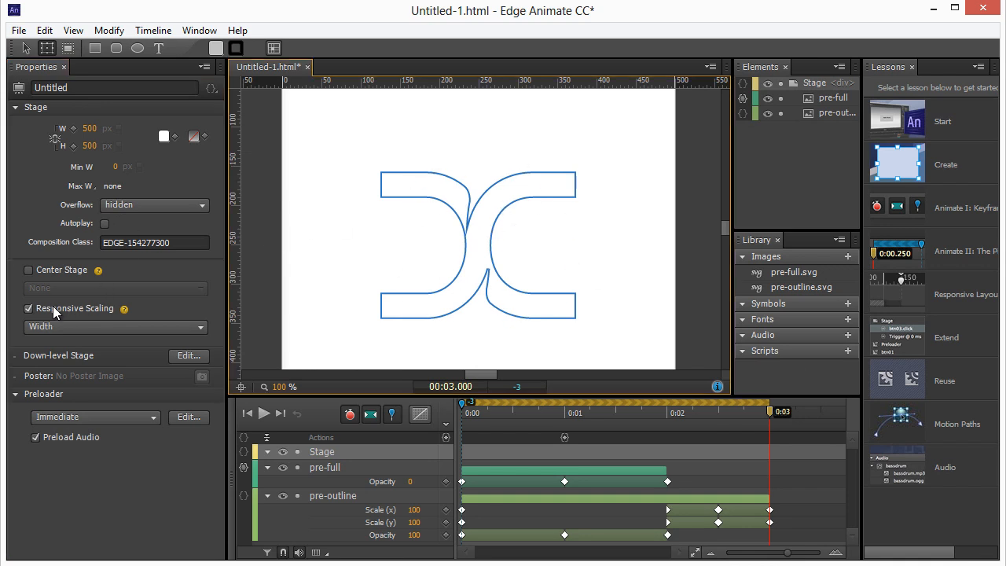
{"action": "mouse_move", "coordinate": [83, 315]}
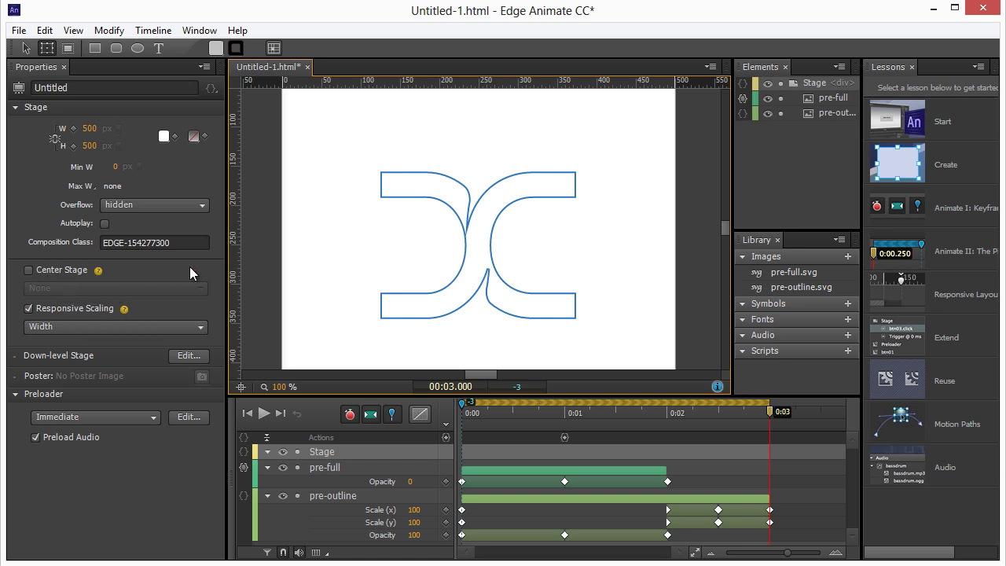
{"action": "mouse_move", "coordinate": [542, 232]}
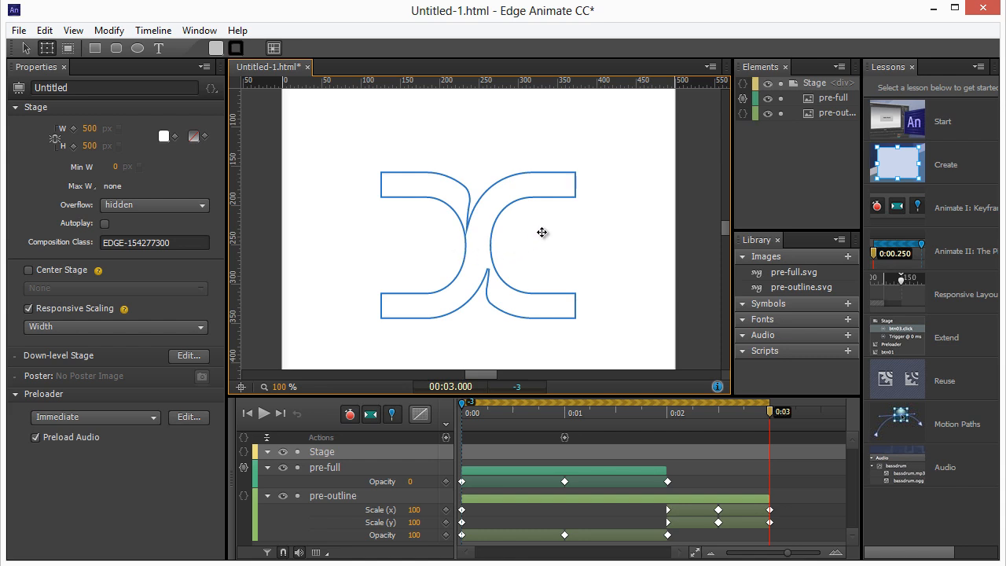